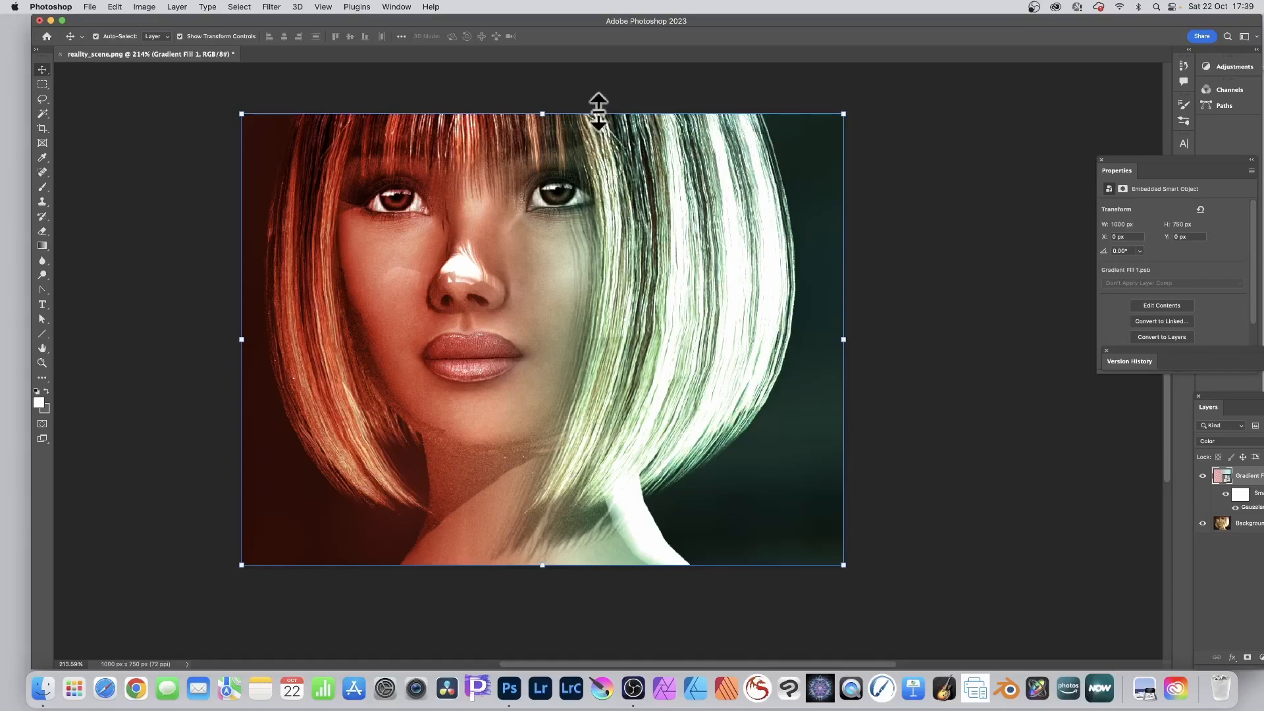
mouse_move(362, 304)
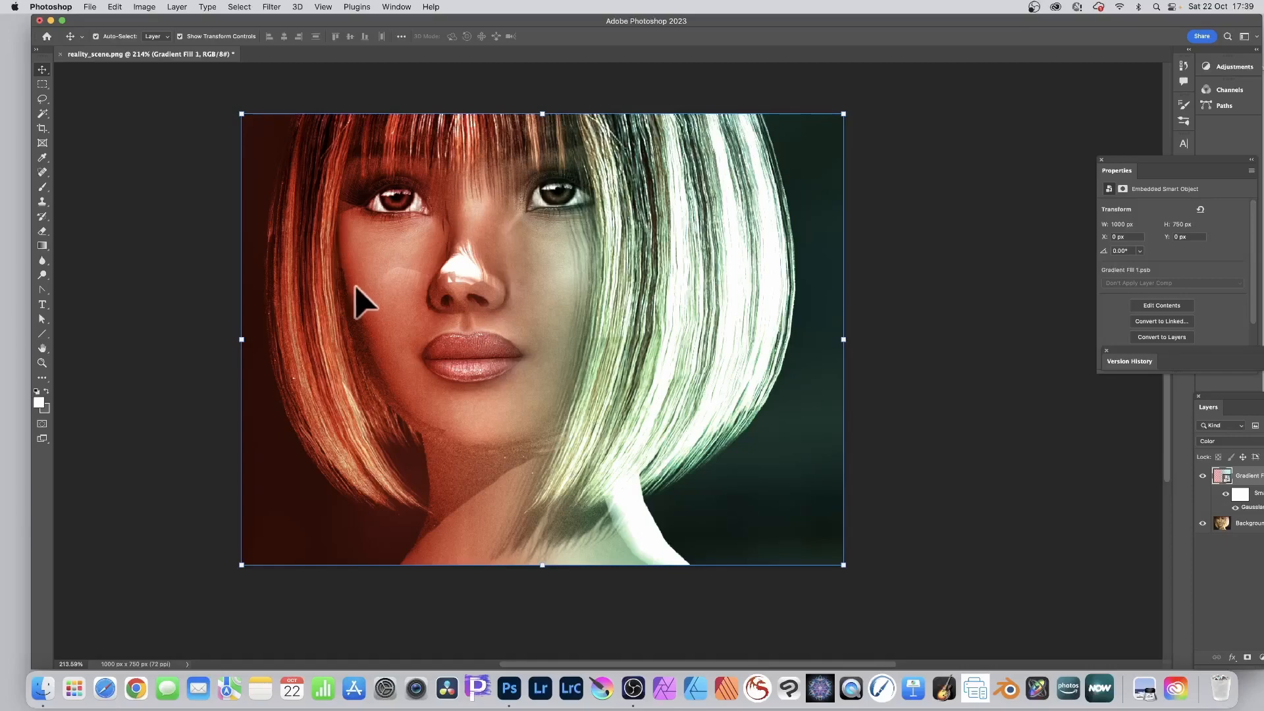
mouse_move(757, 438)
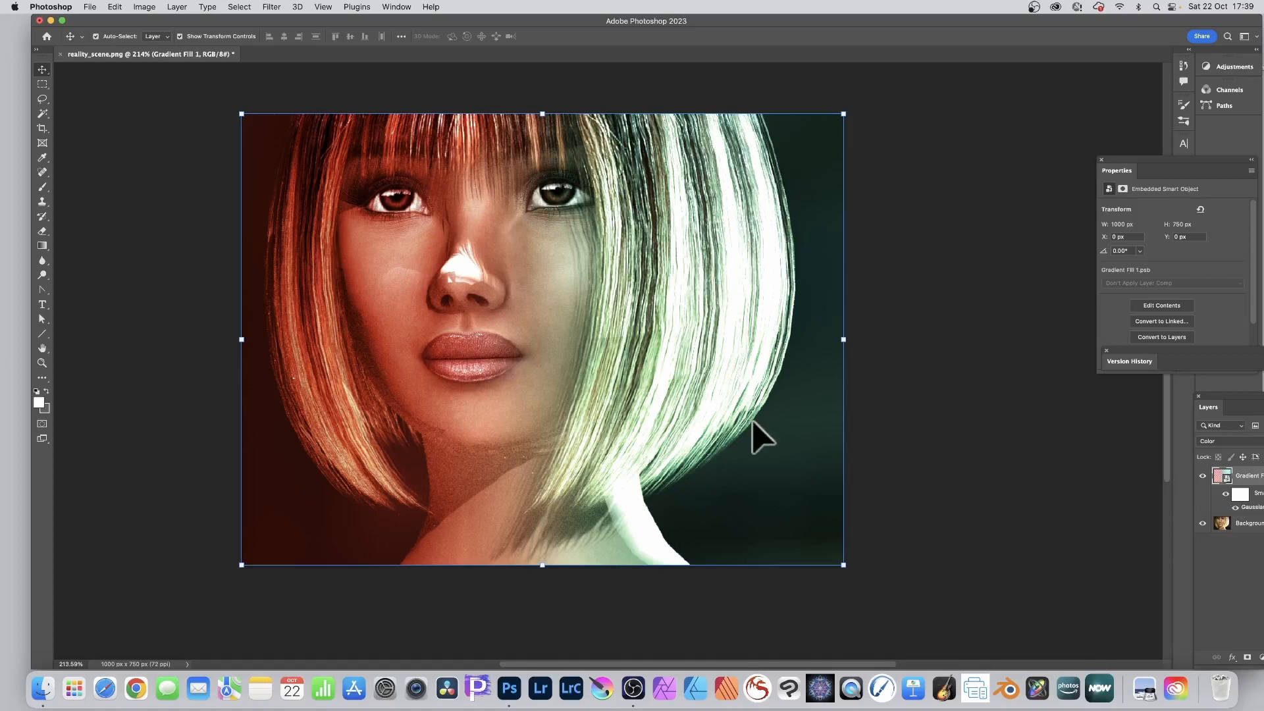
mouse_move(756, 420)
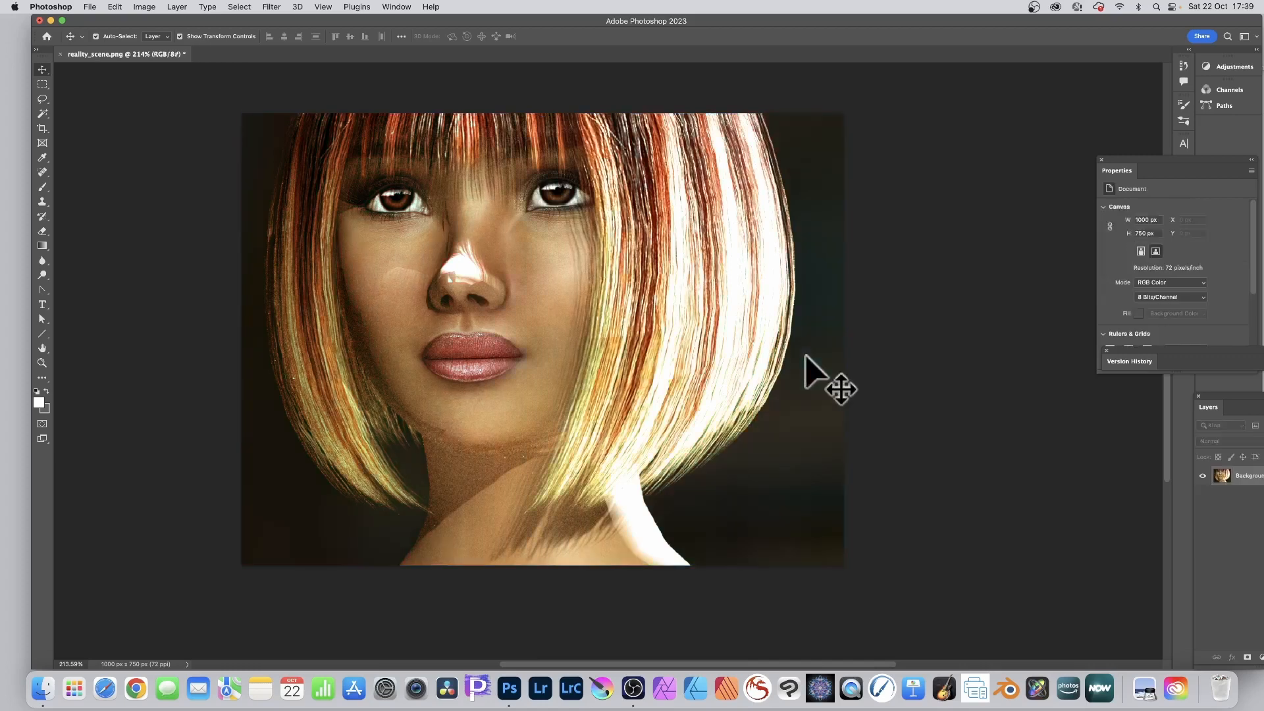
mouse_move(681, 375)
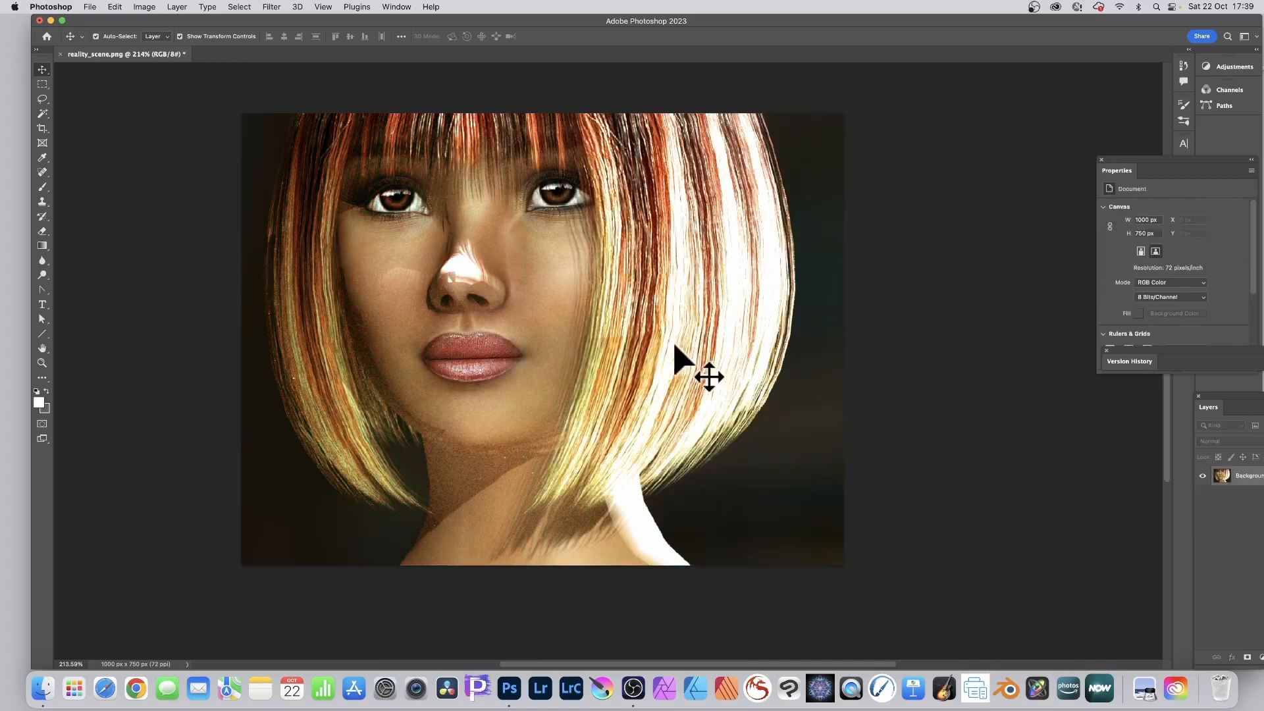
mouse_move(840, 240)
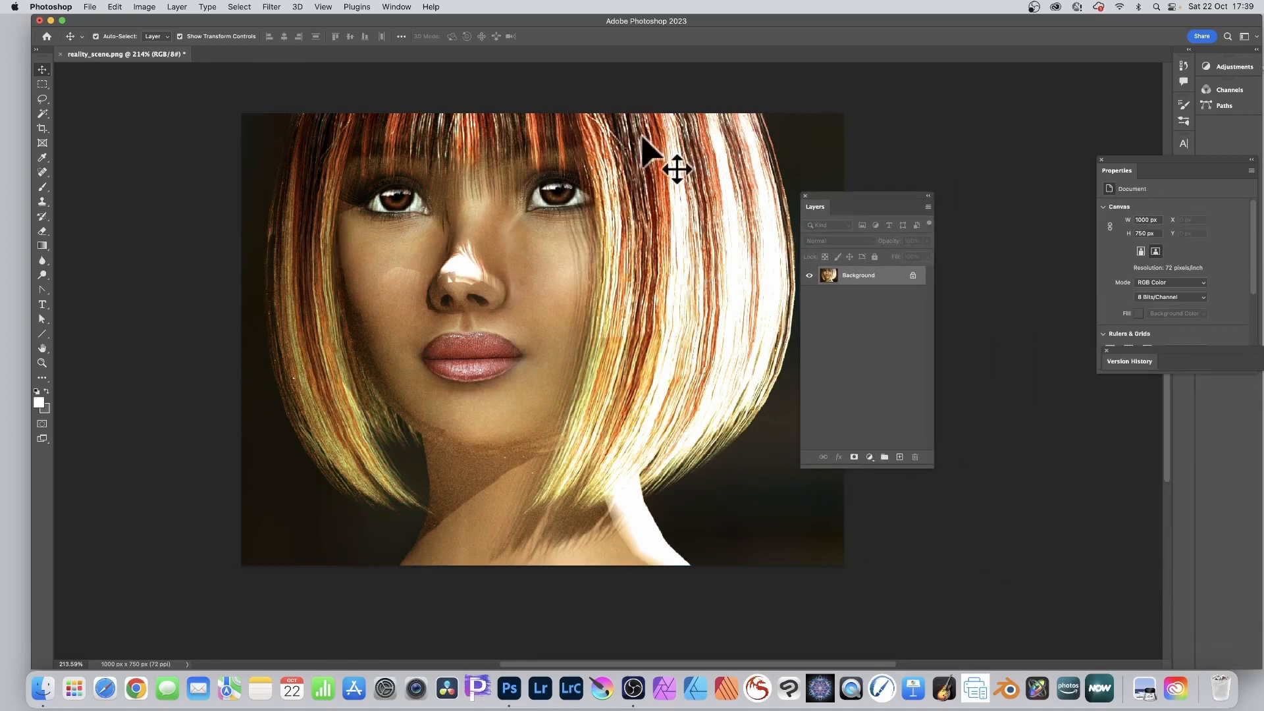
mouse_move(176, 7)
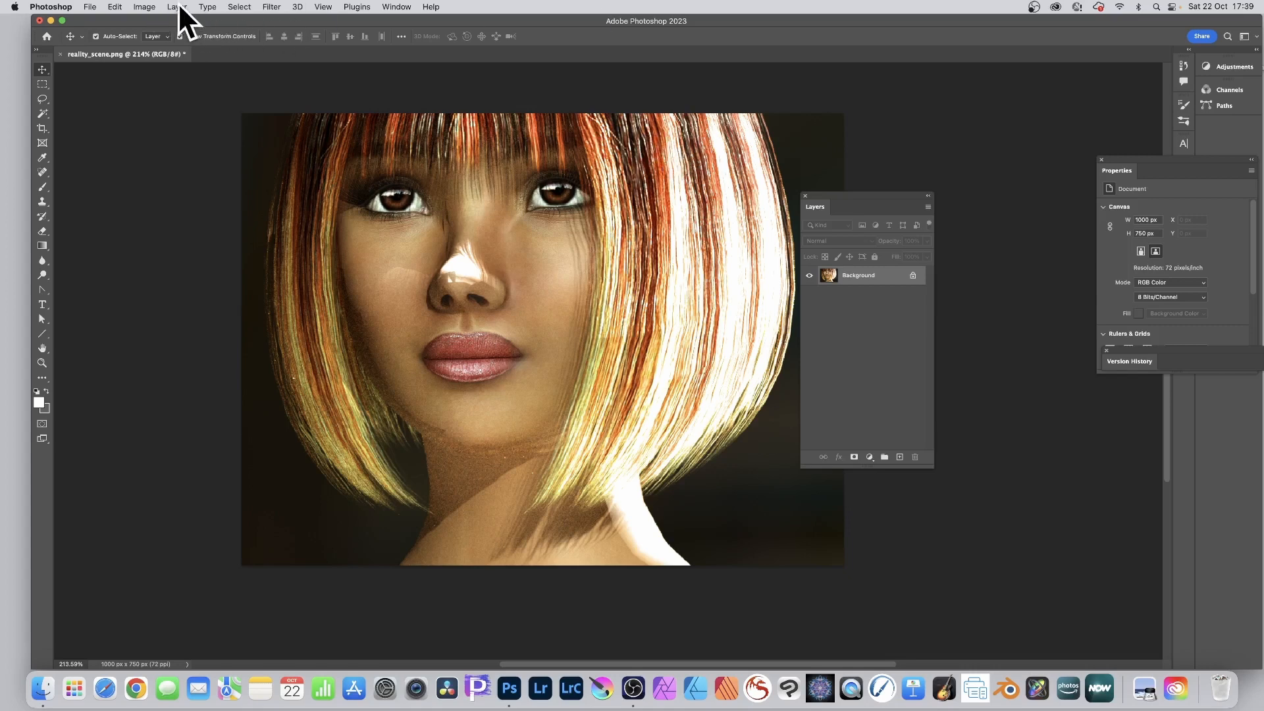
- Add a new gradient fill layer from the Layer menu, keeping the name Gradient Fill 1
left_click(176, 6)
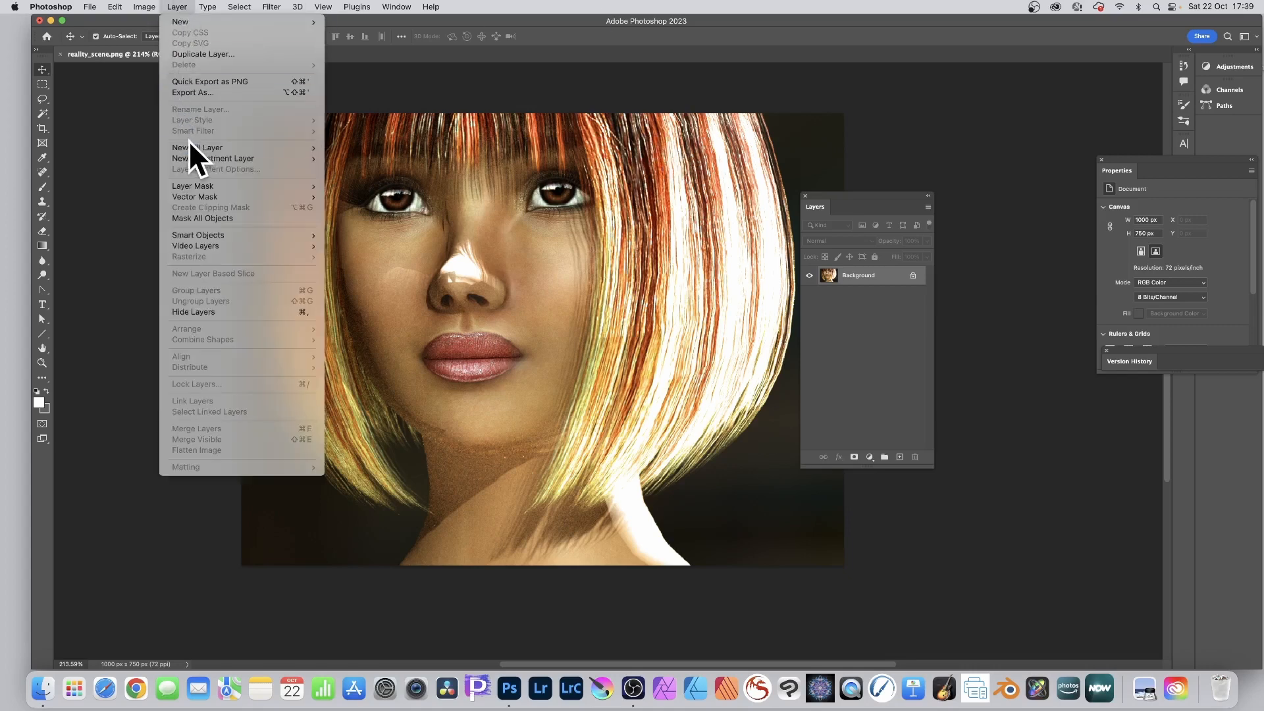
mouse_move(196, 147)
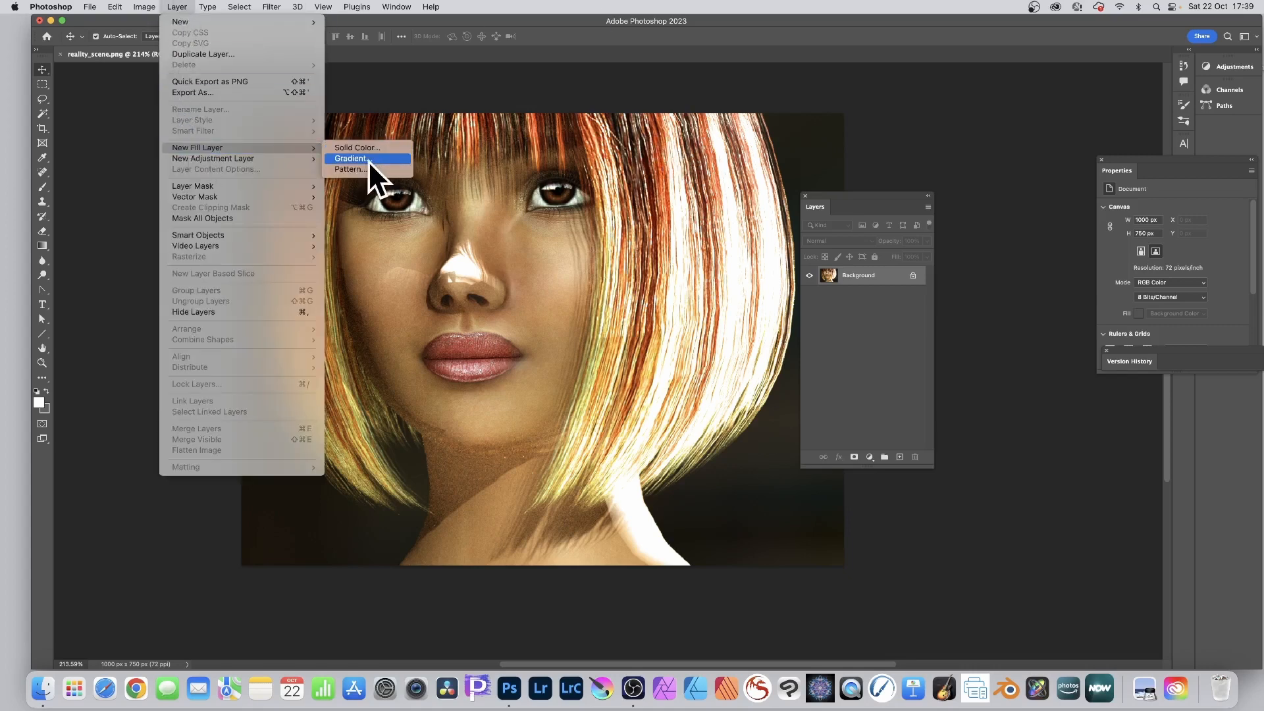
left_click(349, 158)
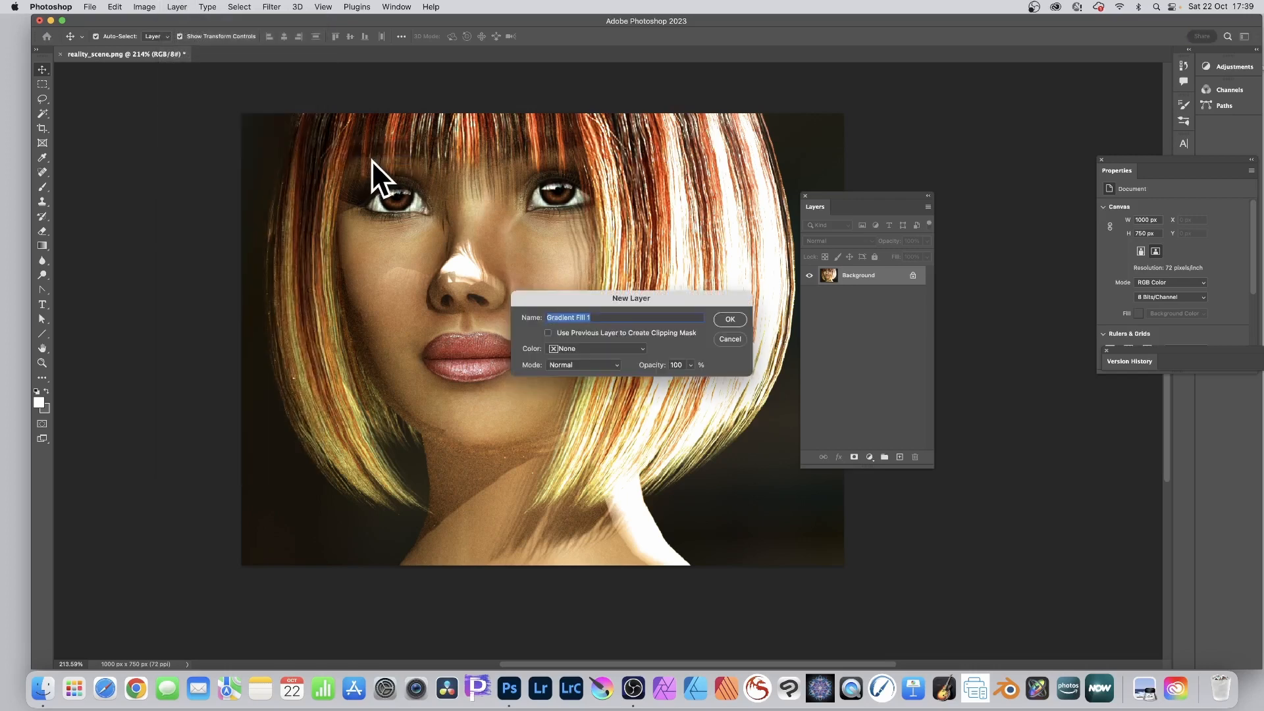
mouse_move(645, 338)
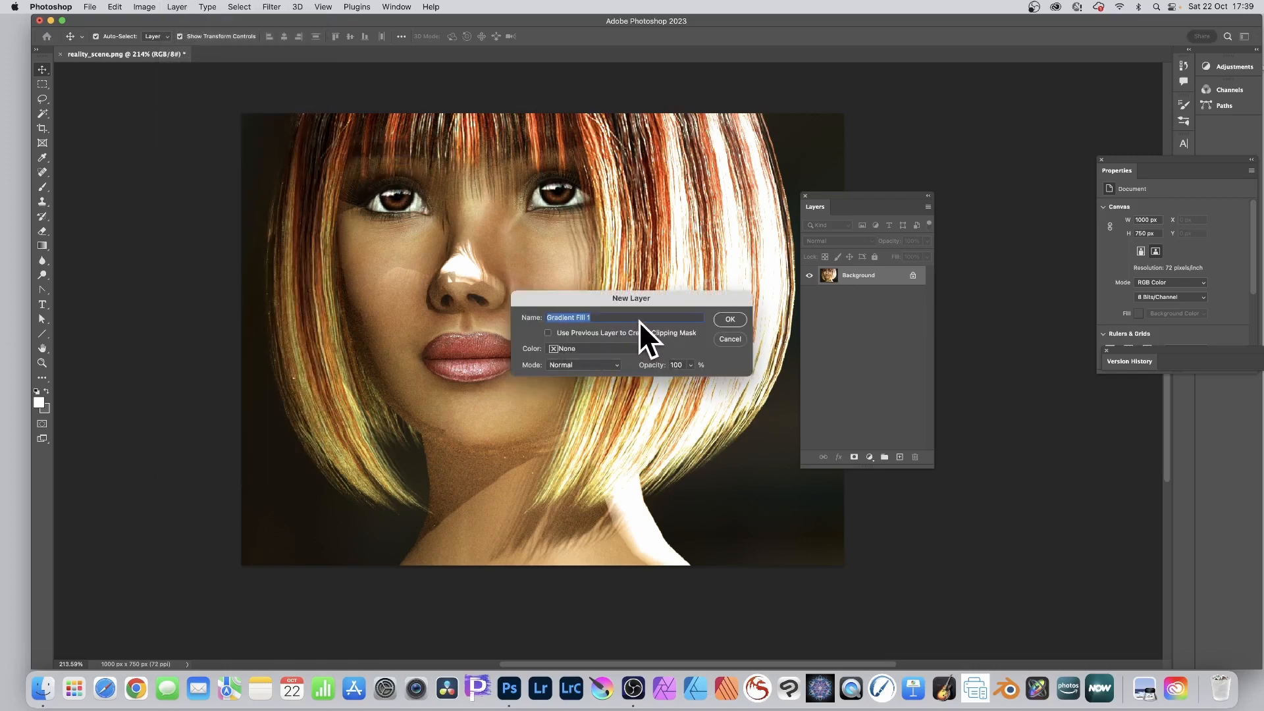
left_click(728, 320)
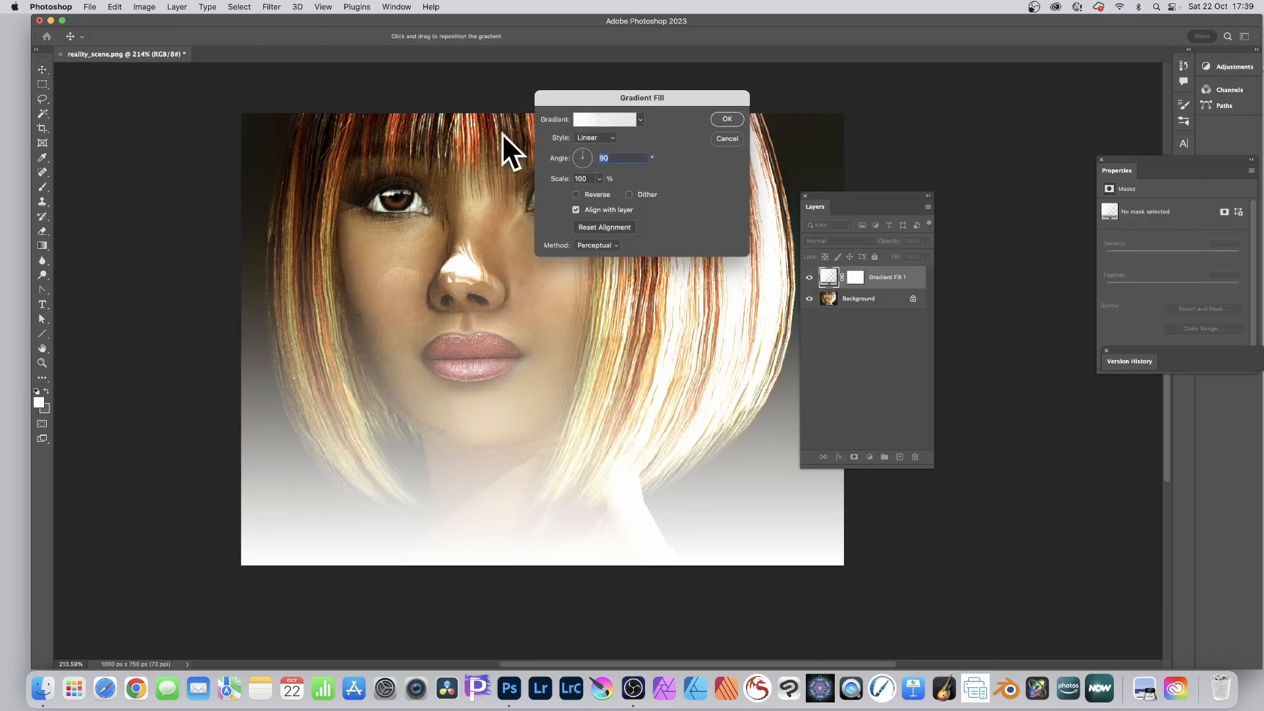
mouse_move(604, 125)
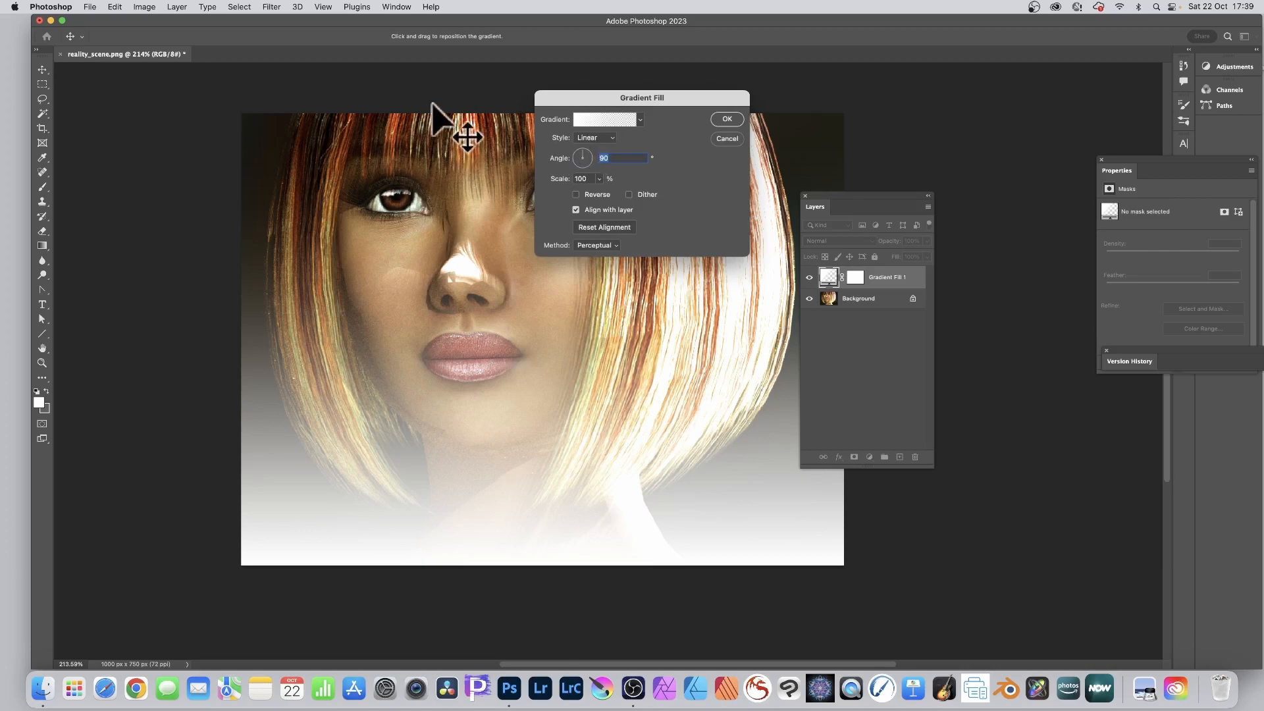
mouse_move(580, 162)
type("0")
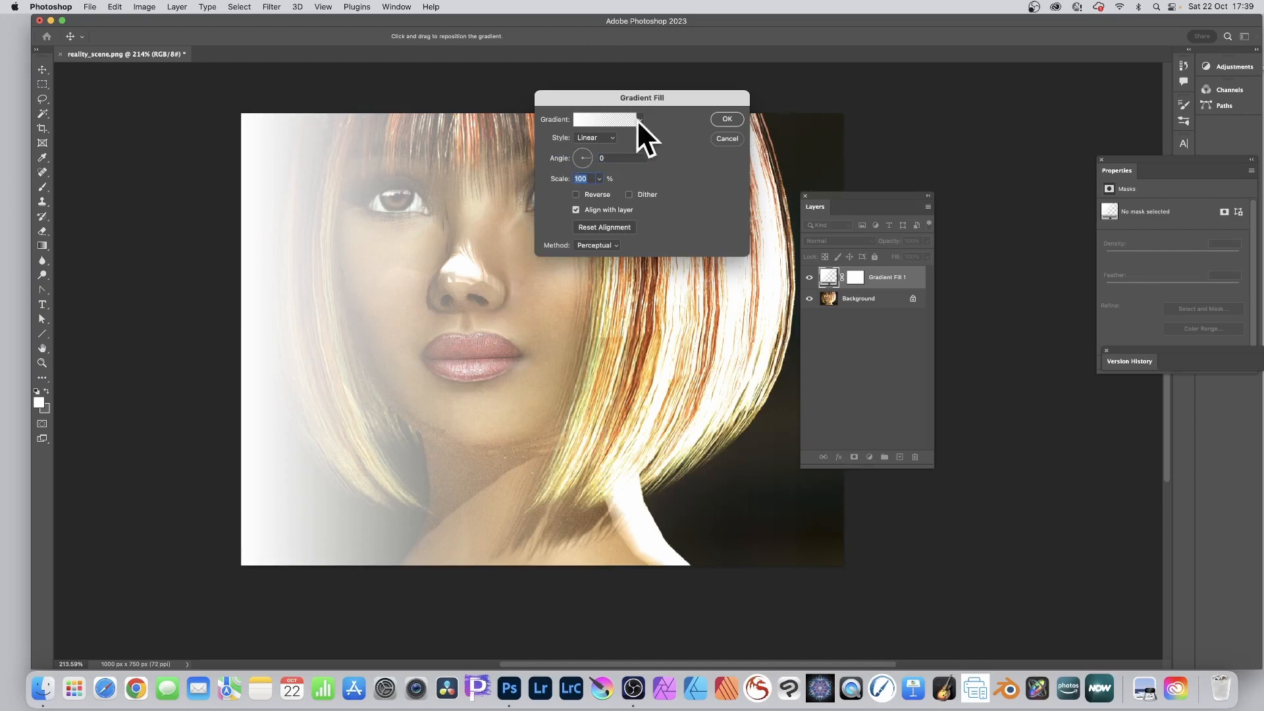
mouse_move(624, 153)
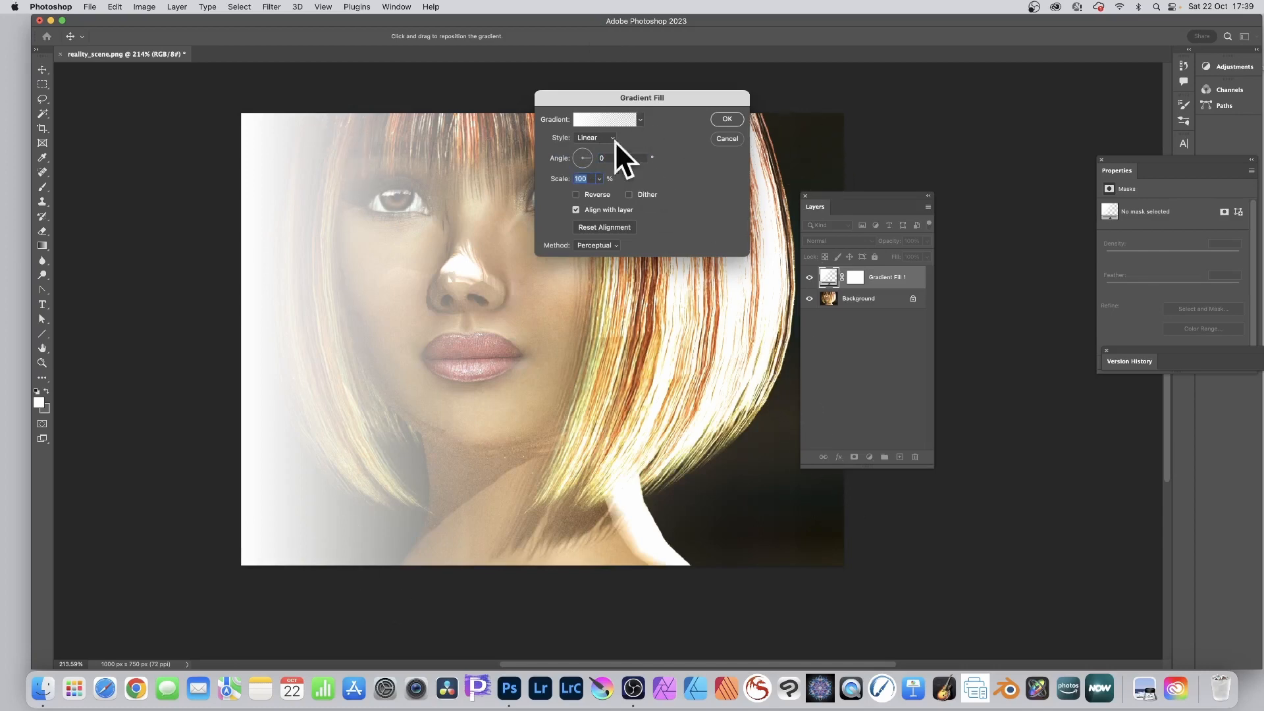
mouse_move(608, 129)
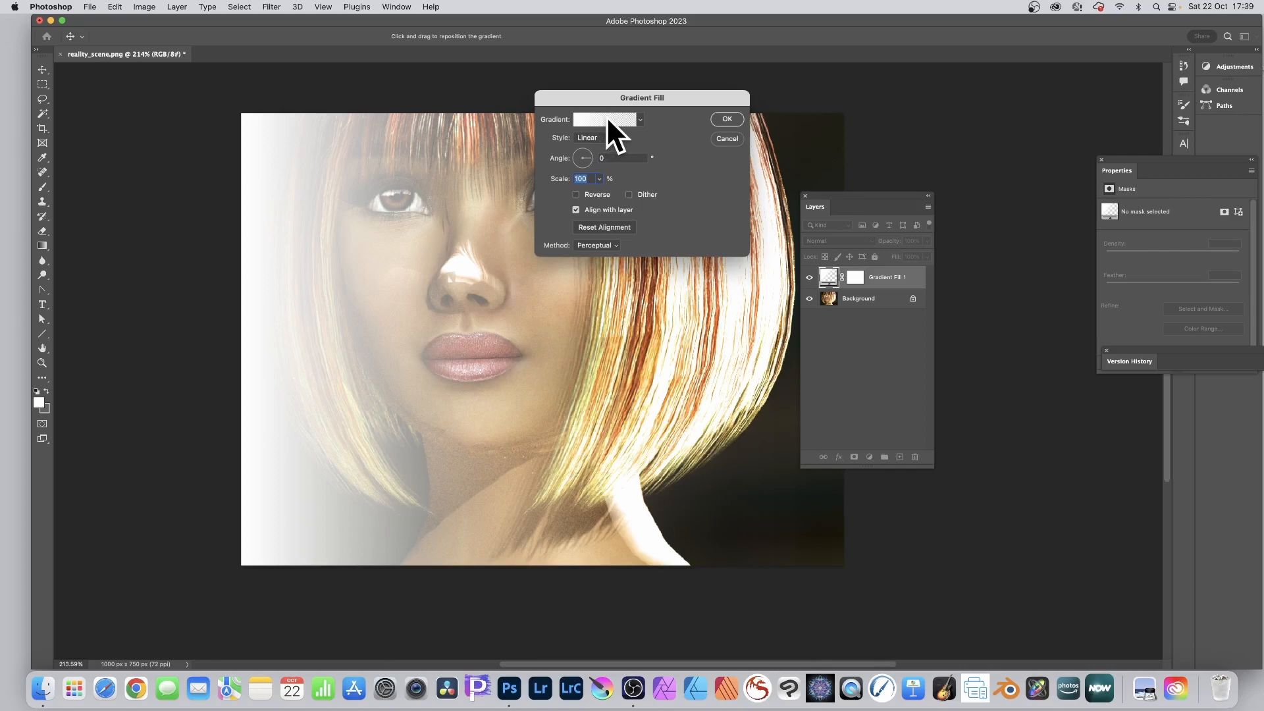
- In the Gradient Editor, set both the left and right opacity stops to 100%
left_click(603, 119)
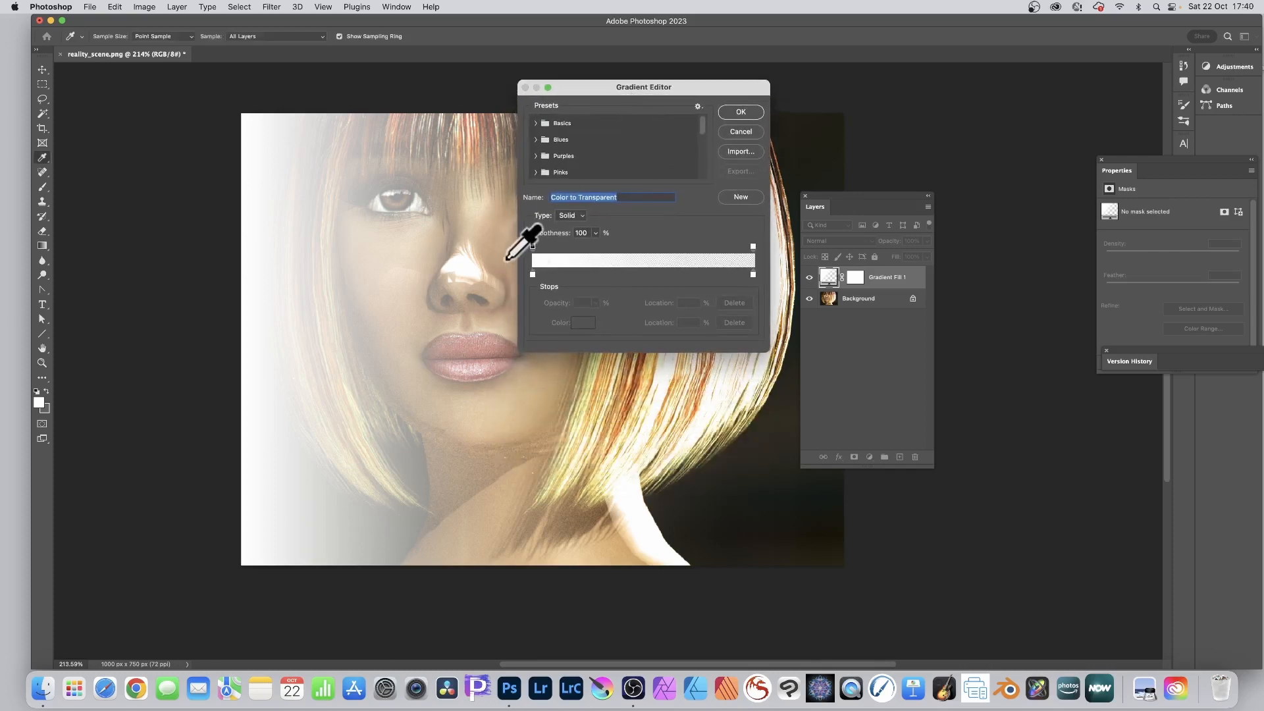
left_click(533, 246)
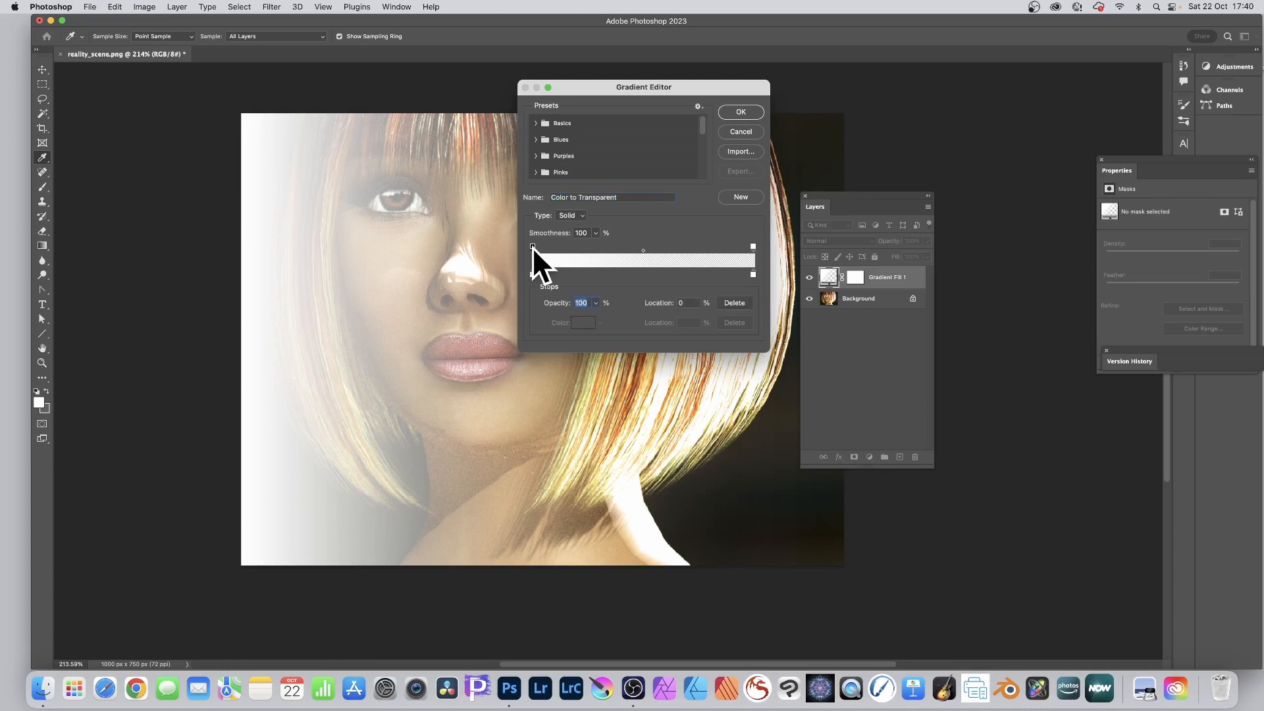
left_click(532, 246)
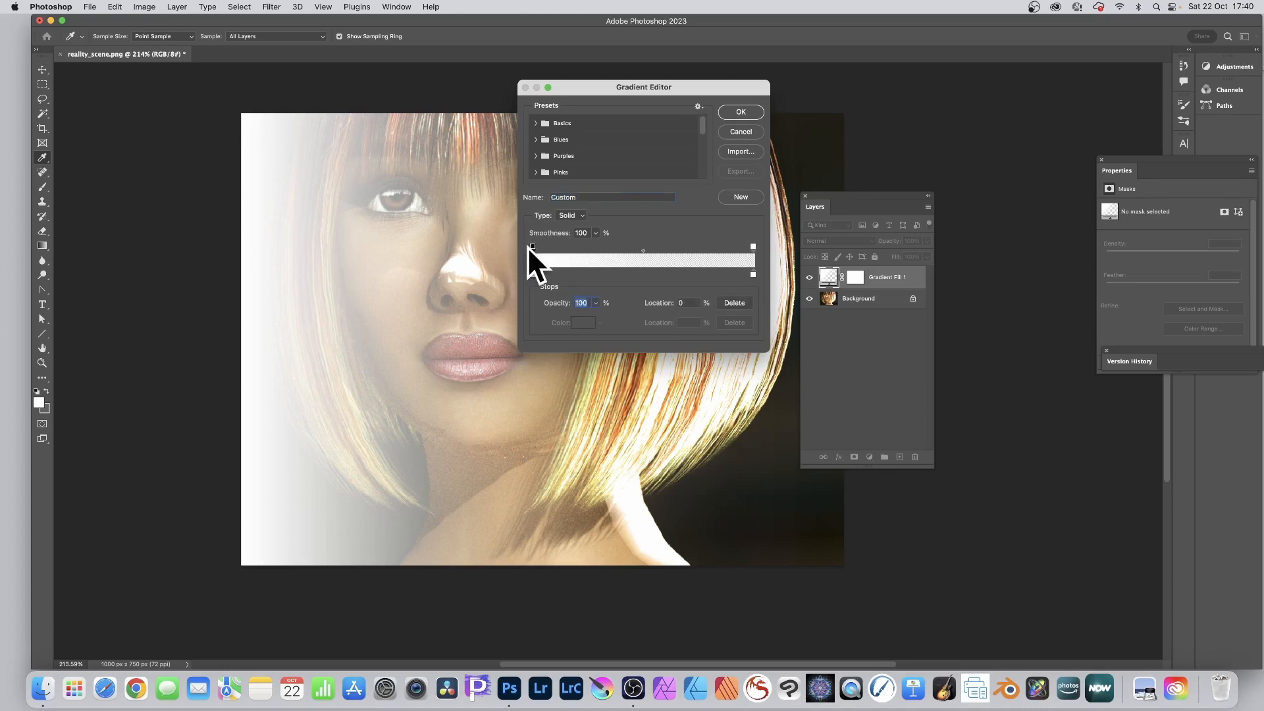
mouse_move(721, 351)
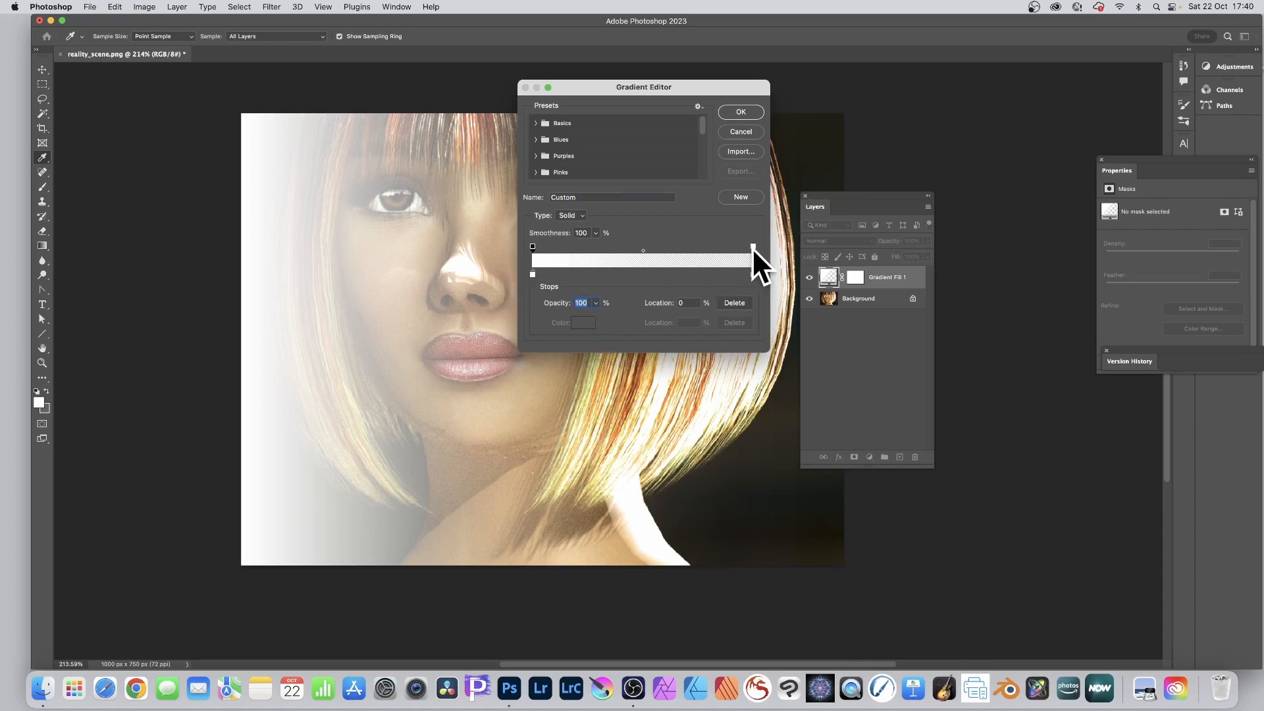
left_click(752, 245)
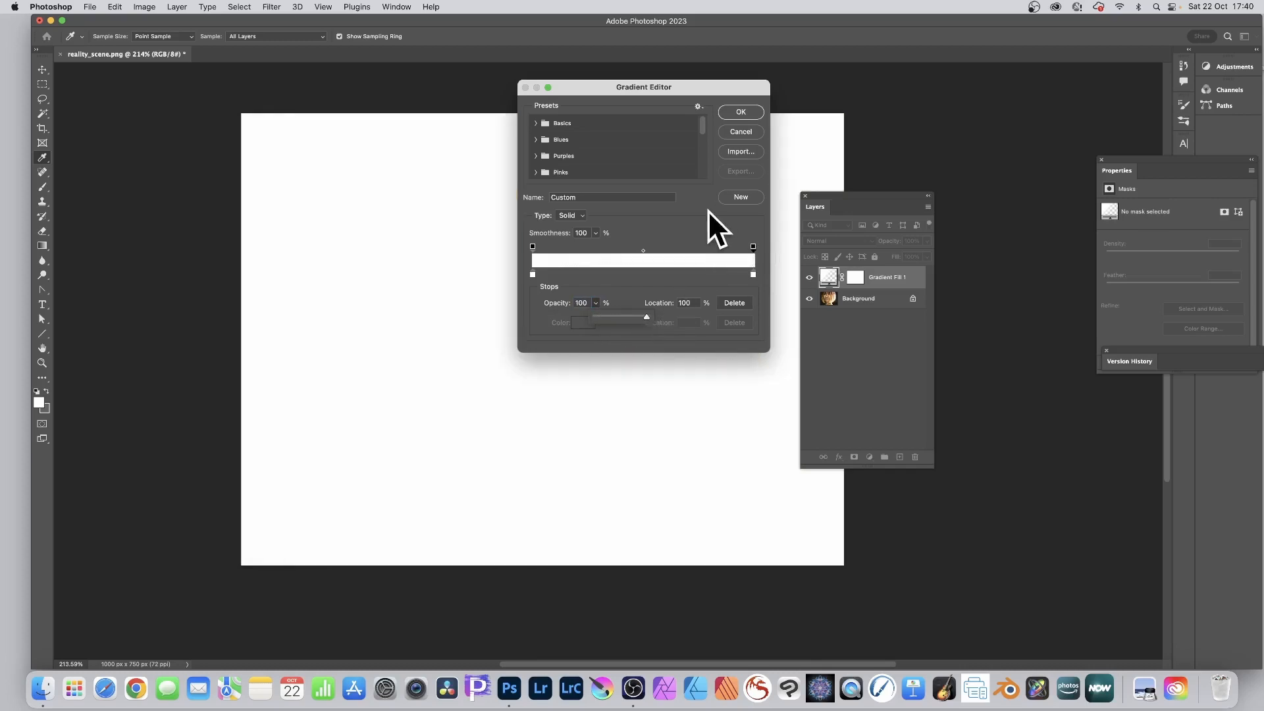
mouse_move(620, 266)
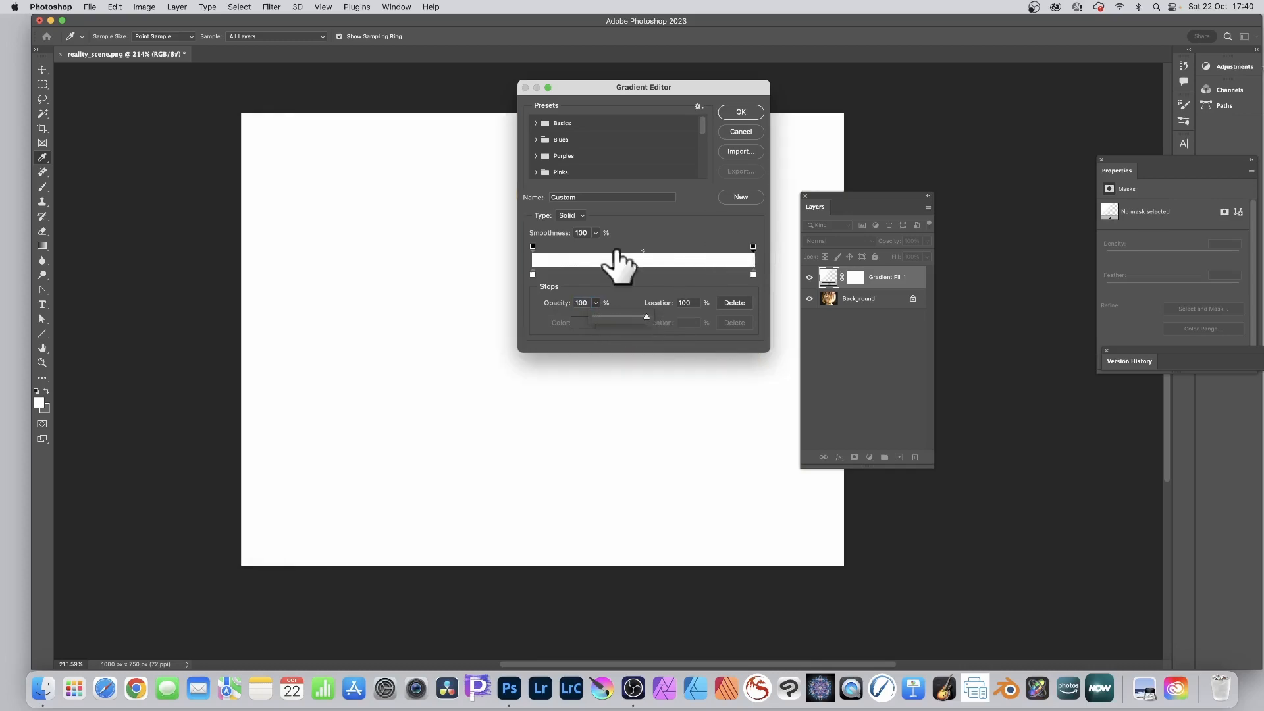
- Keep the left colour stop red and recolour the right stop dark green
left_click(531, 274)
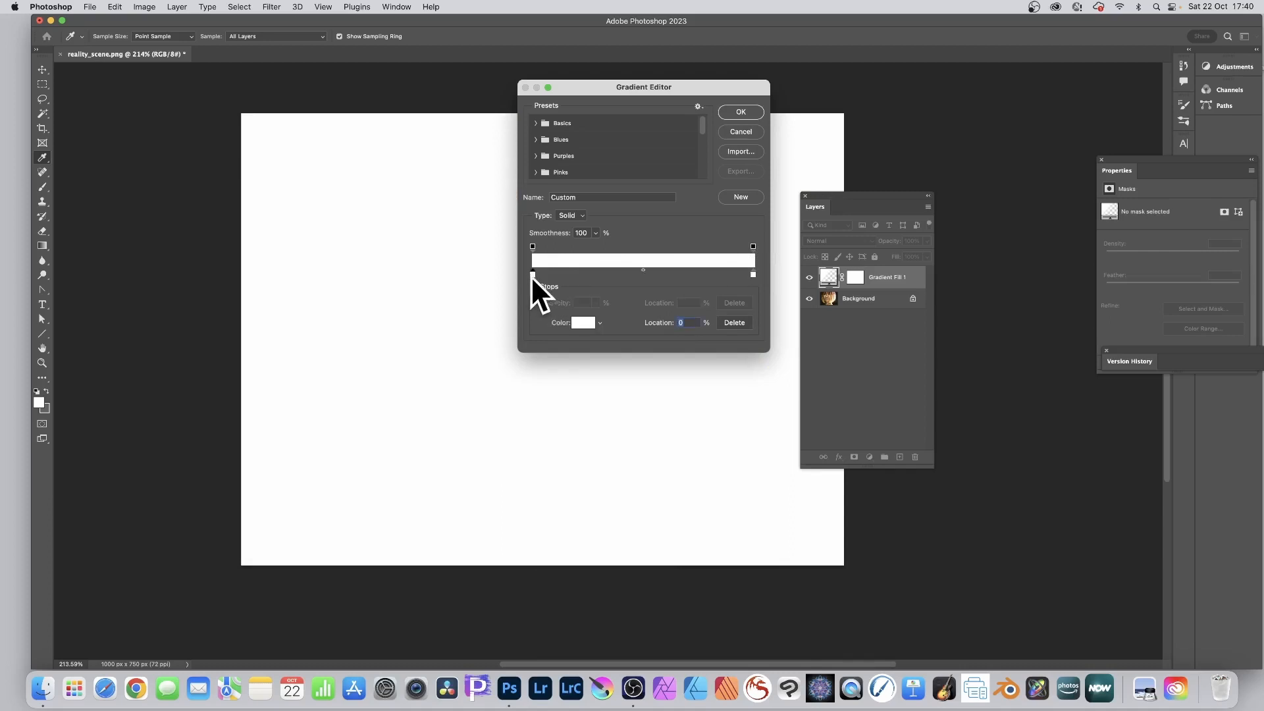
mouse_move(581, 334)
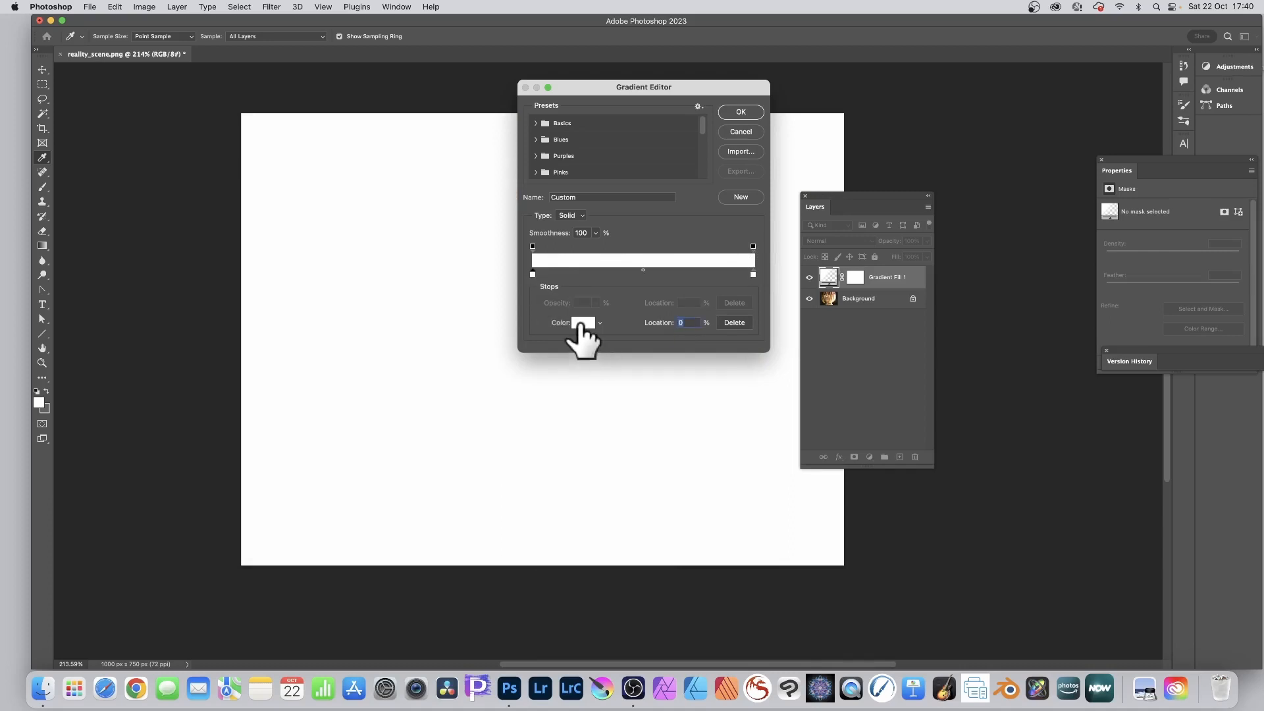
left_click(582, 323)
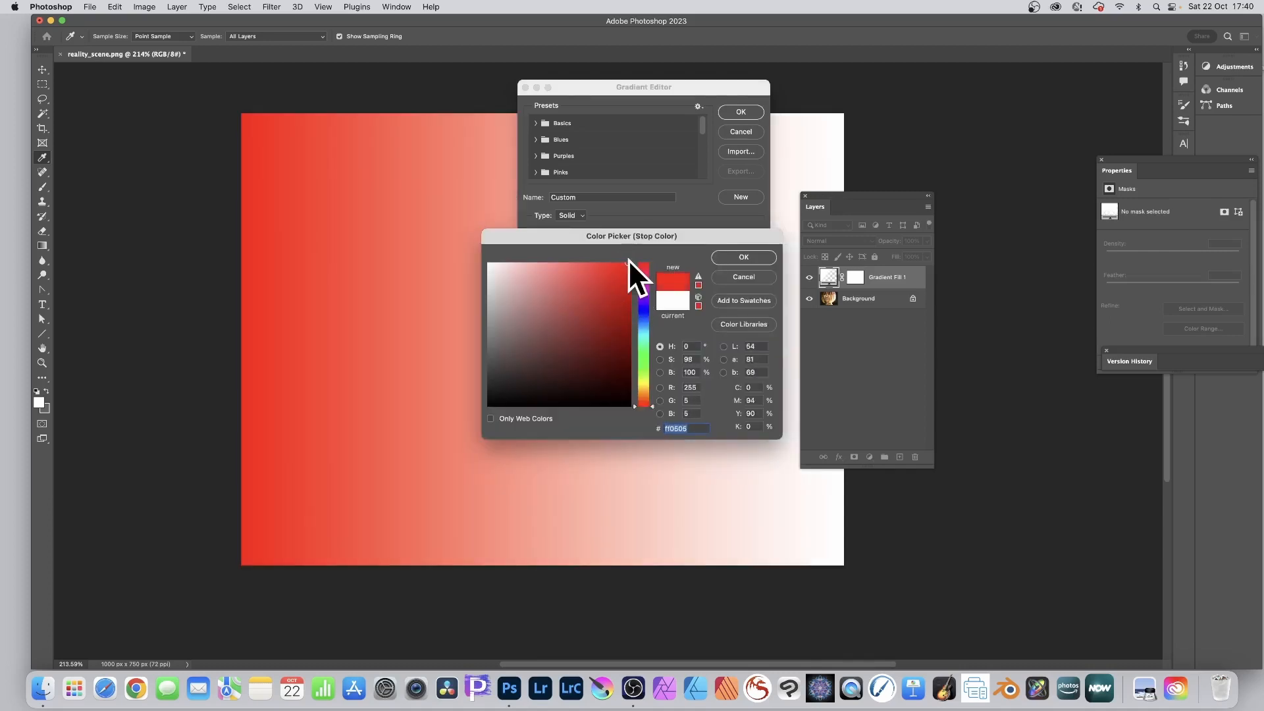
left_click(742, 257)
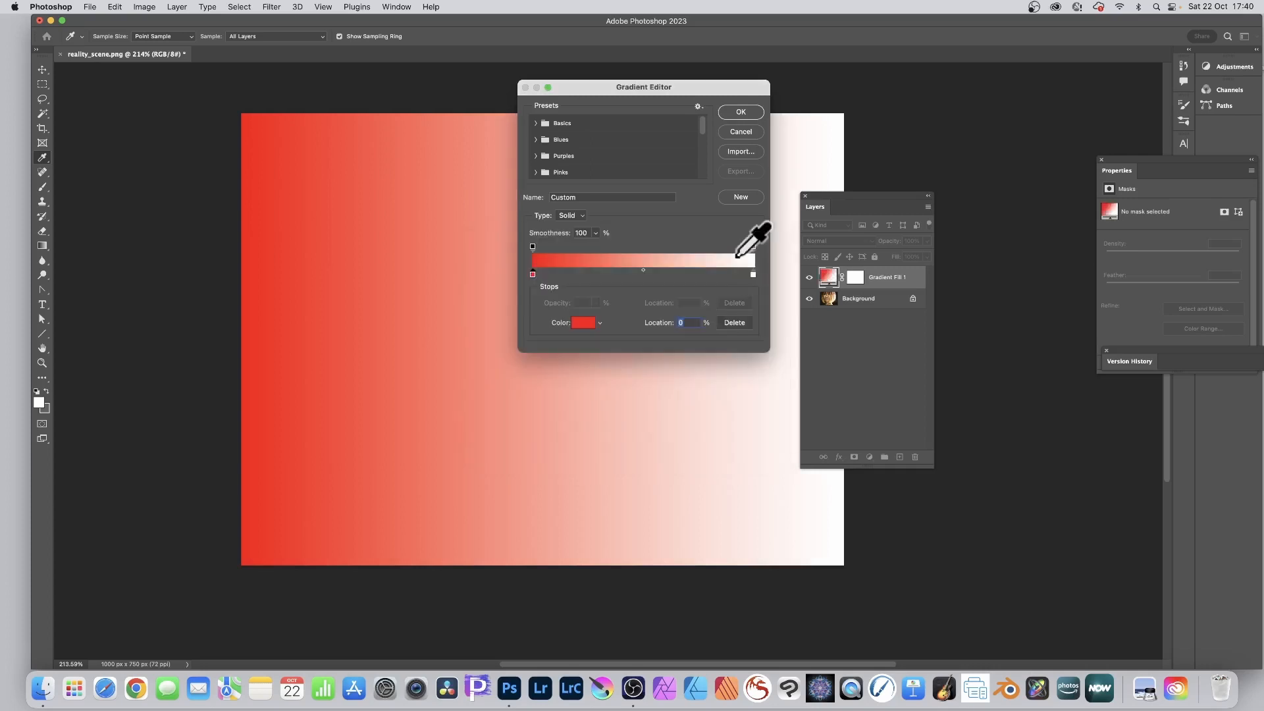
mouse_move(758, 294)
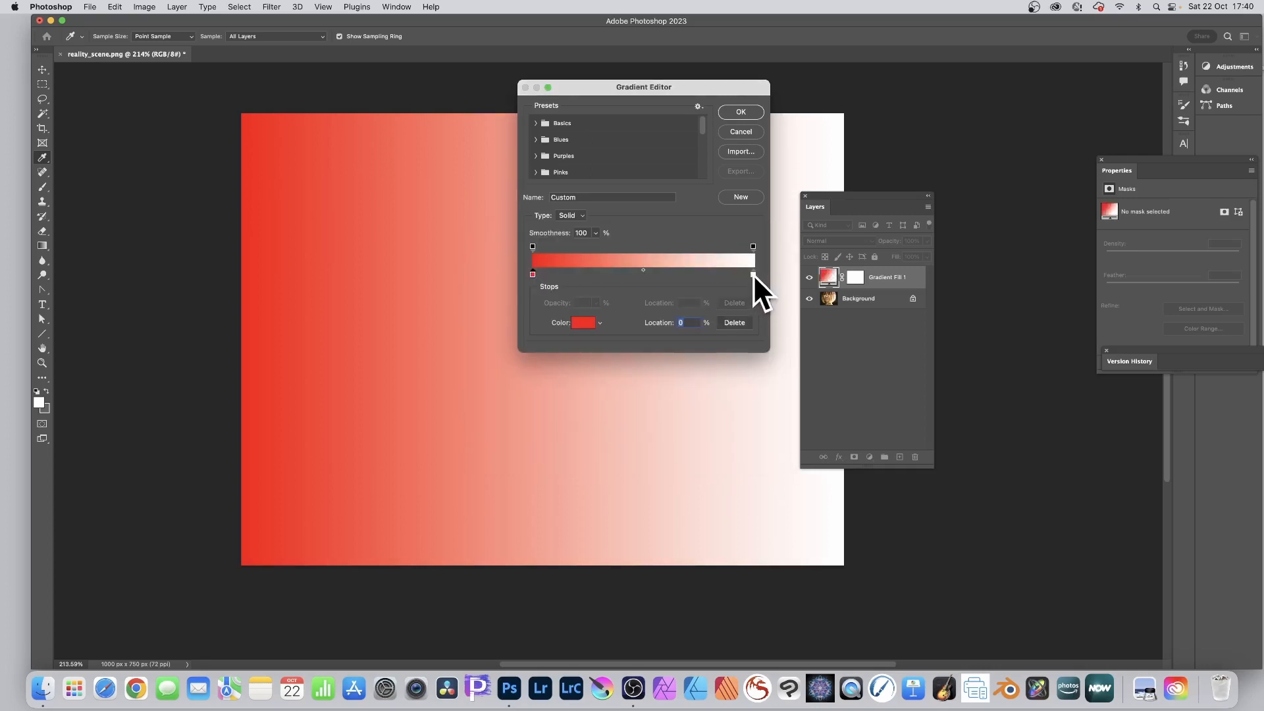
left_click(582, 322)
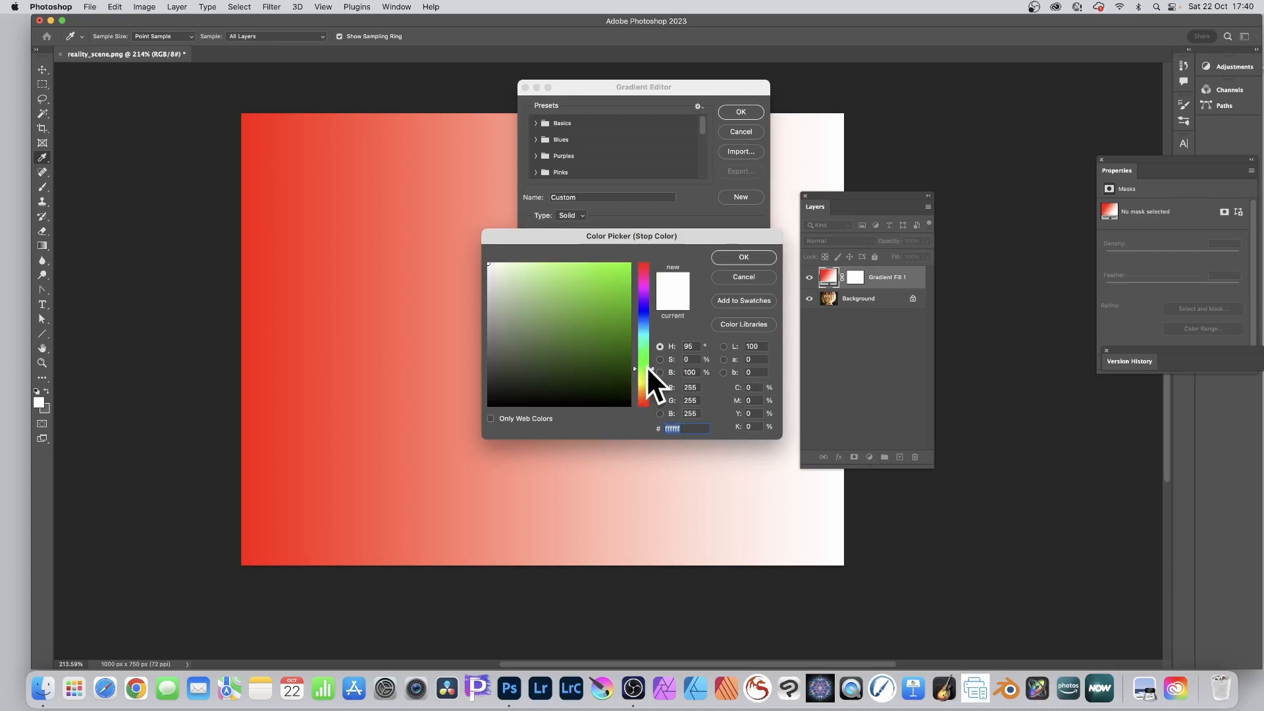
left_click(615, 366)
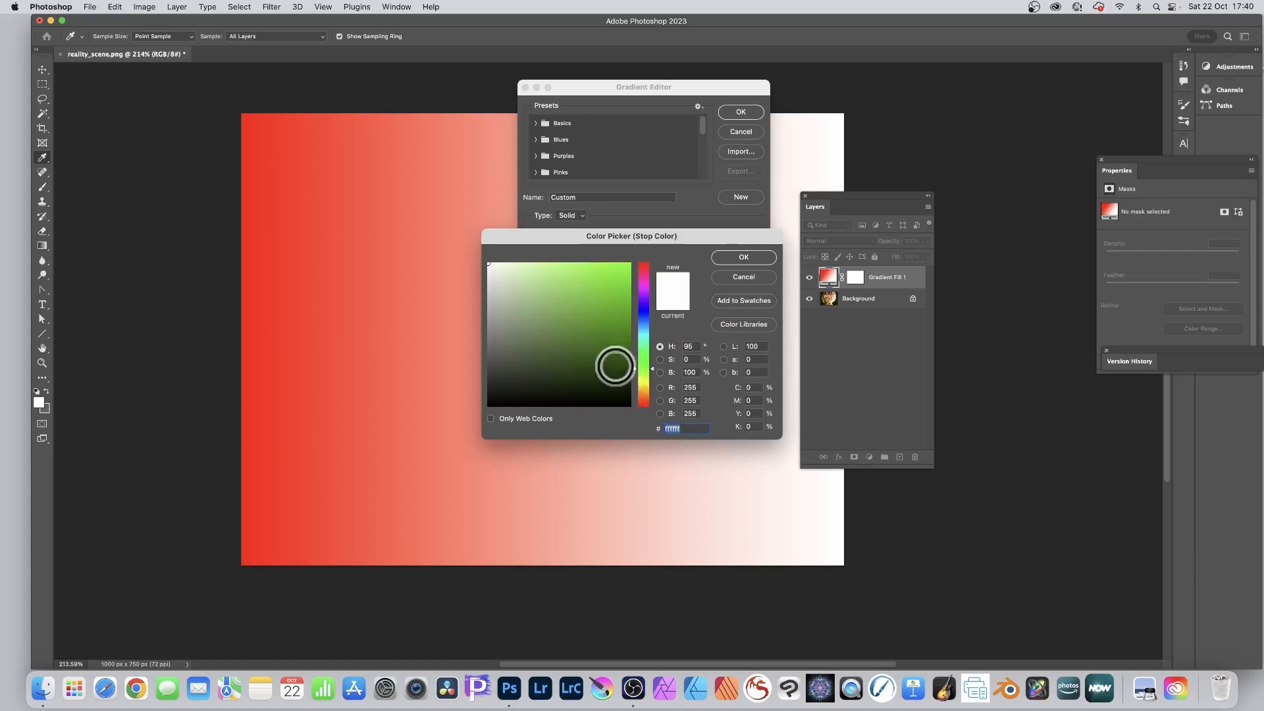
left_click(741, 258)
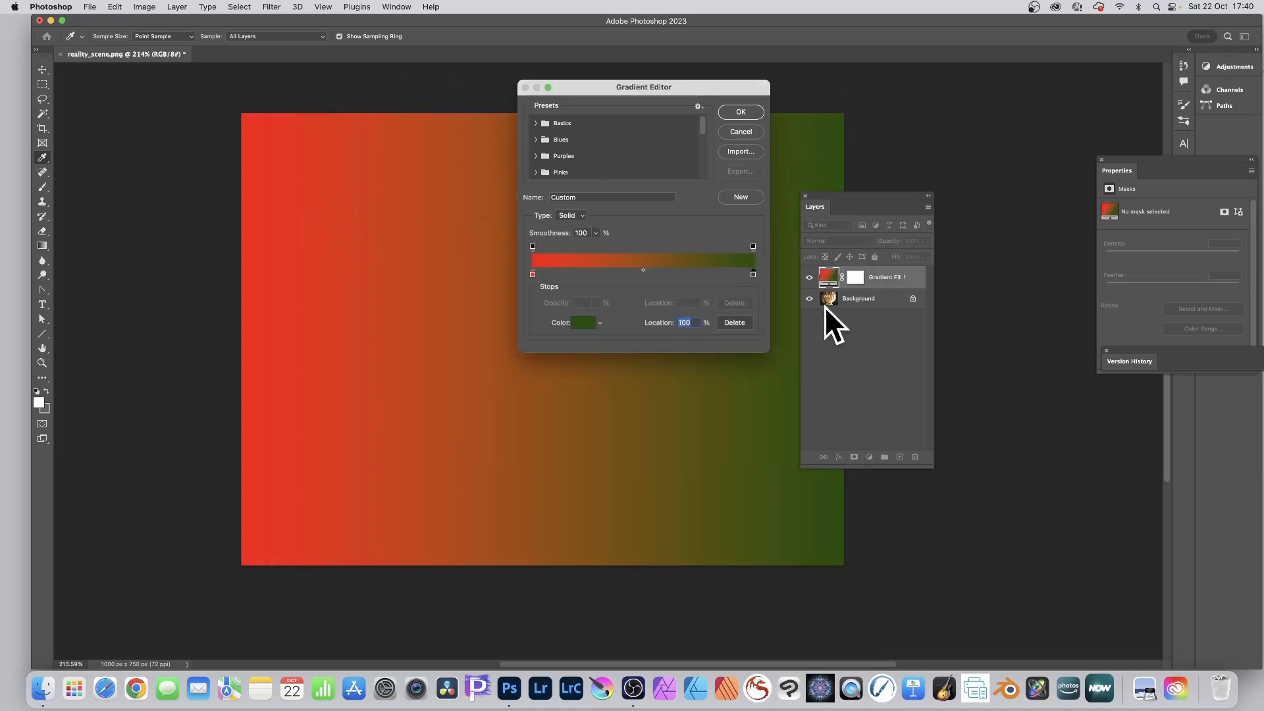
mouse_move(761, 294)
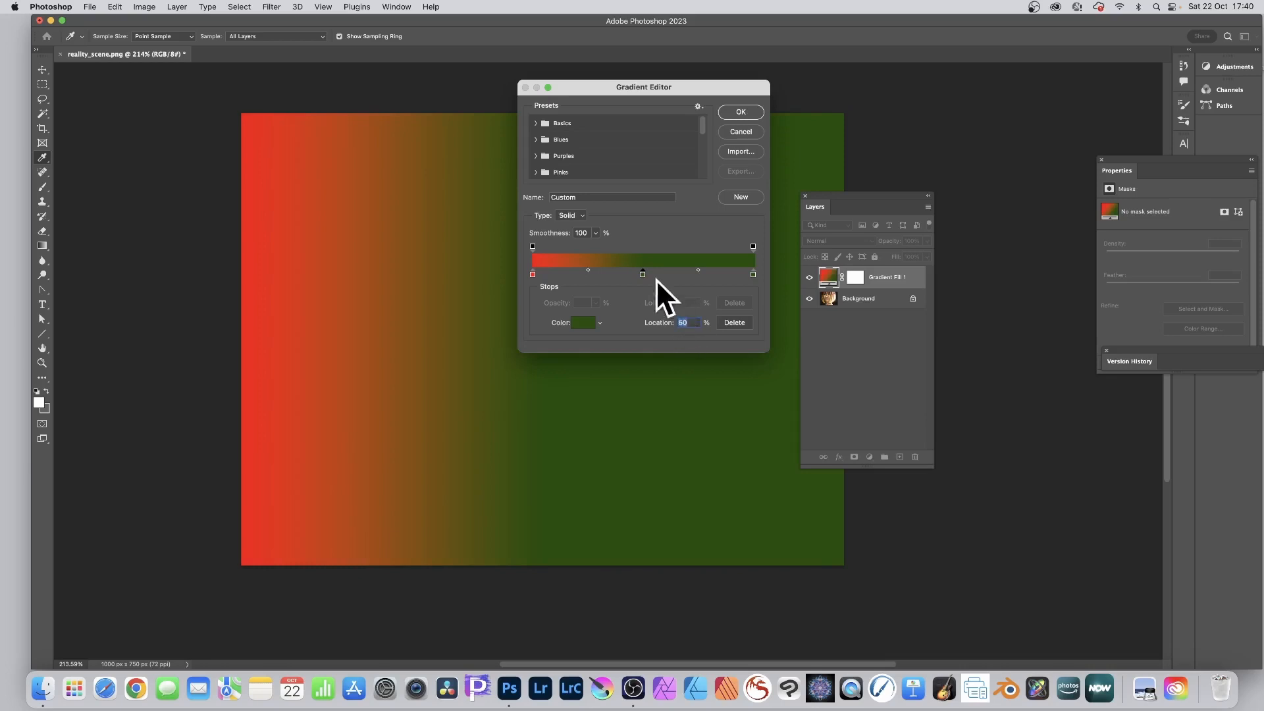
mouse_move(652, 300)
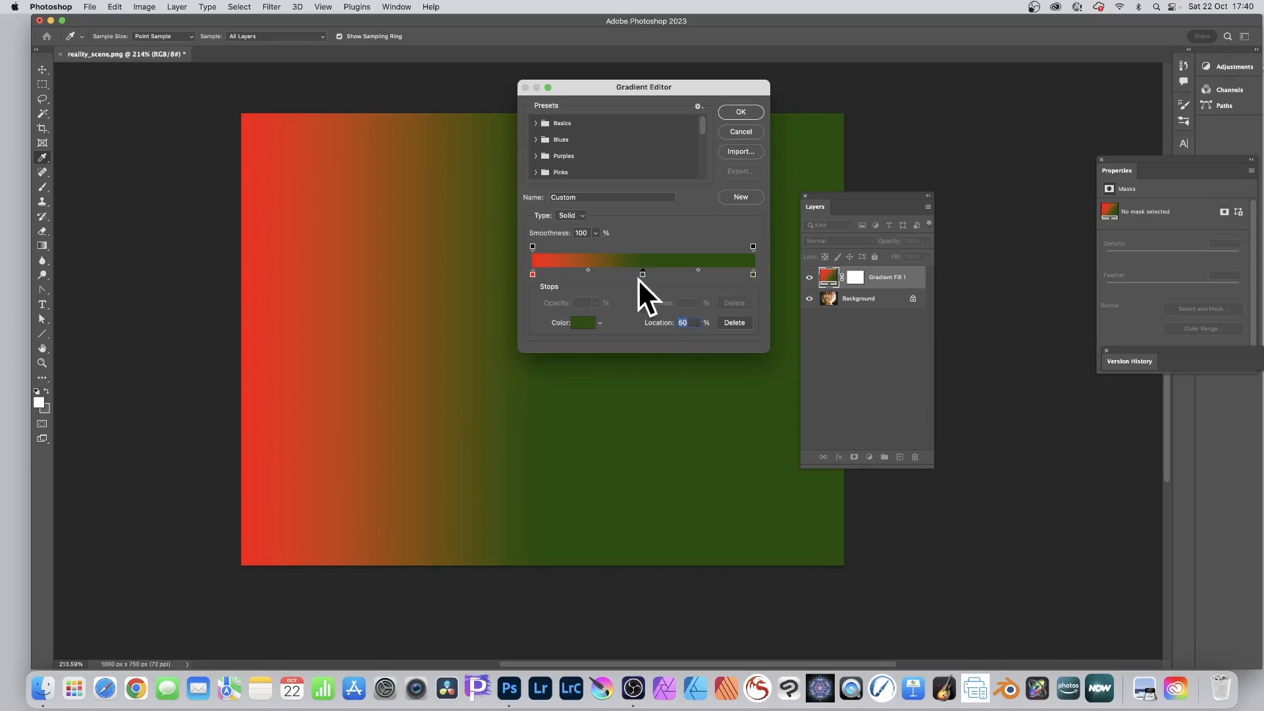
- Add a red colour stop at 50% for a hard red/green split and confirm the gradient
left_click(532, 274)
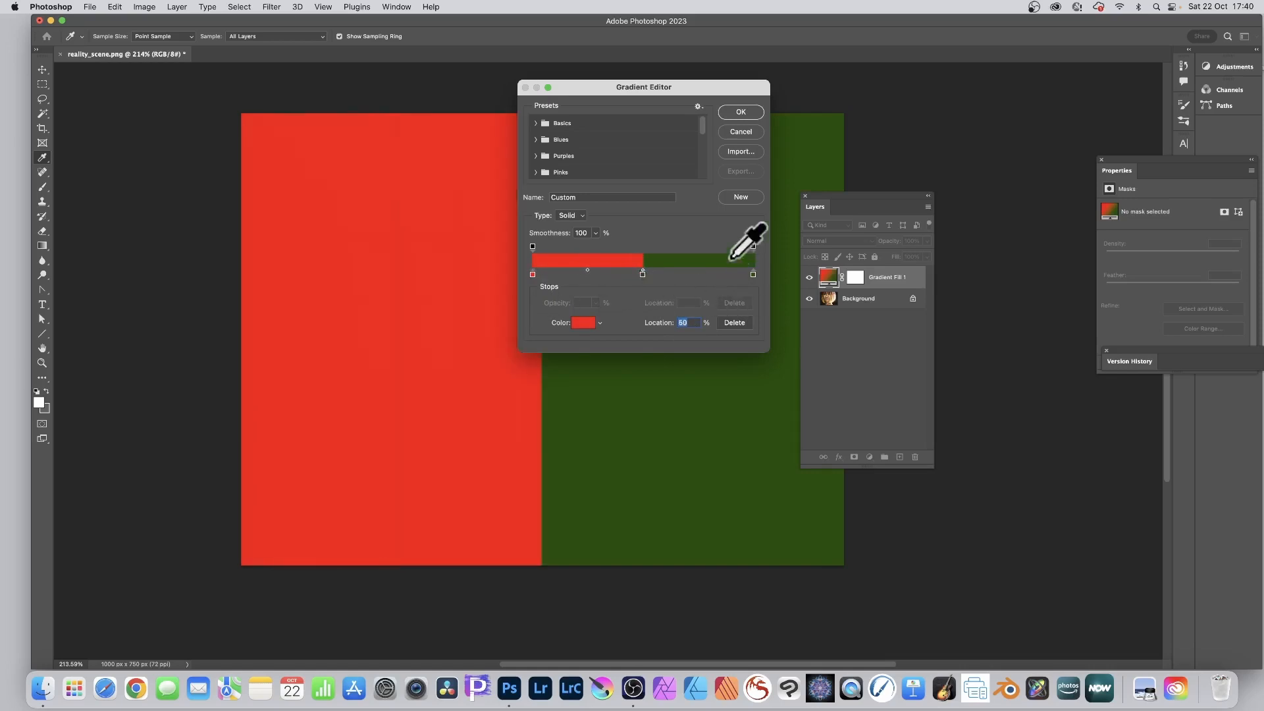
mouse_move(649, 246)
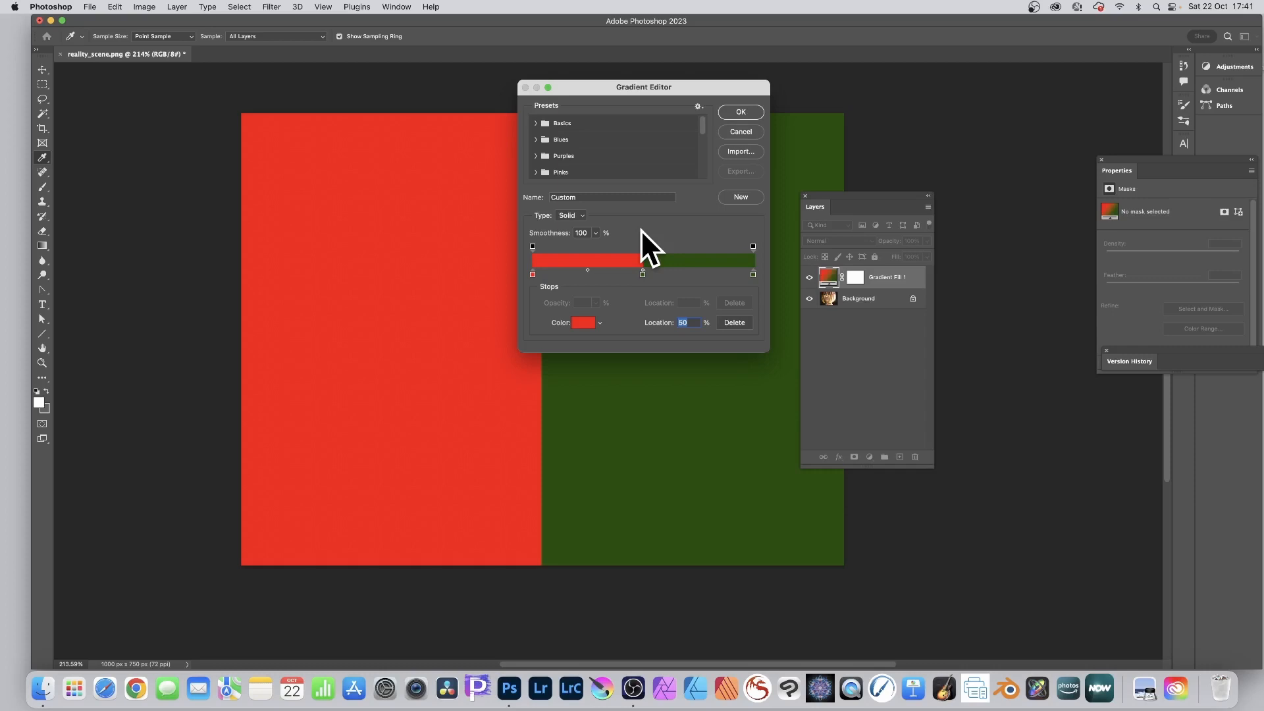
mouse_move(722, 245)
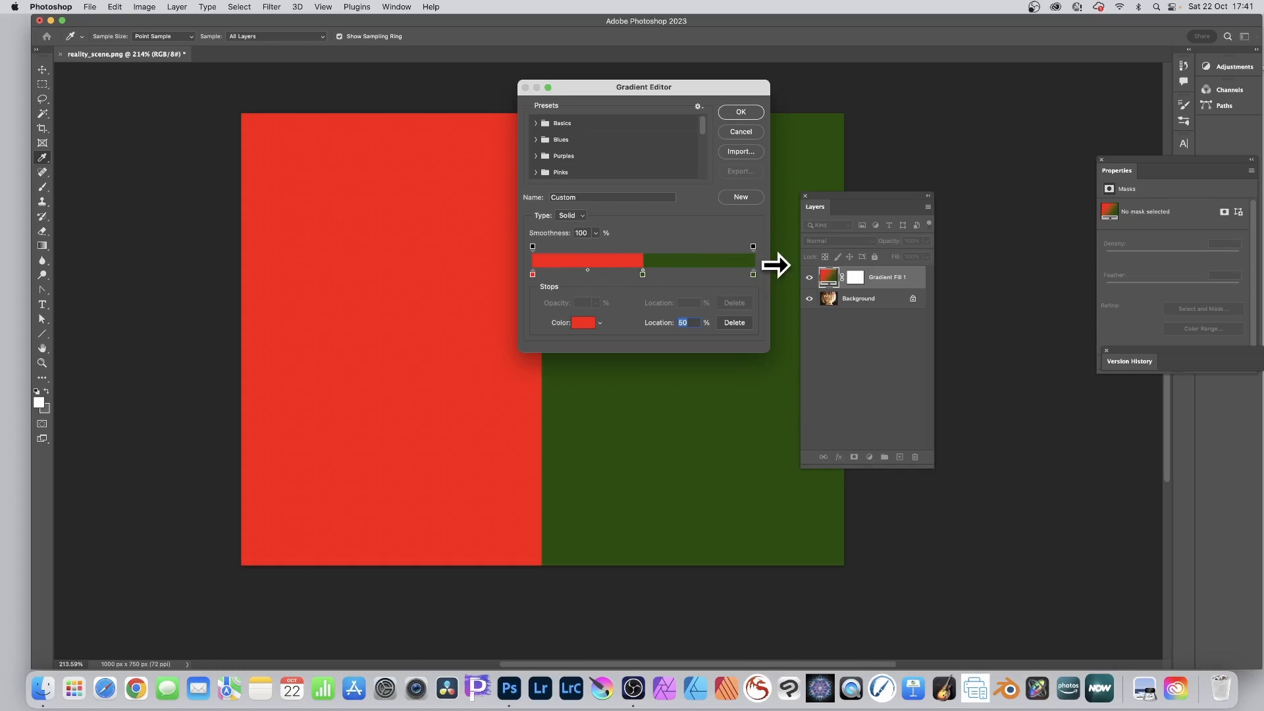
mouse_move(748, 254)
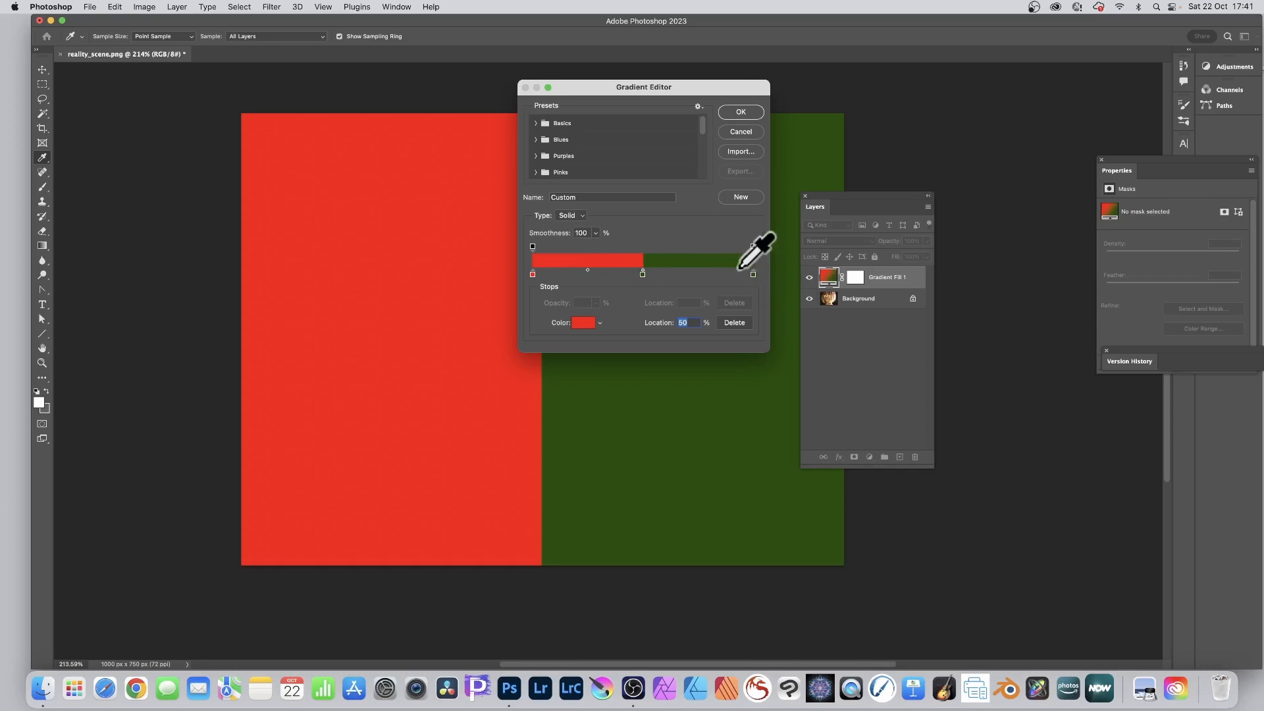
mouse_move(735, 286)
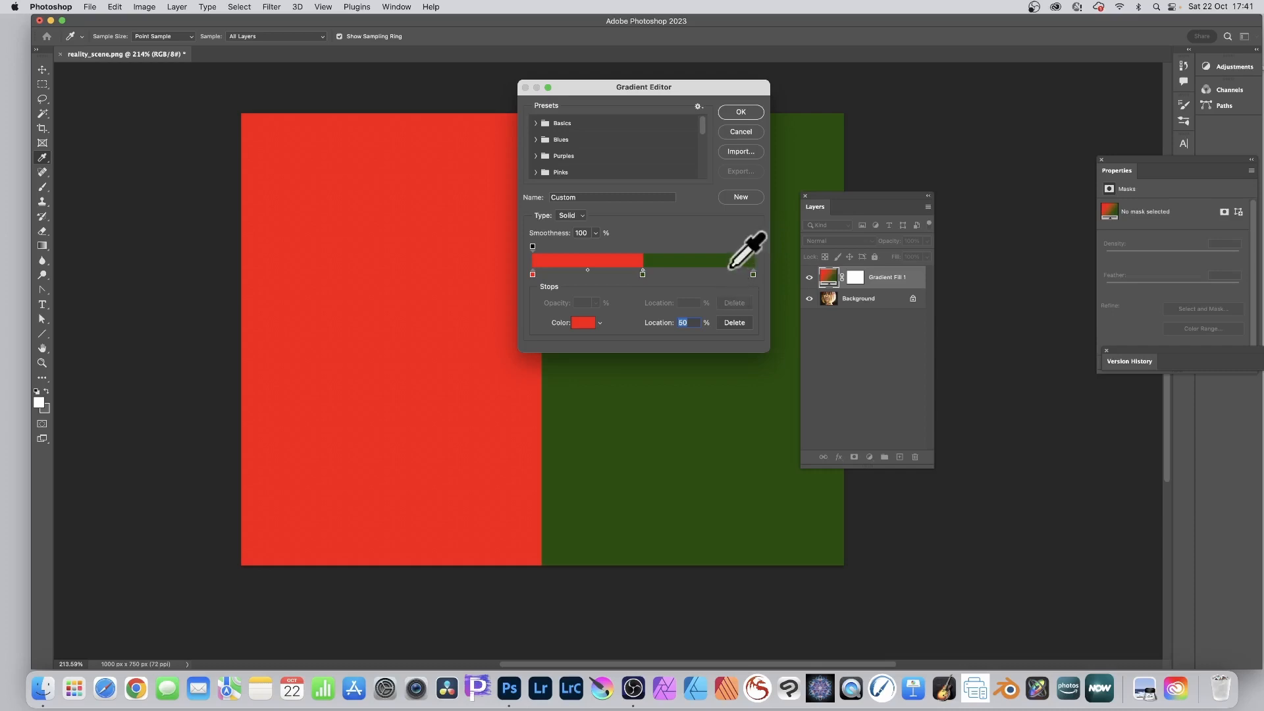
mouse_move(749, 121)
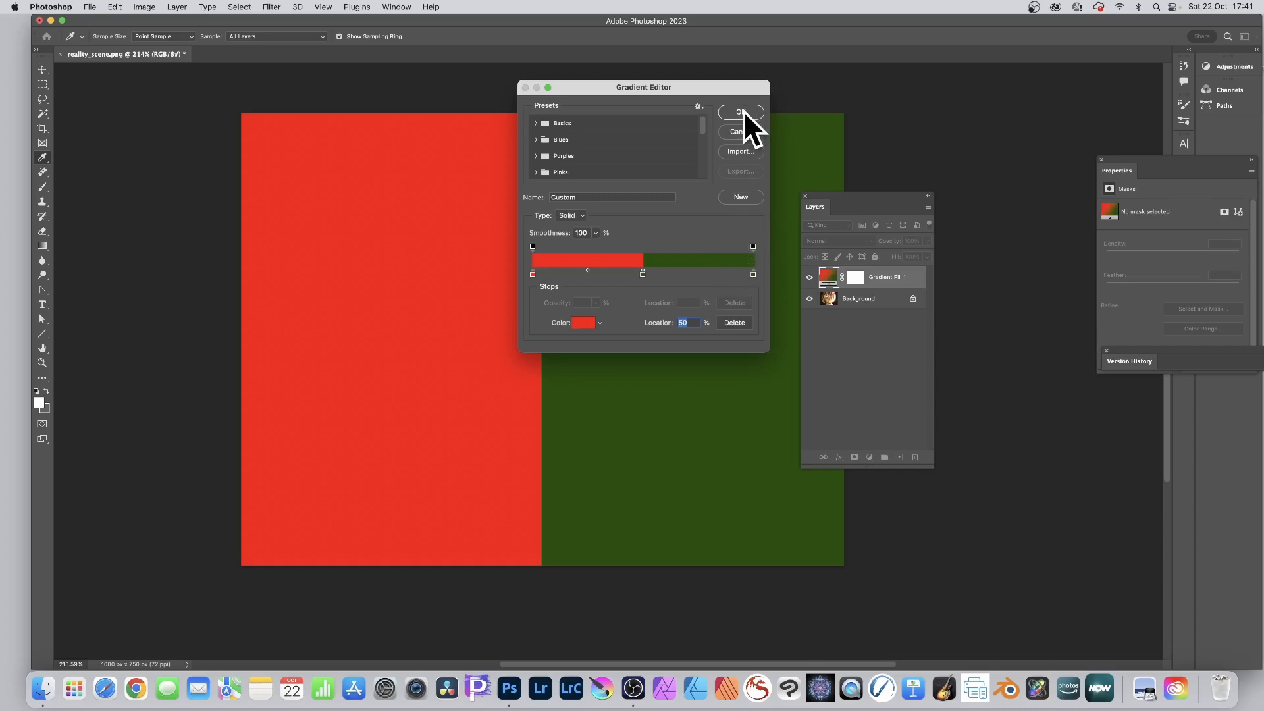
left_click(739, 112)
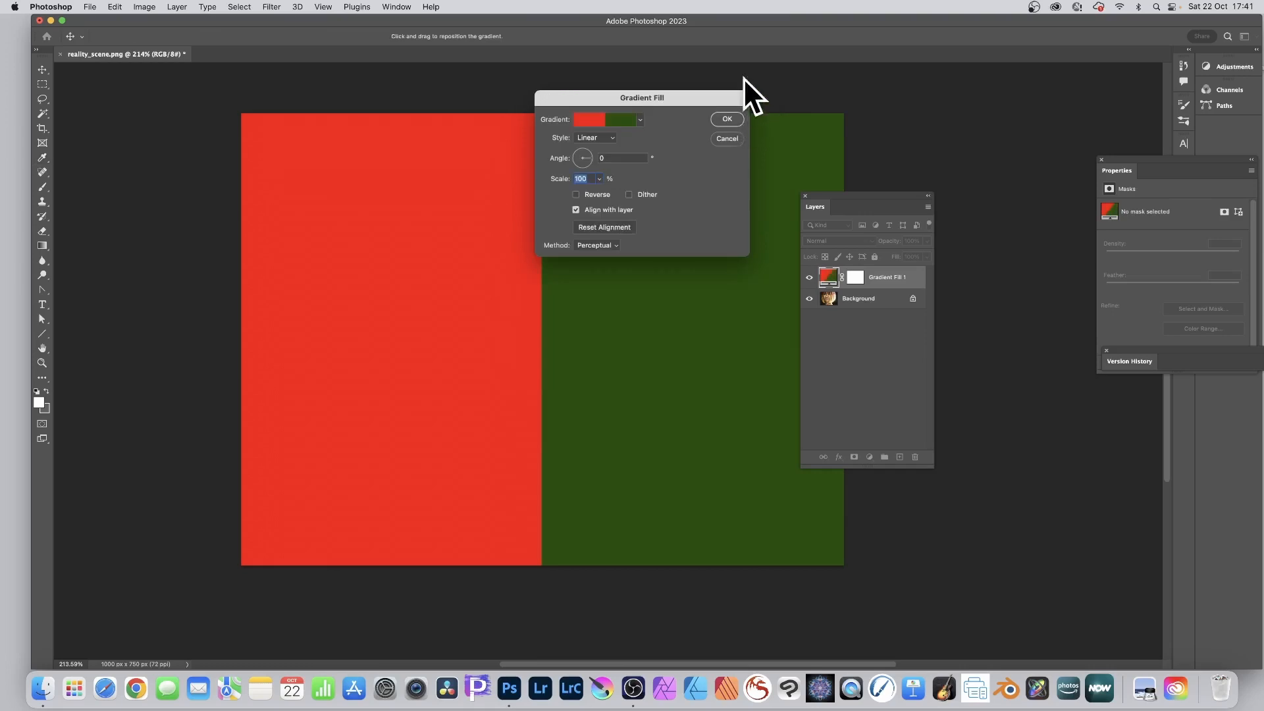
mouse_move(766, 256)
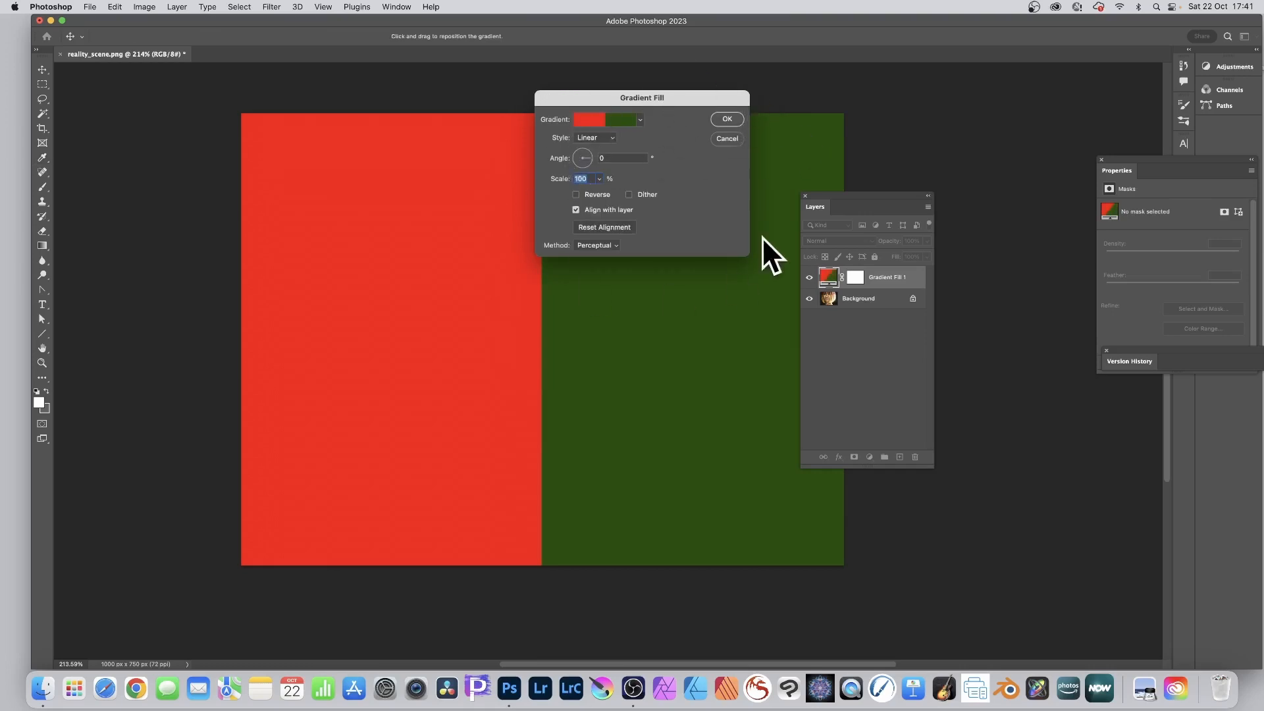
mouse_move(681, 177)
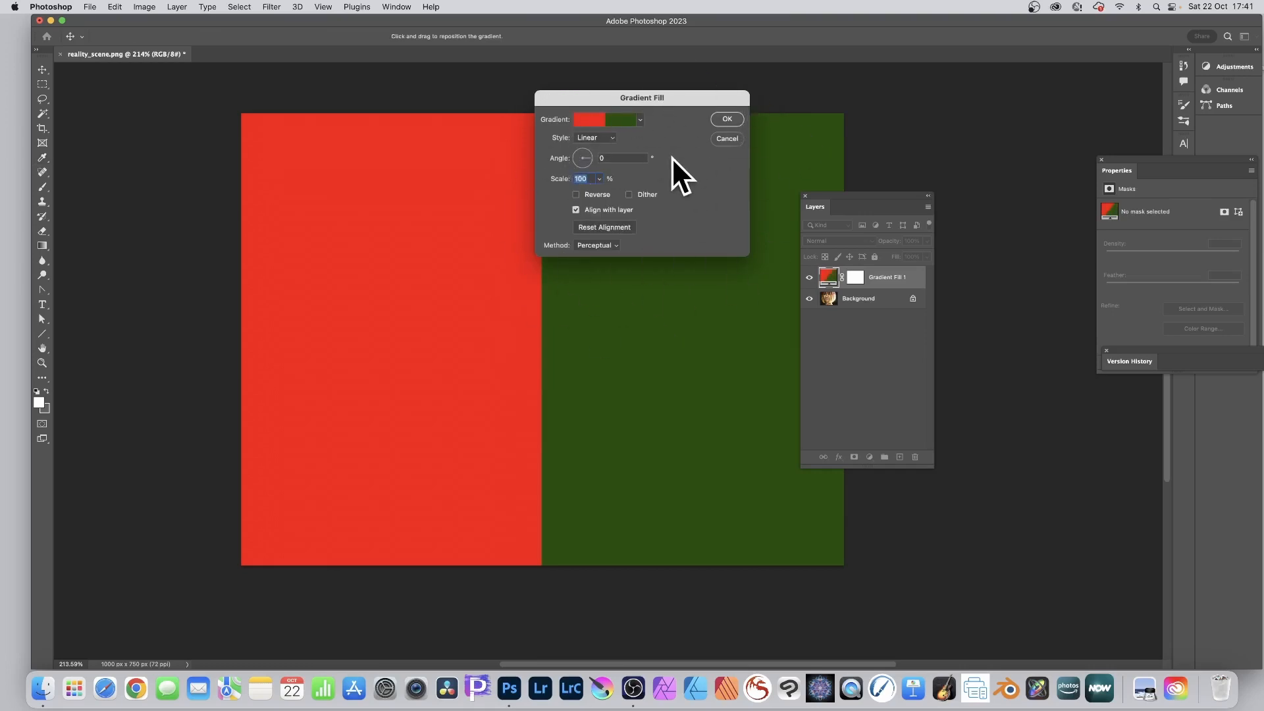
mouse_move(636, 129)
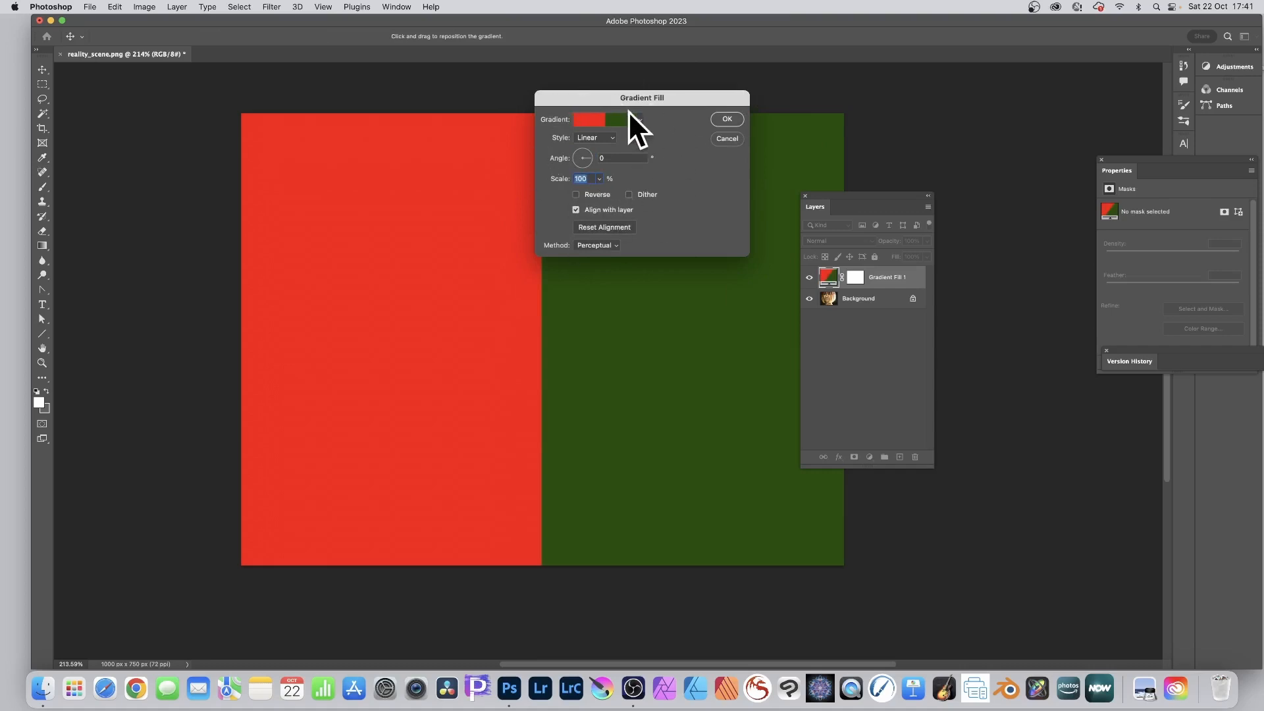
mouse_move(696, 129)
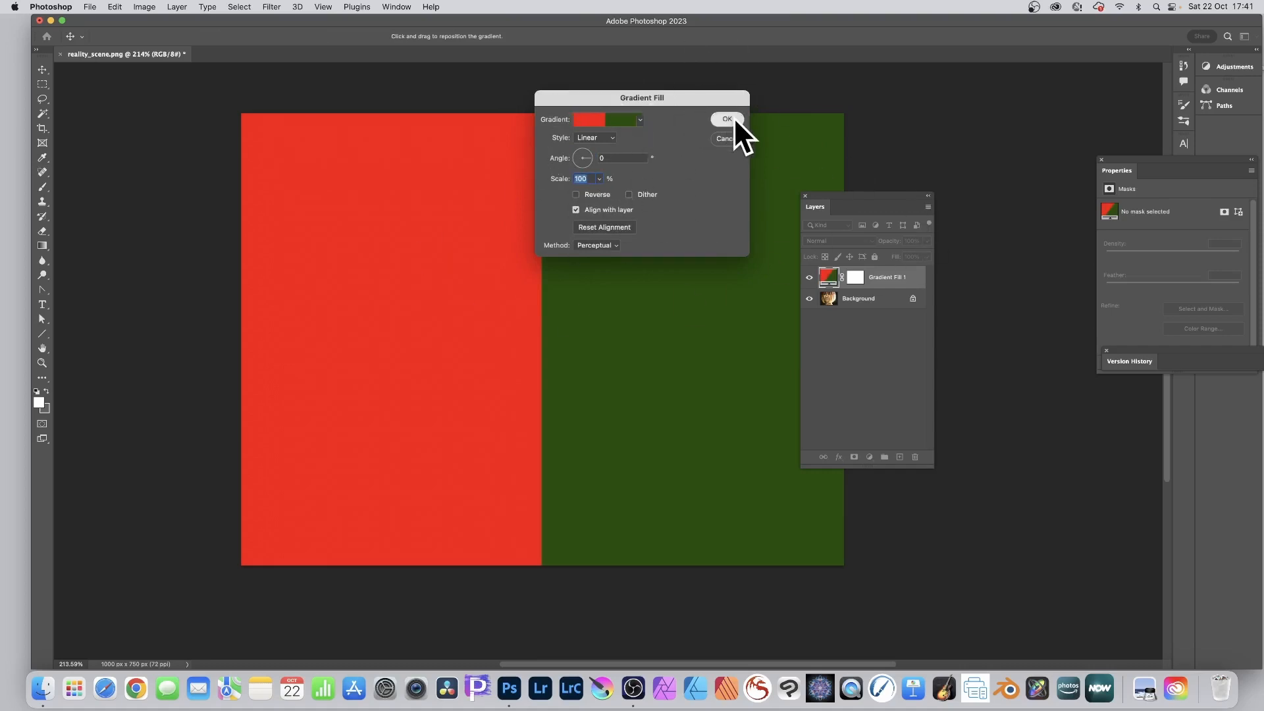
- Confirm the Gradient Fill dialog and set Gradient Fill 1's blend mode to Color
left_click(726, 120)
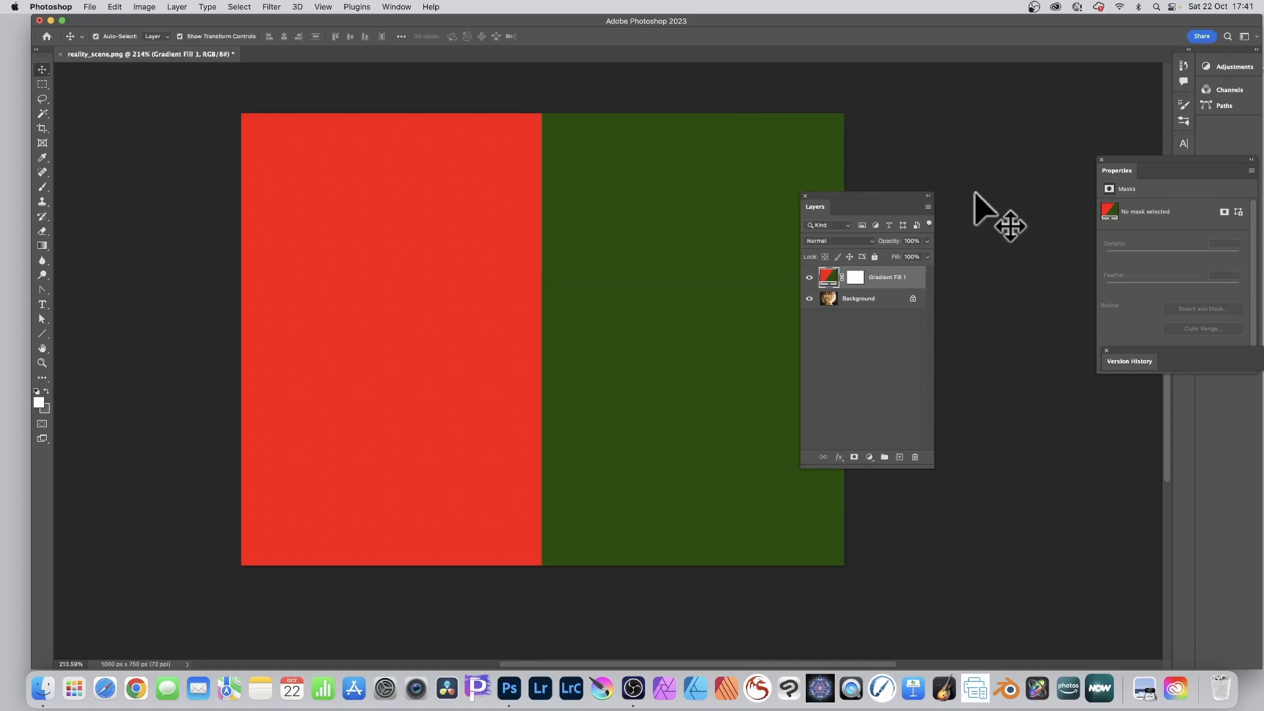
mouse_move(794, 294)
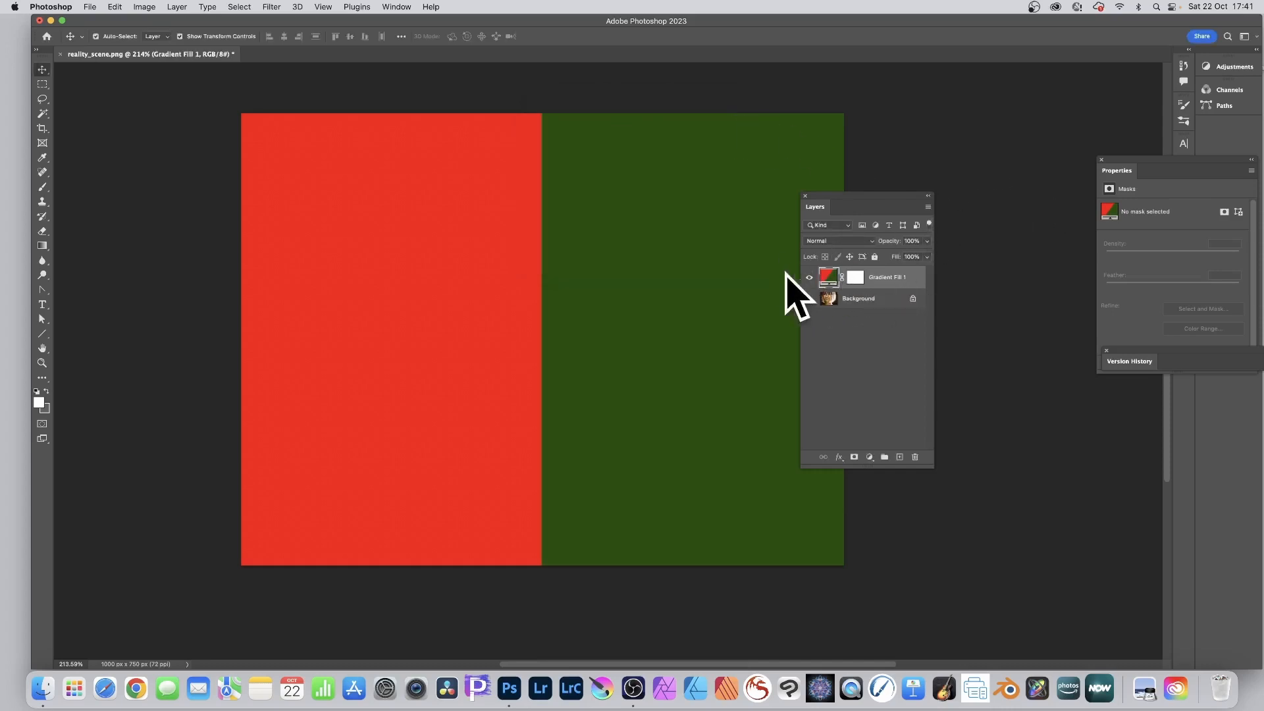
left_click(808, 298)
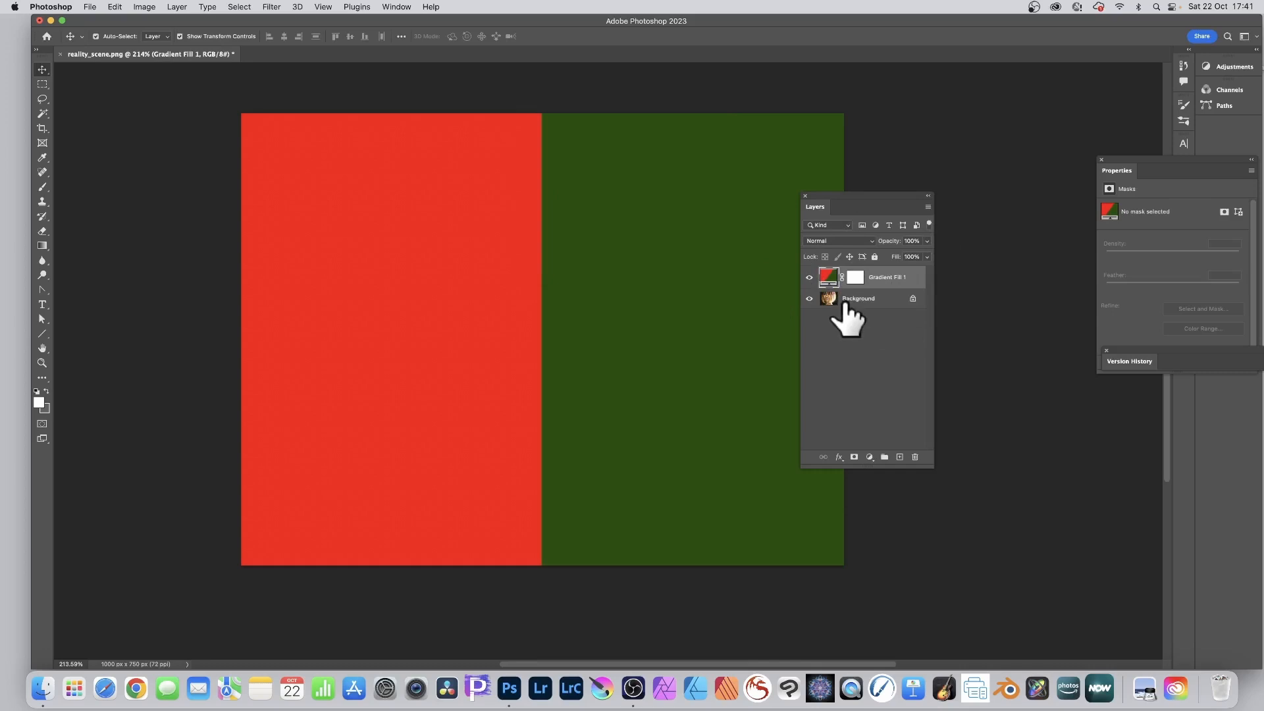
mouse_move(862, 286)
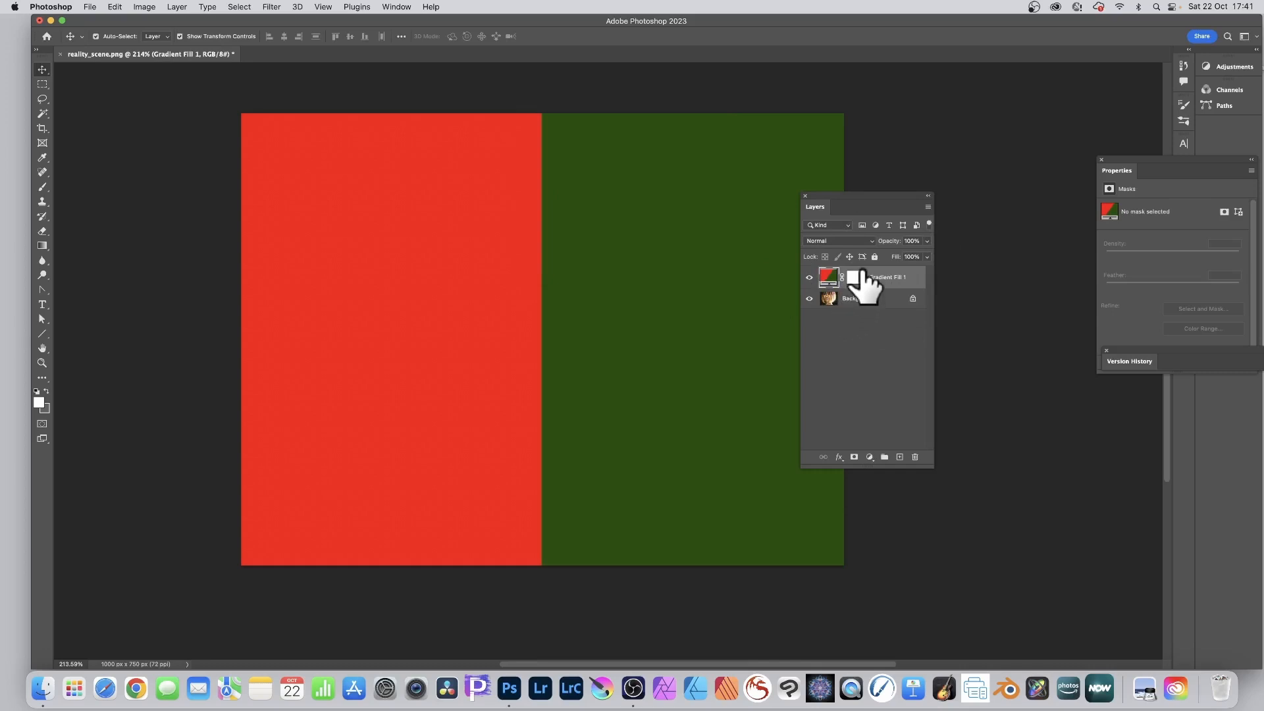
mouse_move(838, 250)
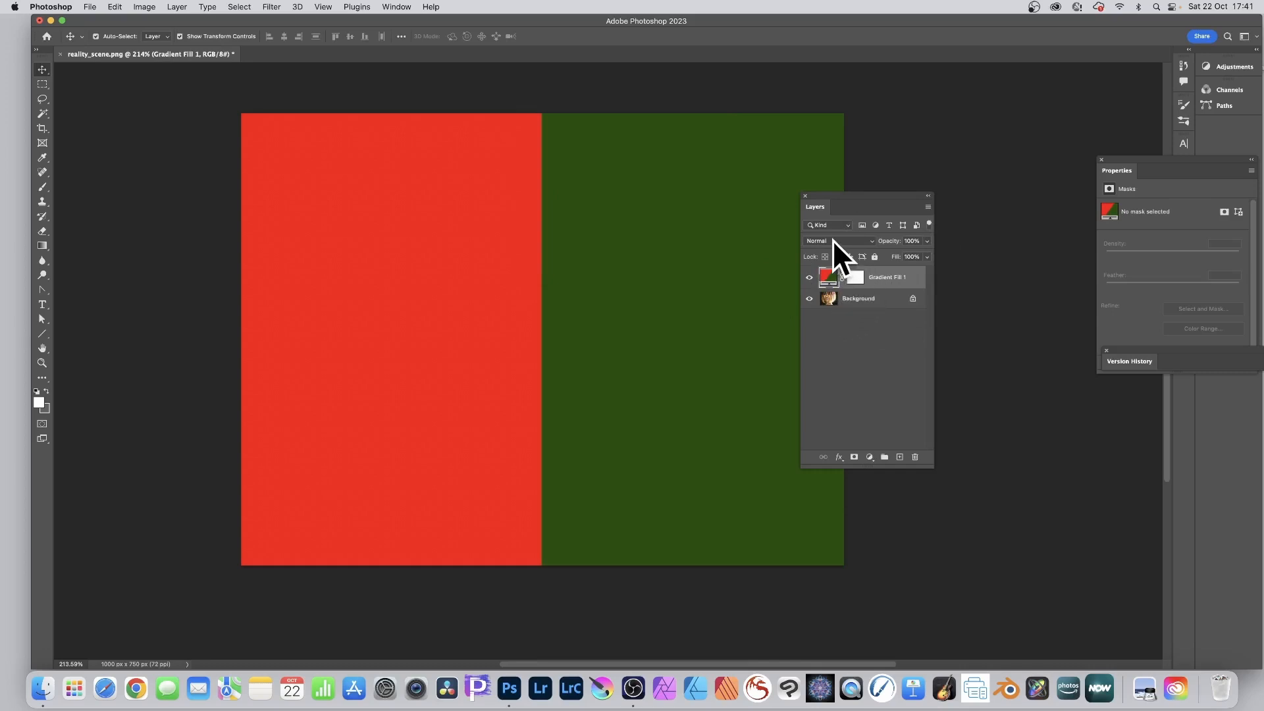
left_click(842, 240)
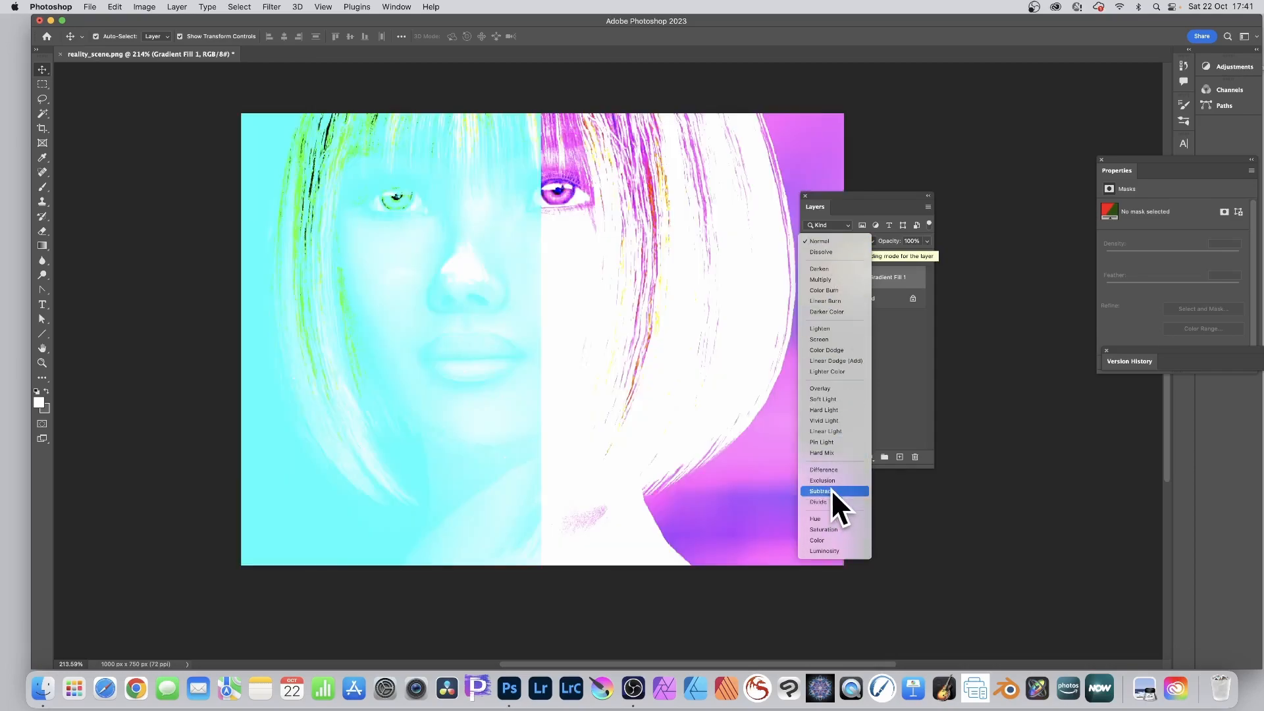
mouse_move(834, 470)
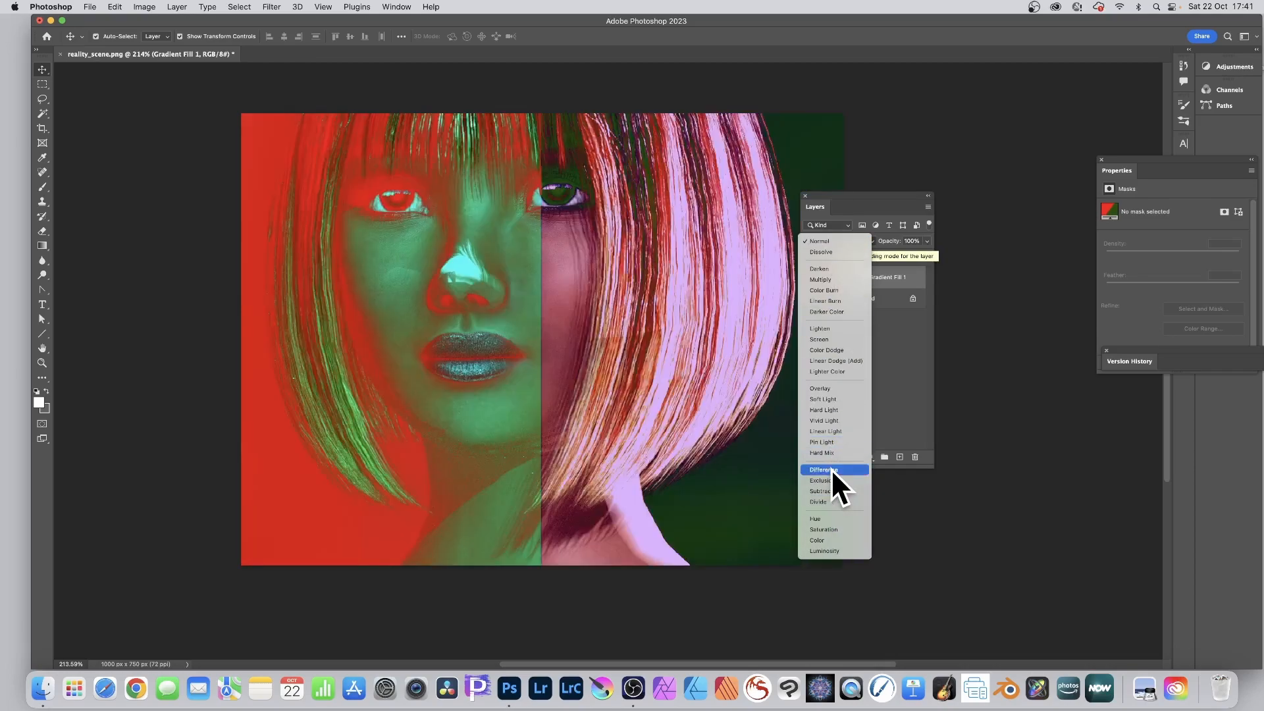
mouse_move(816, 539)
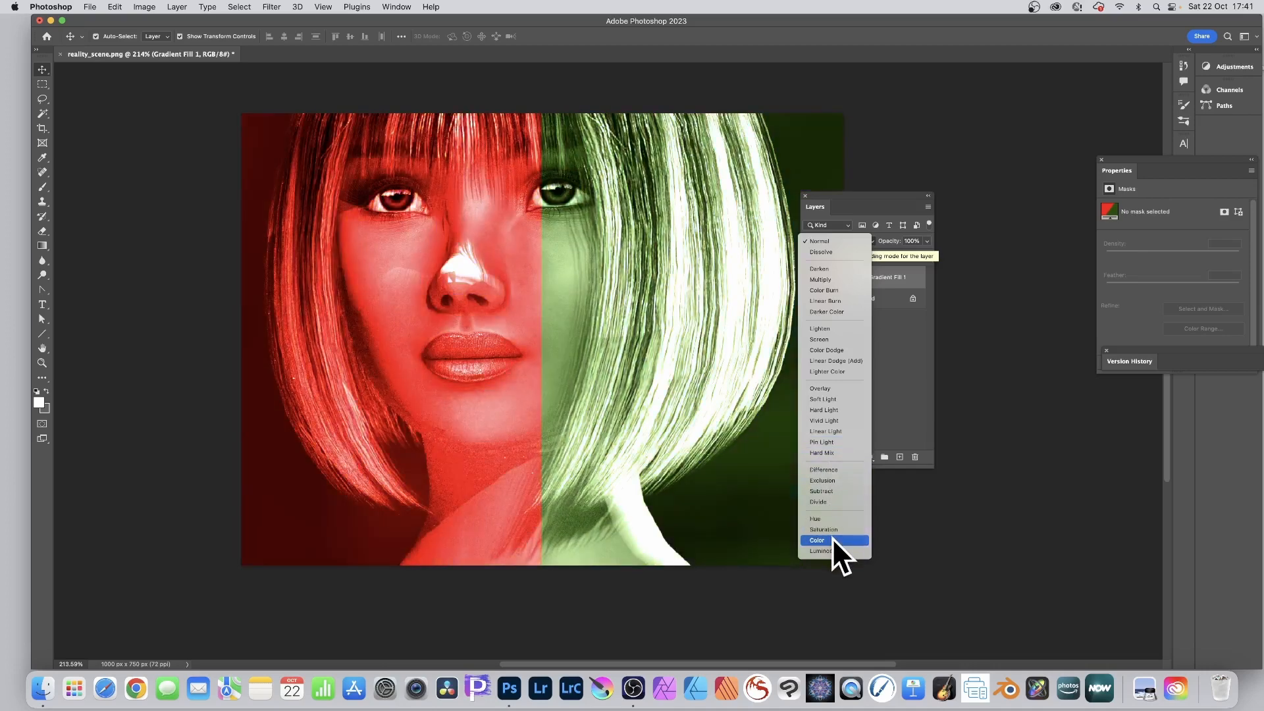
left_click(815, 540)
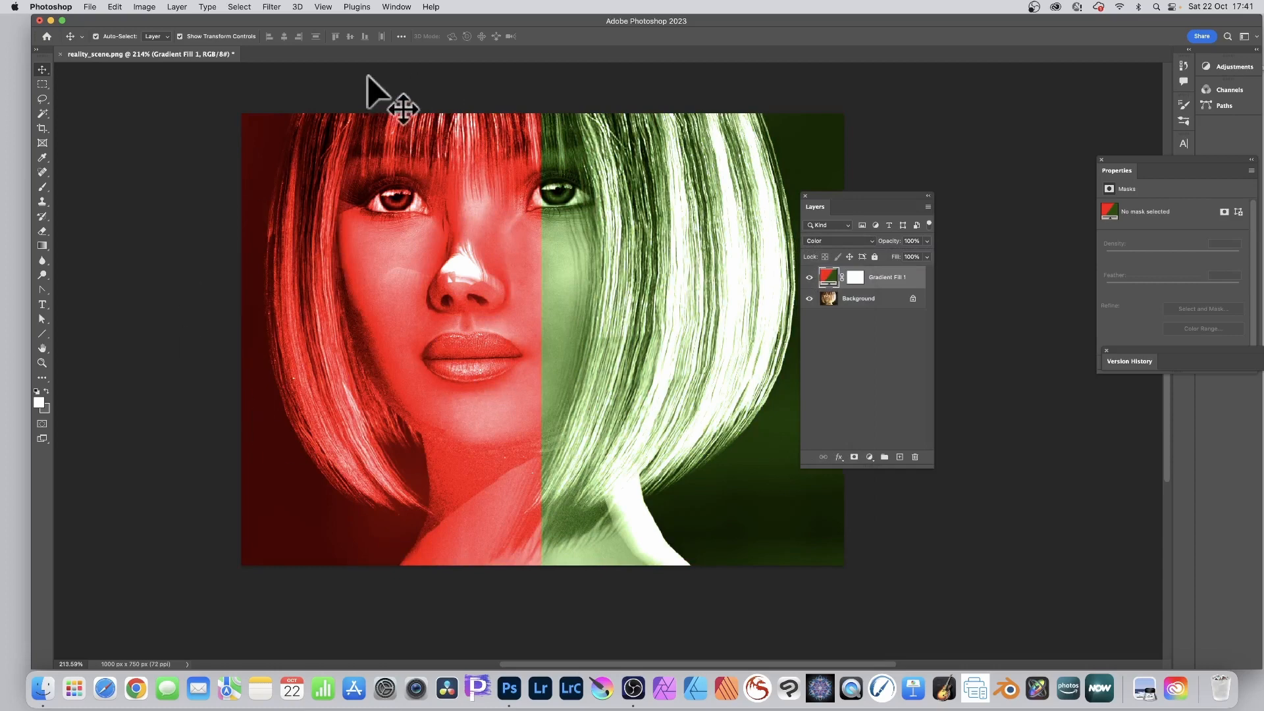
mouse_move(613, 201)
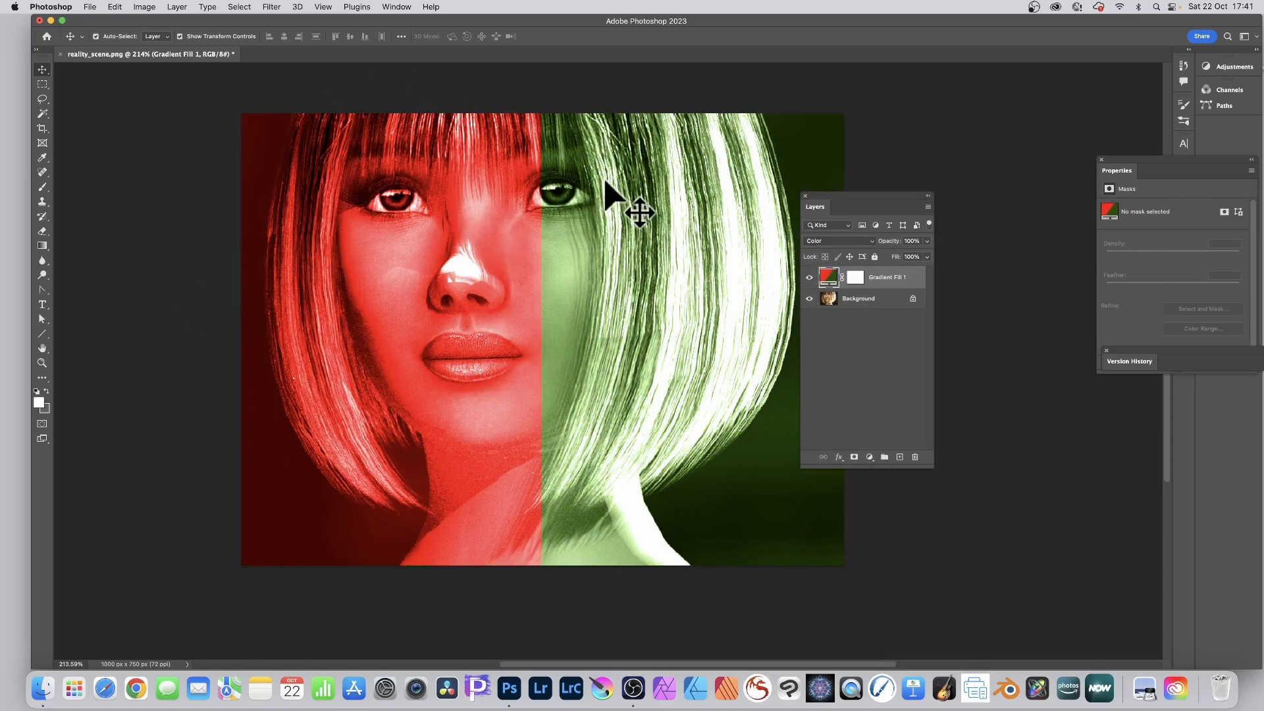
mouse_move(574, 113)
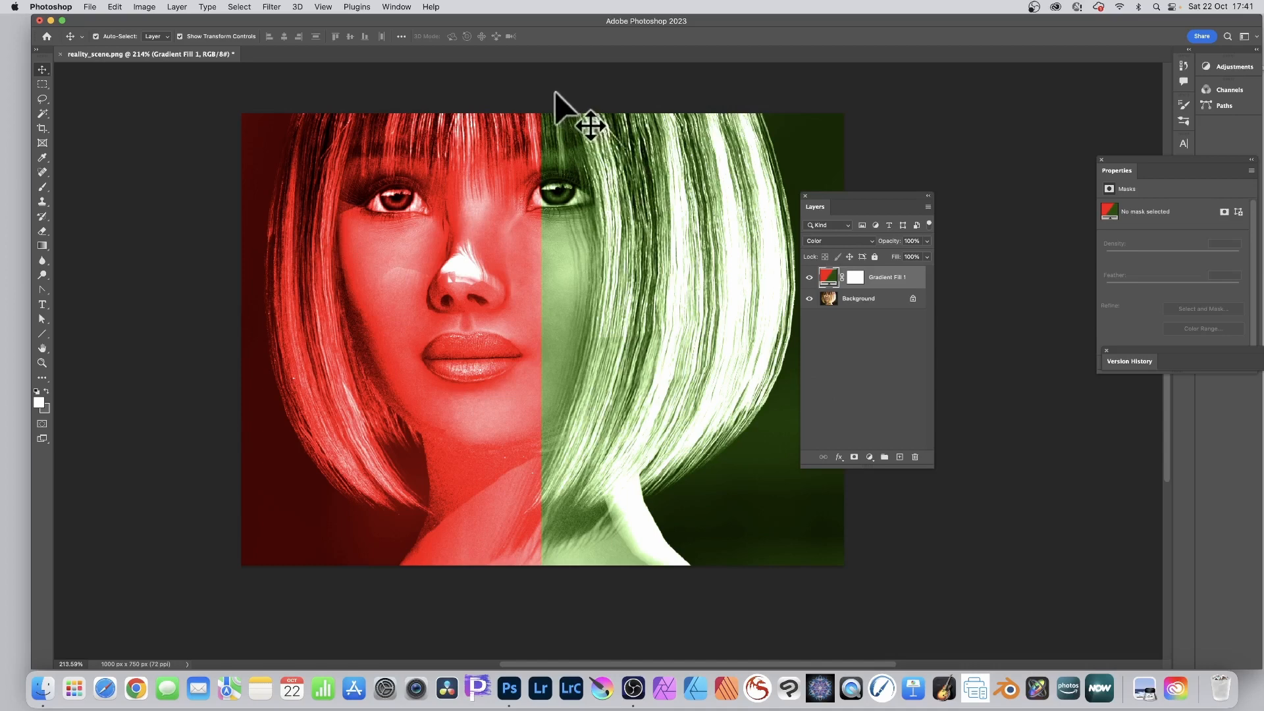
mouse_move(937, 273)
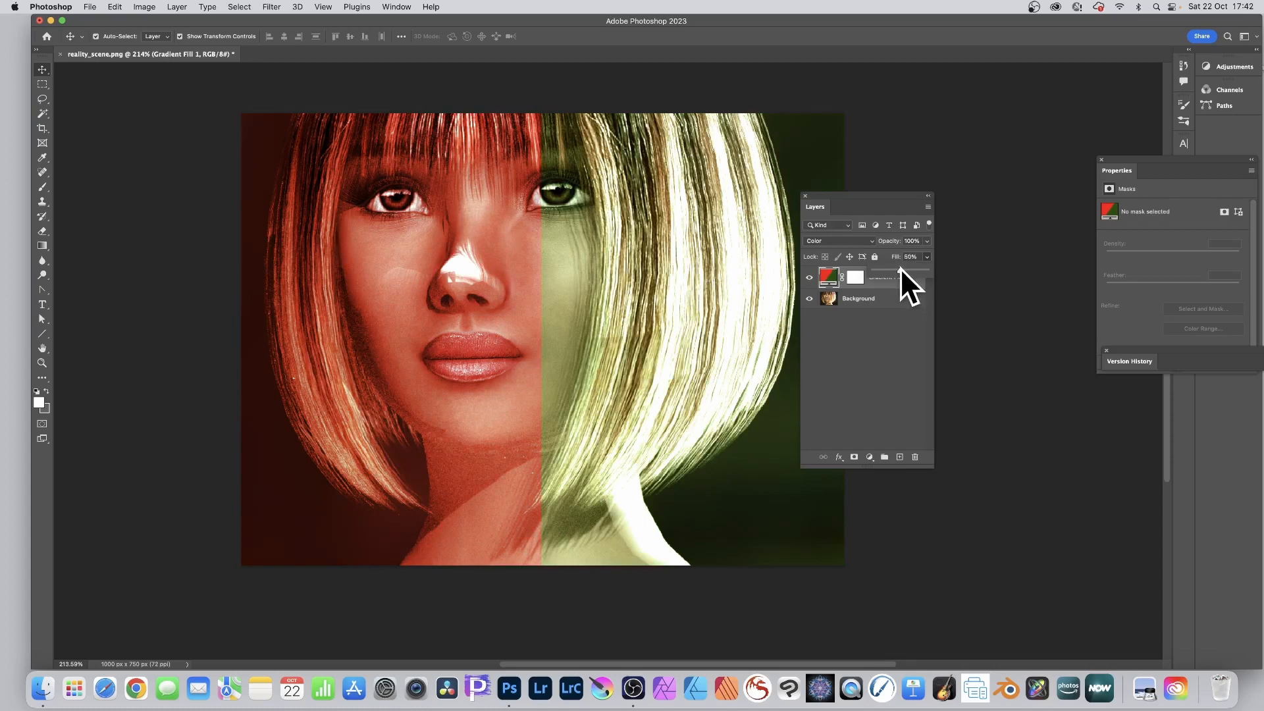
mouse_move(825, 314)
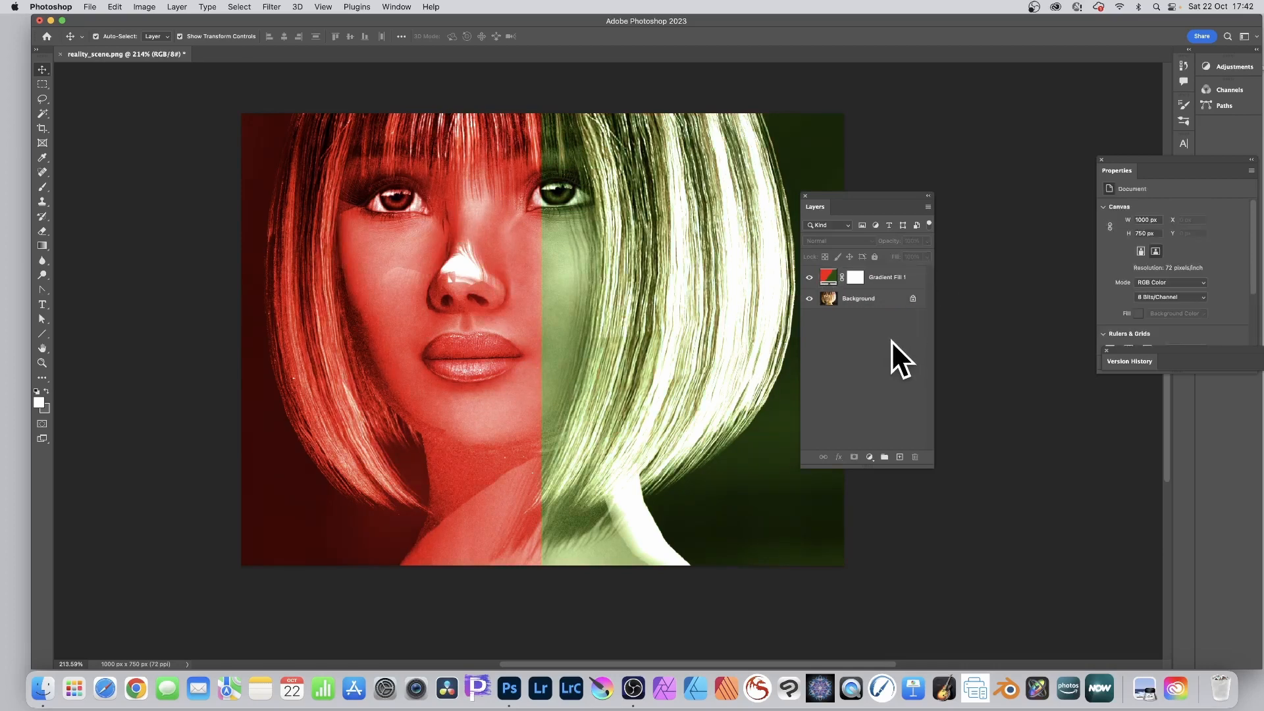
mouse_move(859, 334)
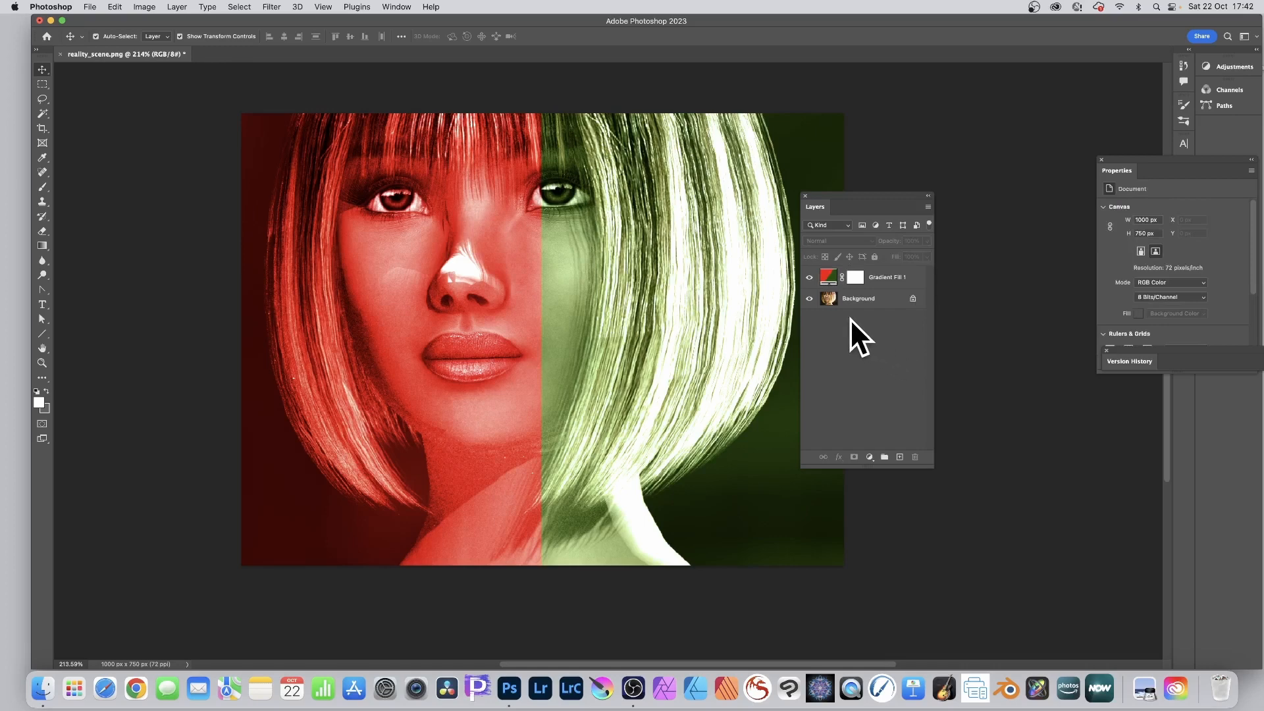
mouse_move(846, 306)
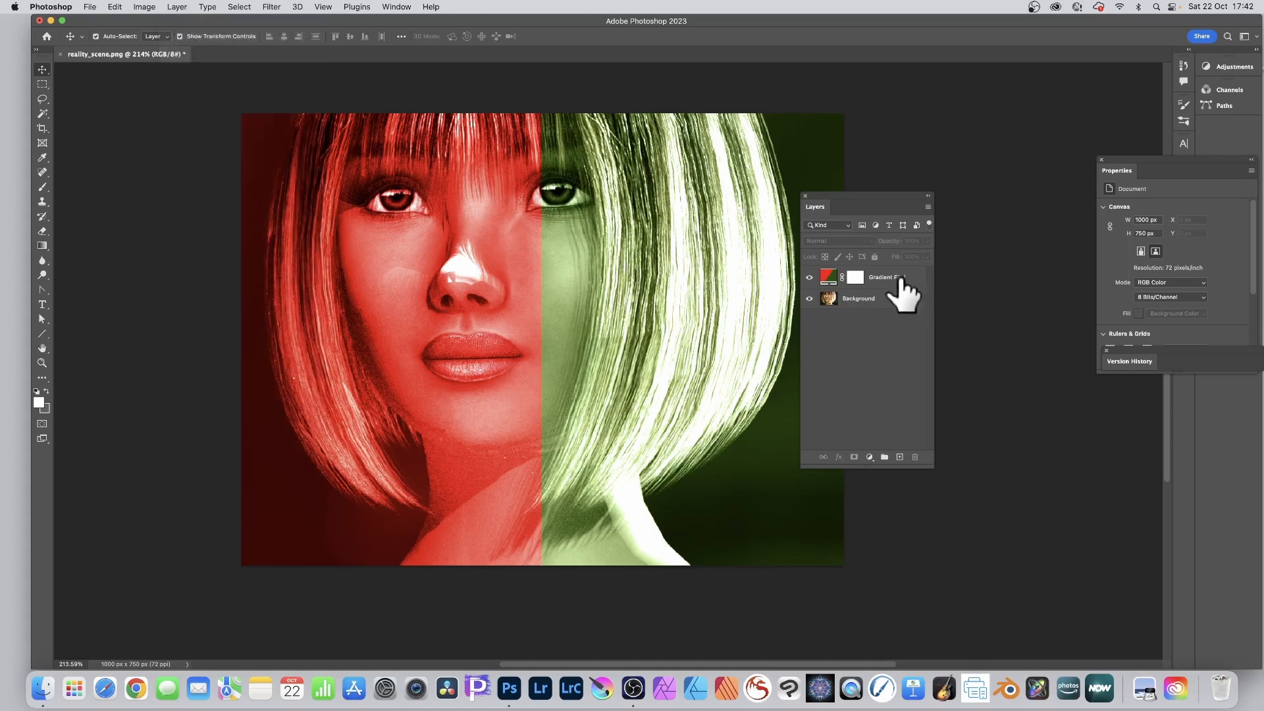
- Convert the Gradient Fill 1 layer to a Smart Object from the Layer menu
left_click(886, 276)
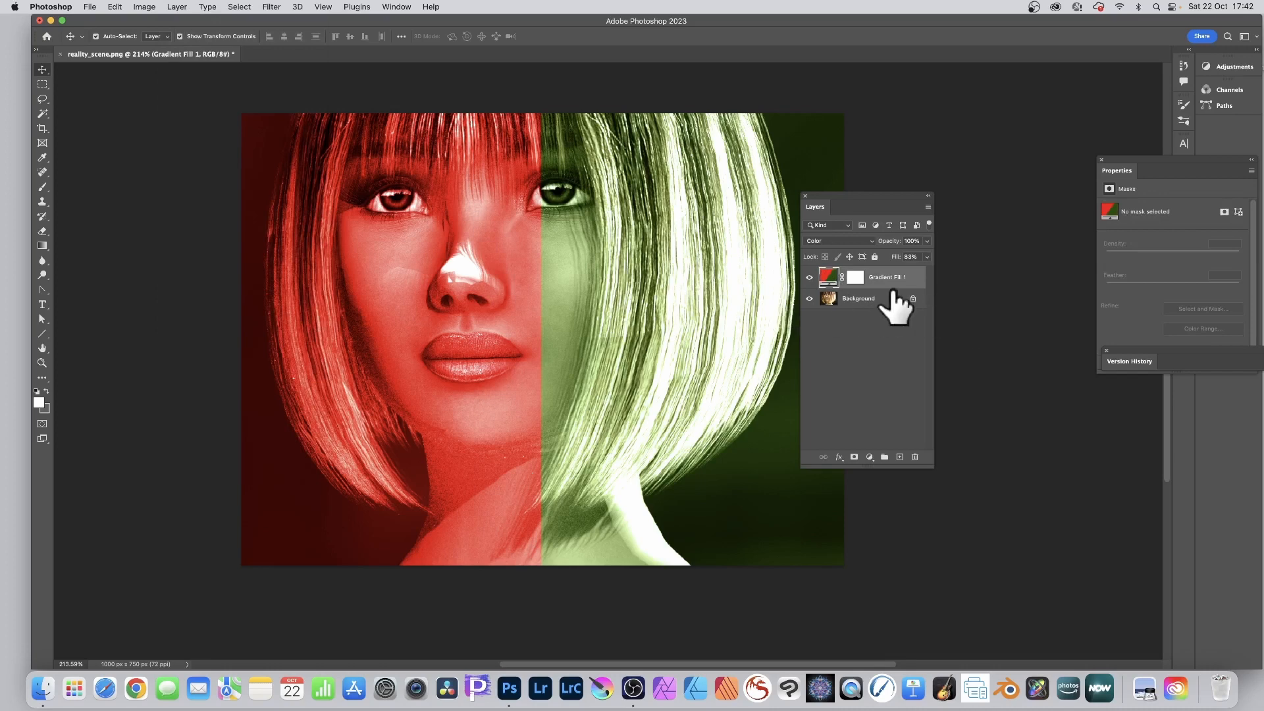
mouse_move(911, 287)
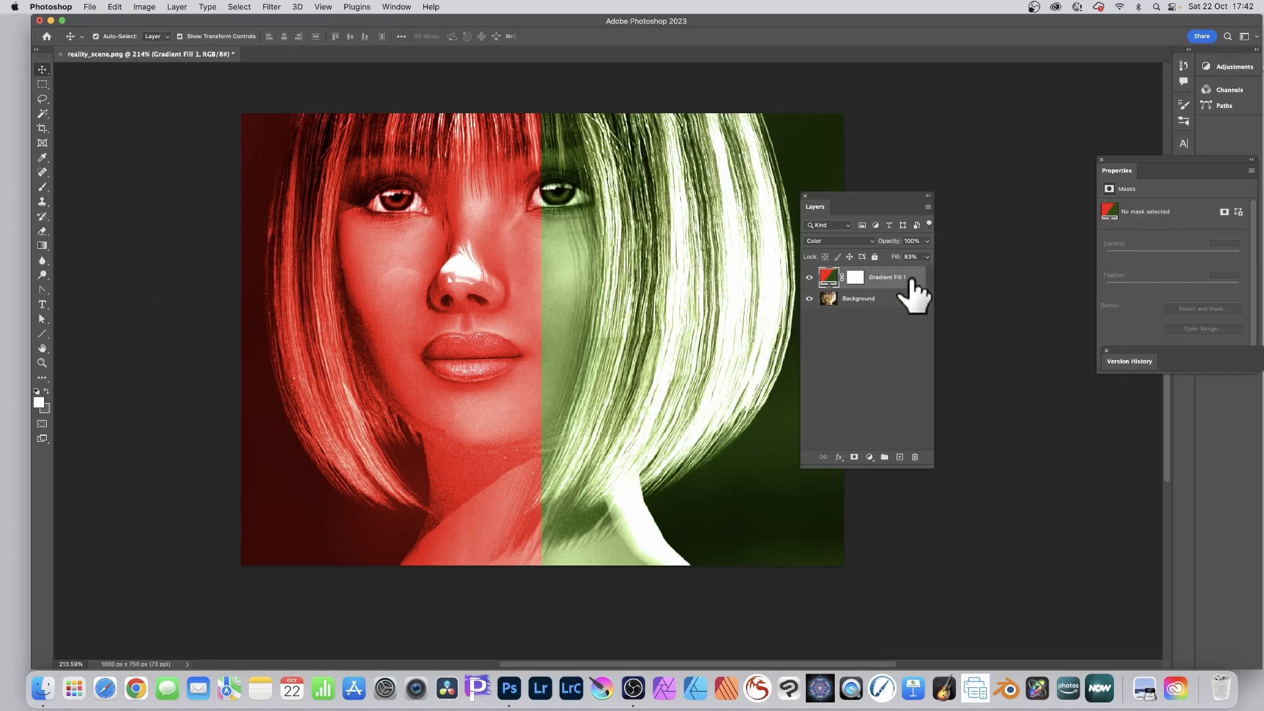
left_click(176, 7)
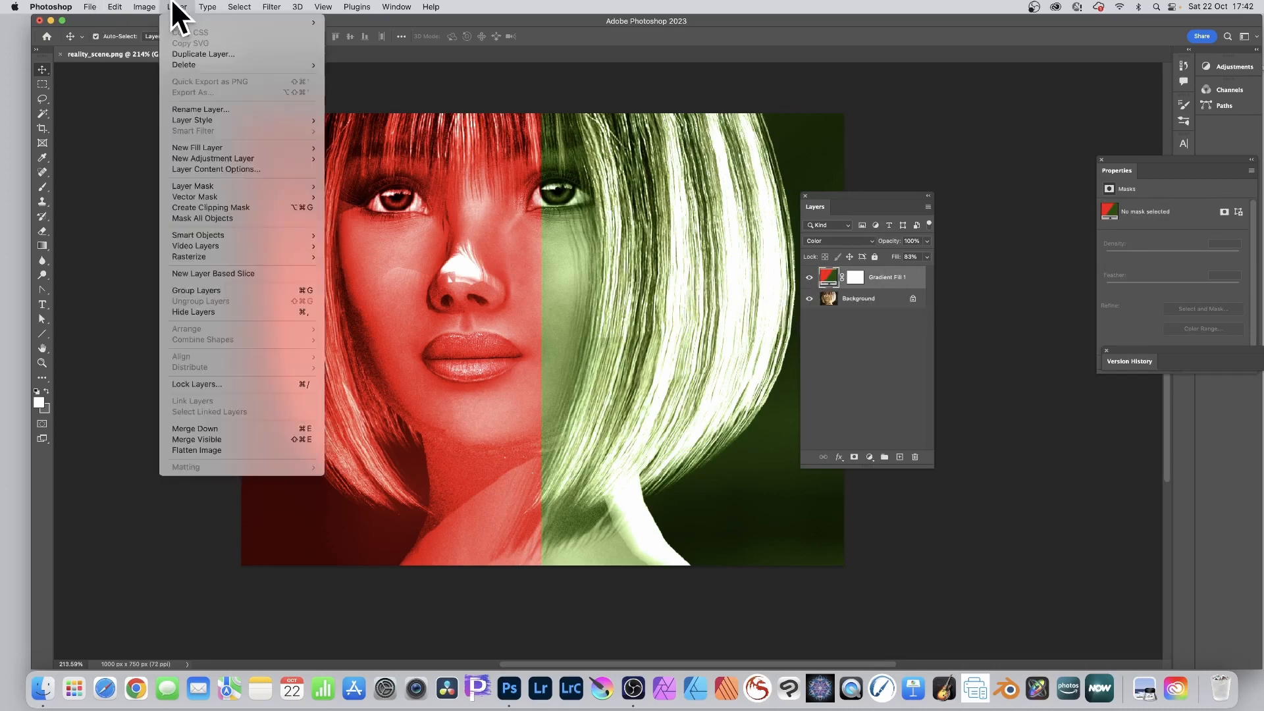
mouse_move(198, 234)
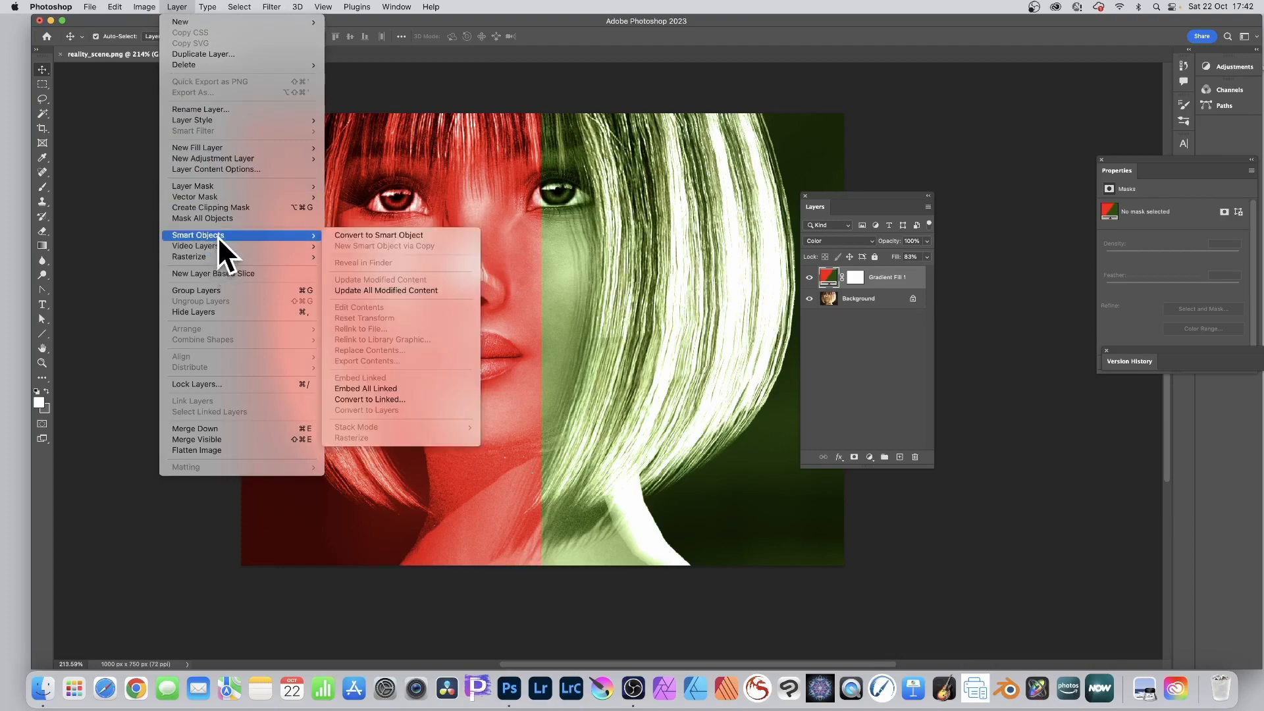
mouse_move(367, 241)
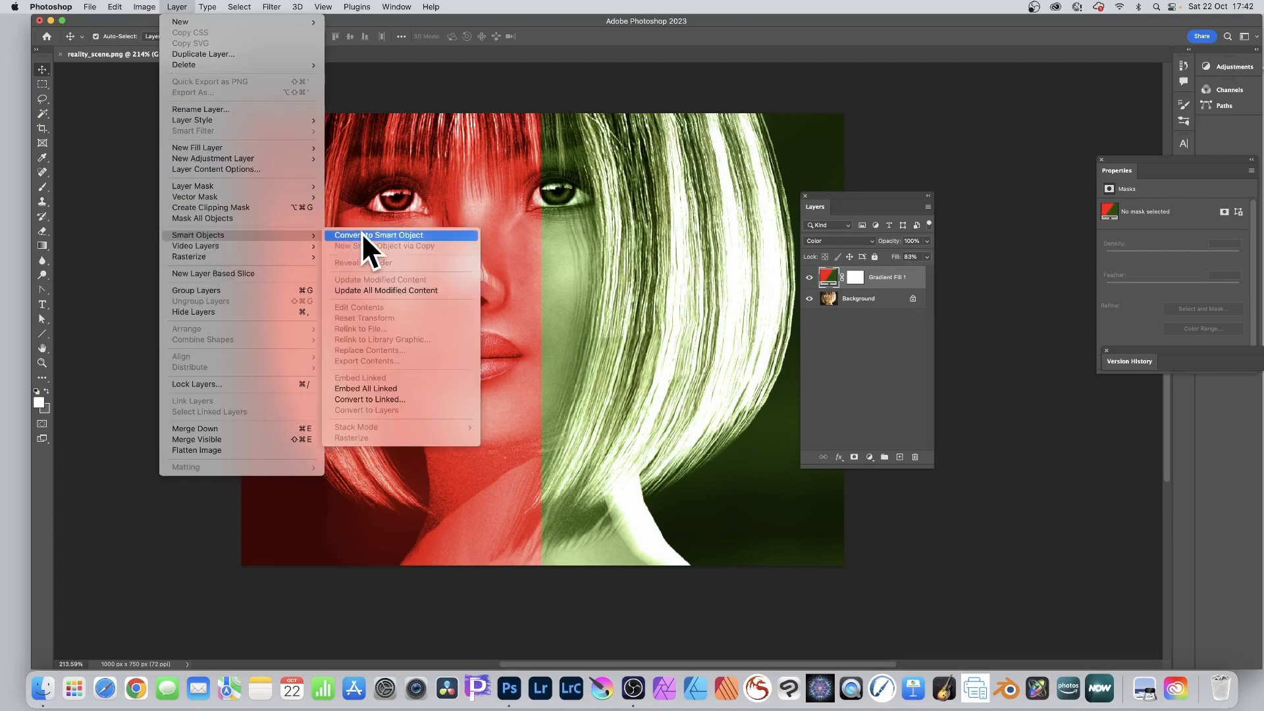
left_click(377, 235)
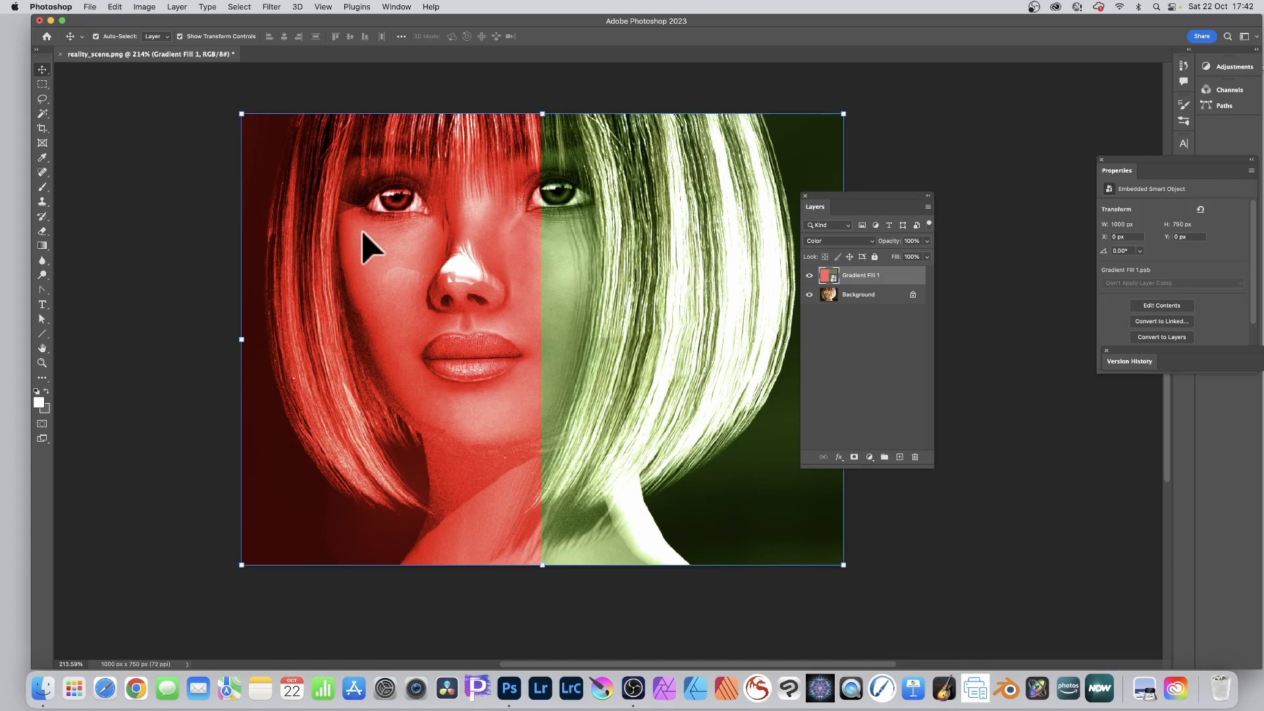
mouse_move(283, 16)
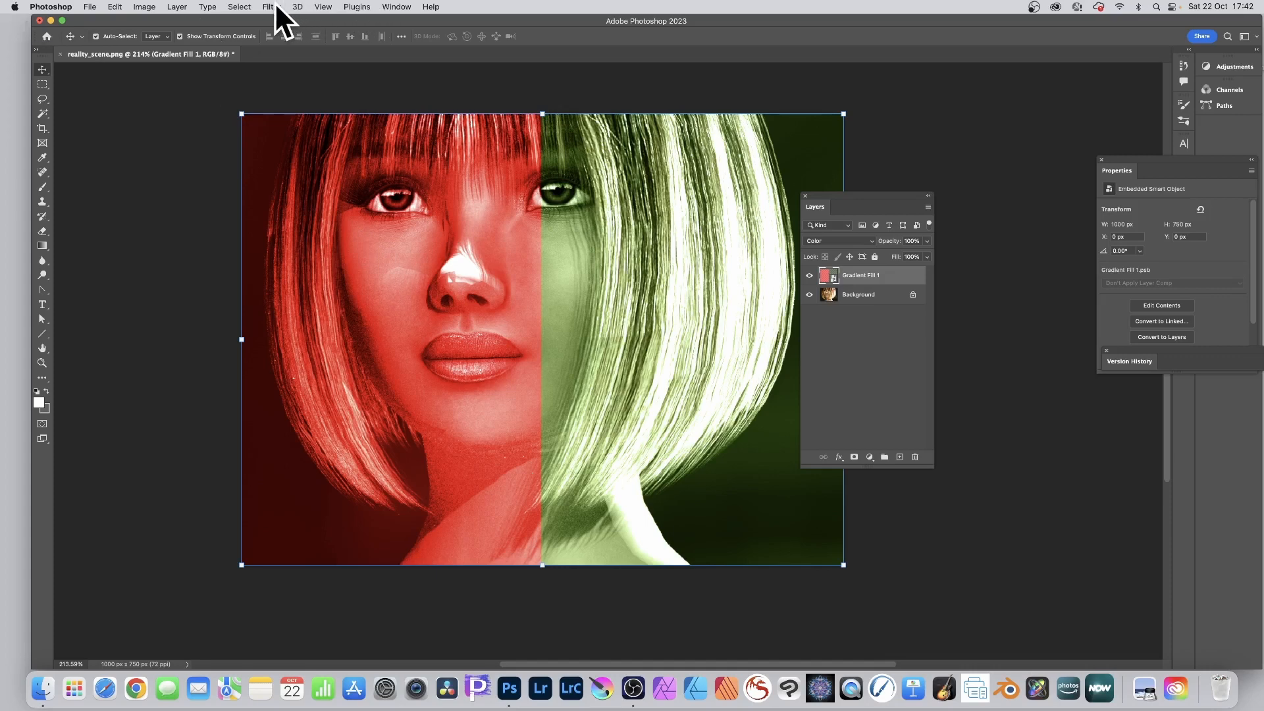
- Apply a Gaussian Blur smart filter, then reopen it and set the radius to 36 pixels
left_click(270, 6)
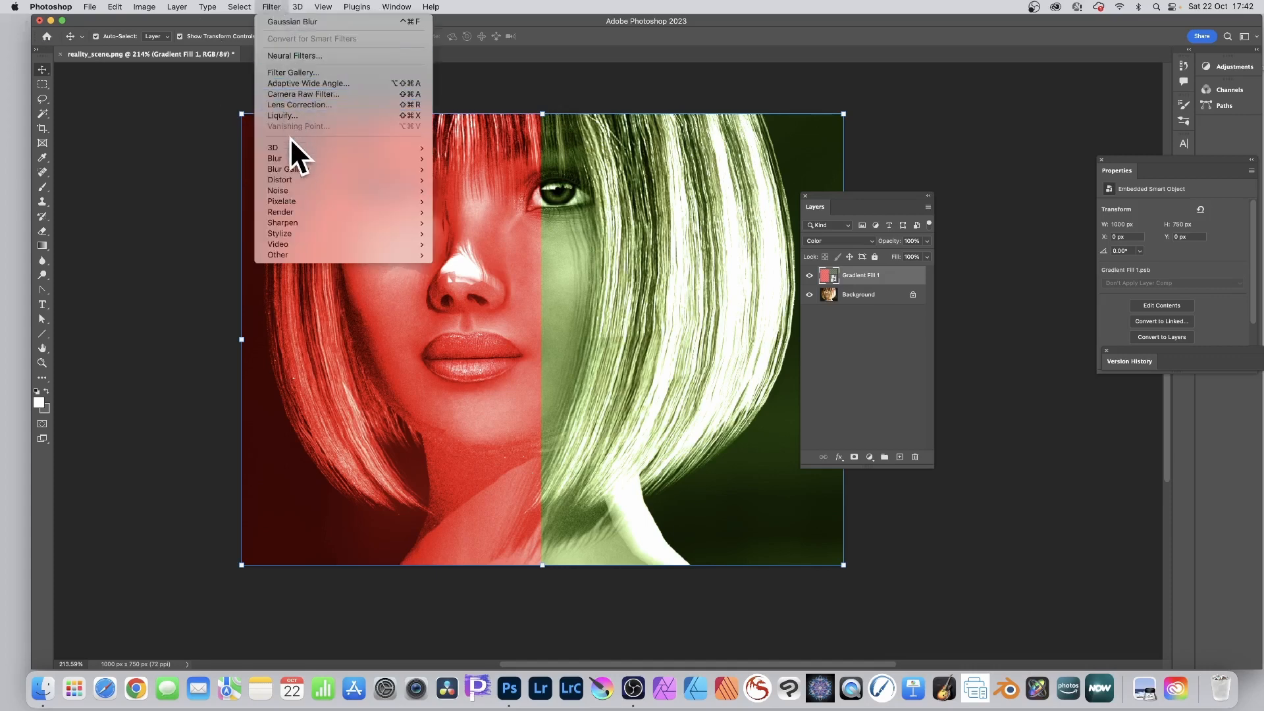
mouse_move(275, 158)
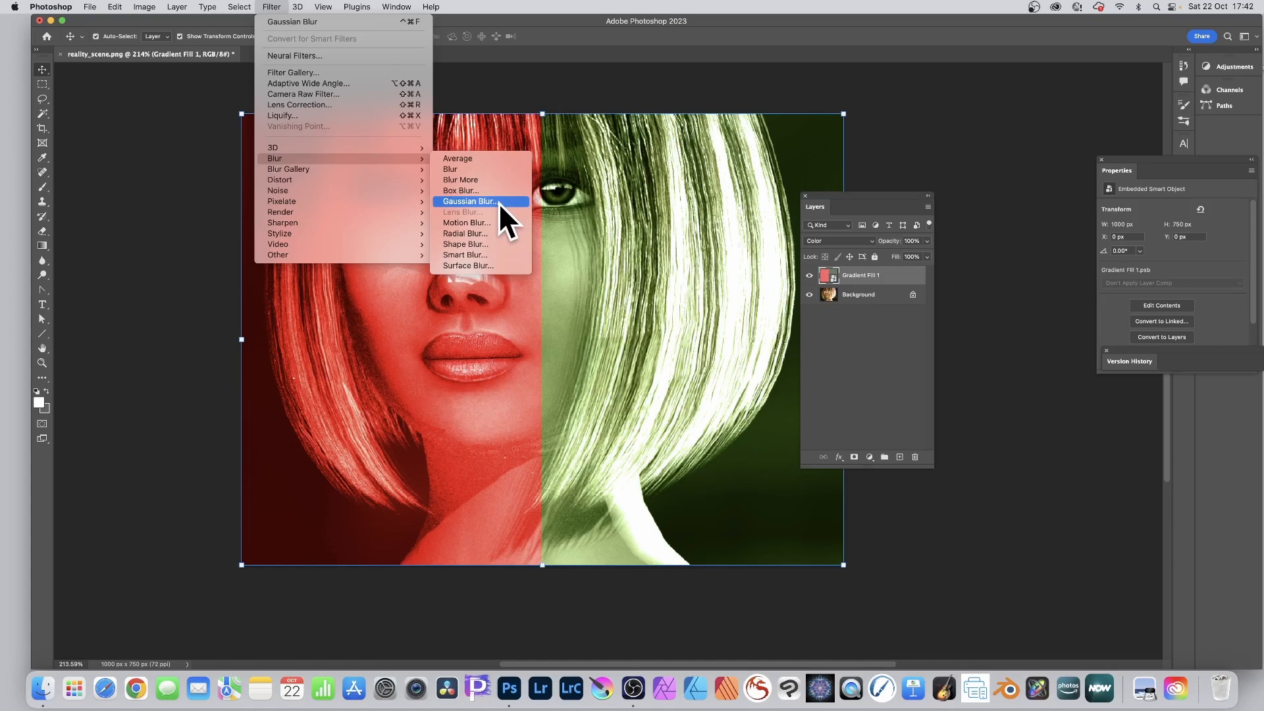
left_click(470, 201)
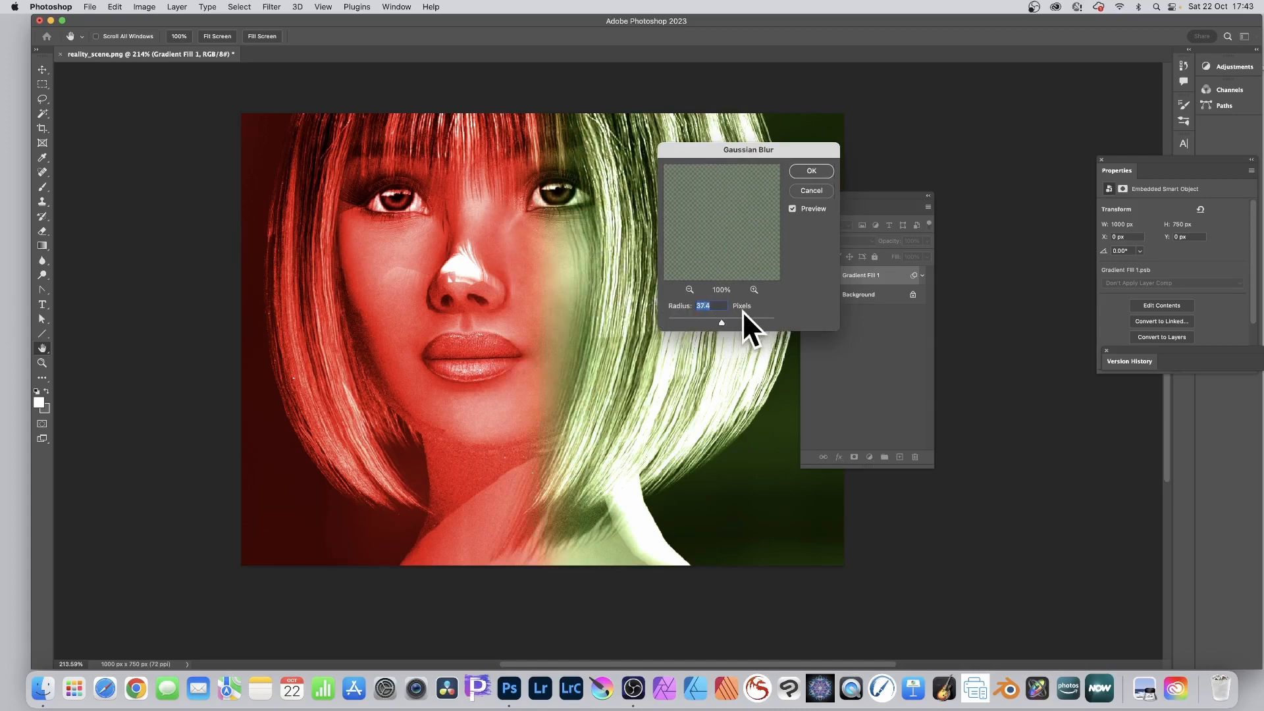
mouse_move(821, 179)
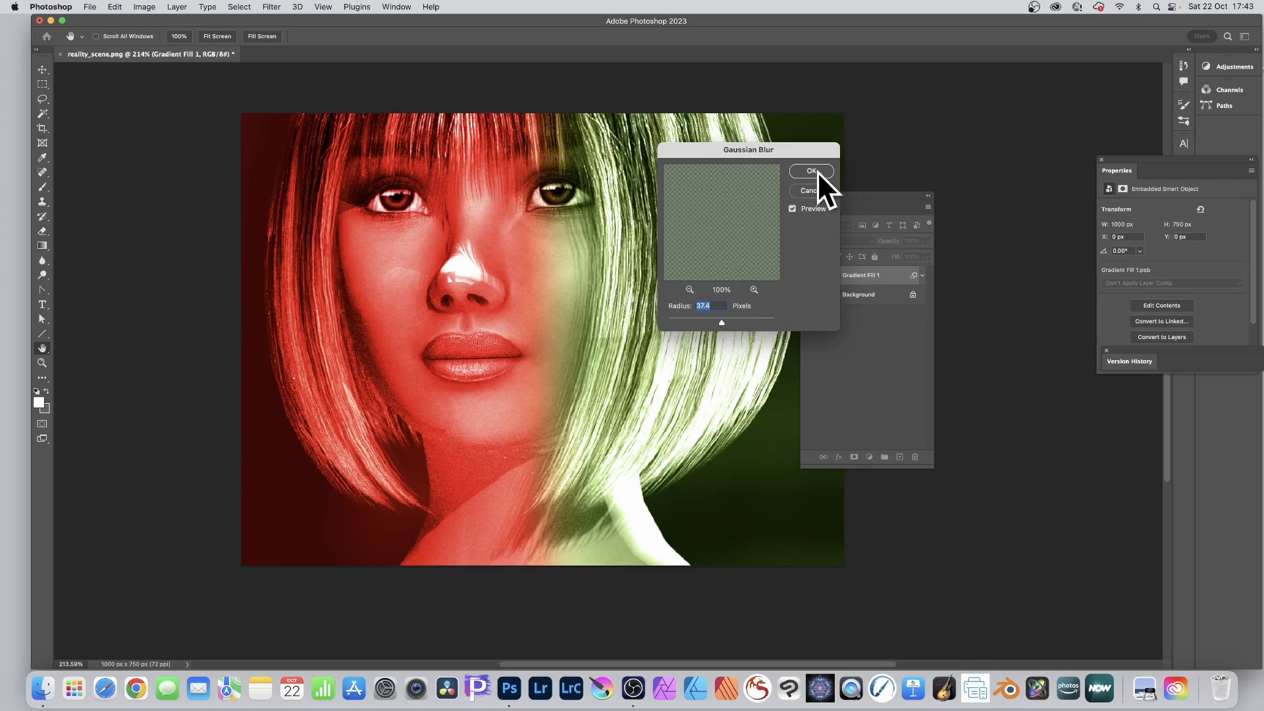
left_click(811, 170)
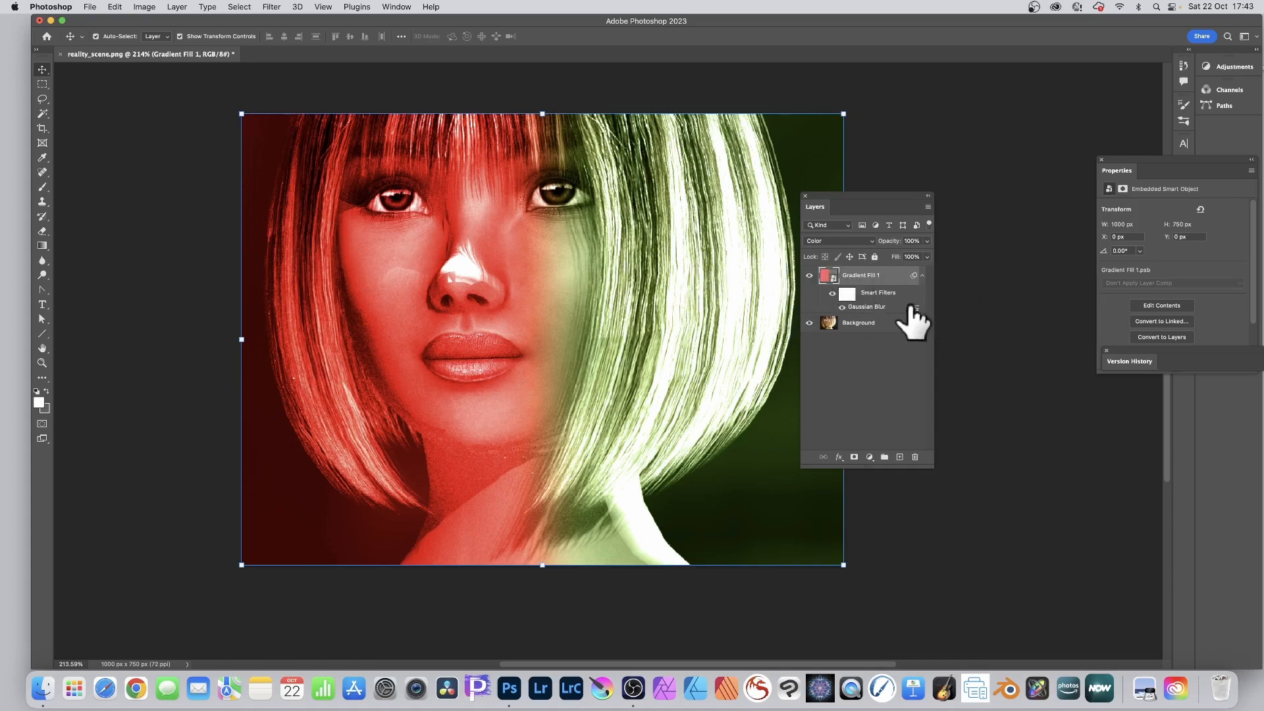
mouse_move(875, 322)
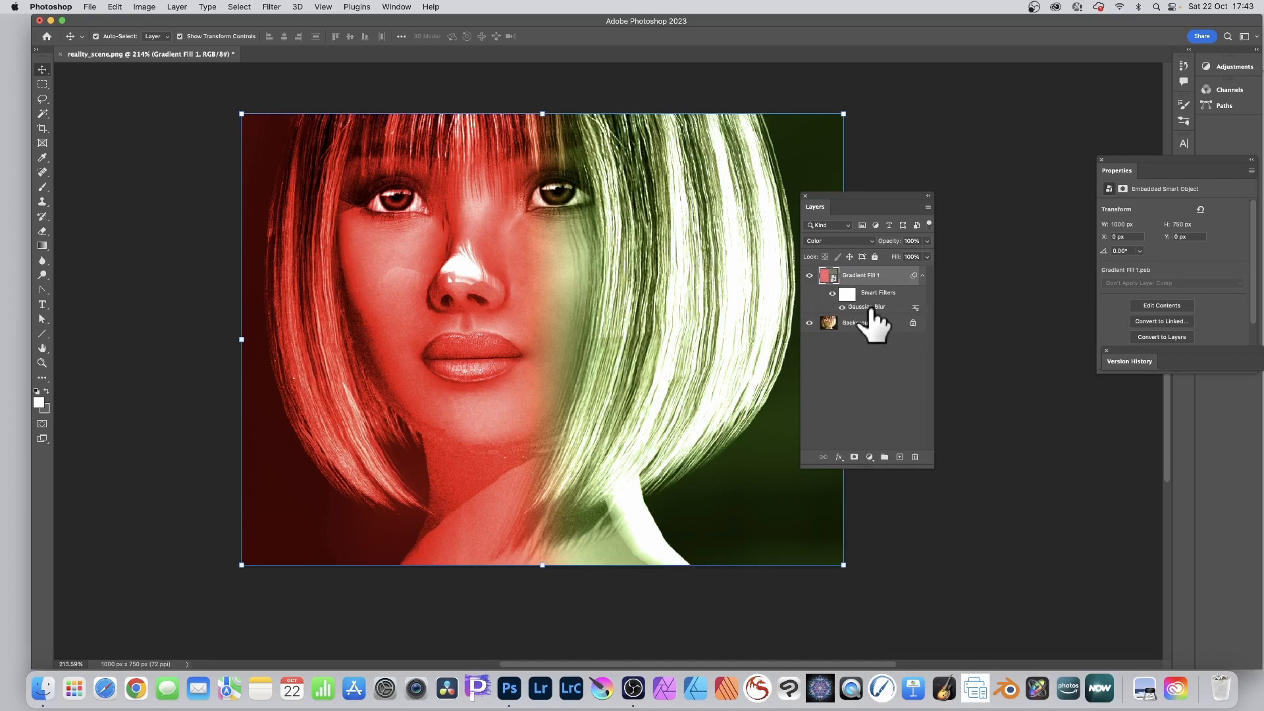
double_click(865, 306)
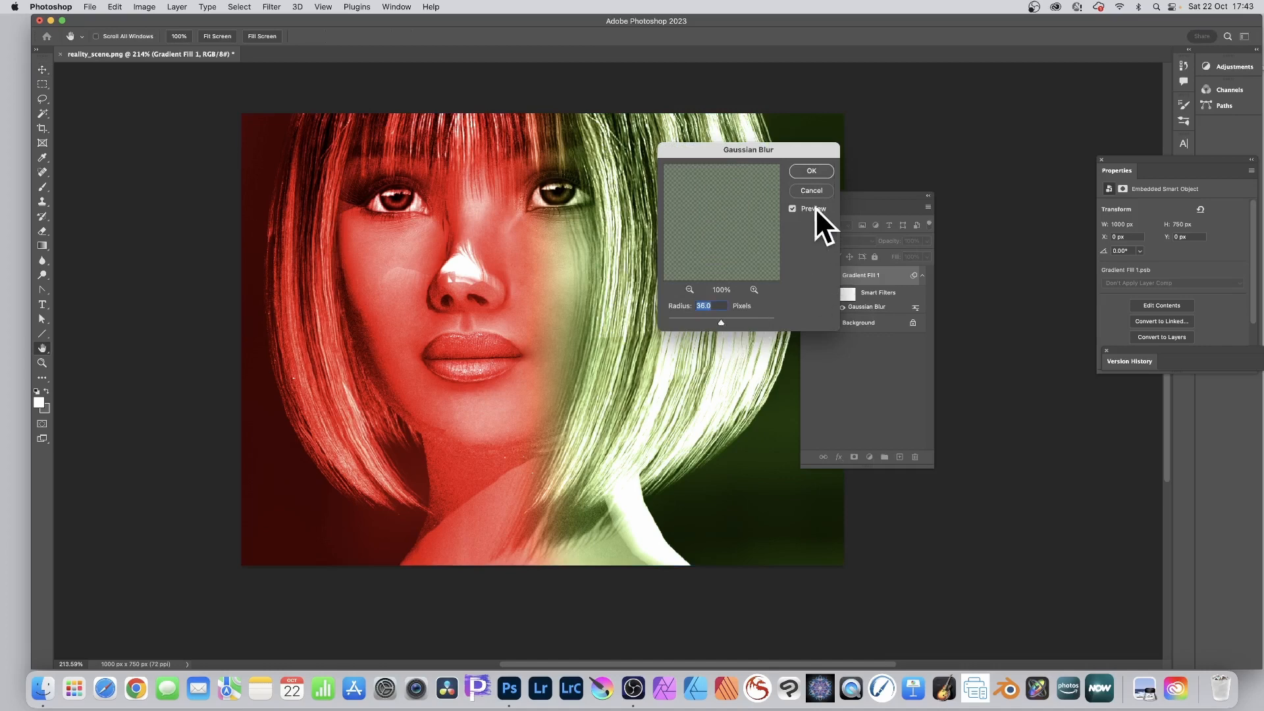
left_click(810, 170)
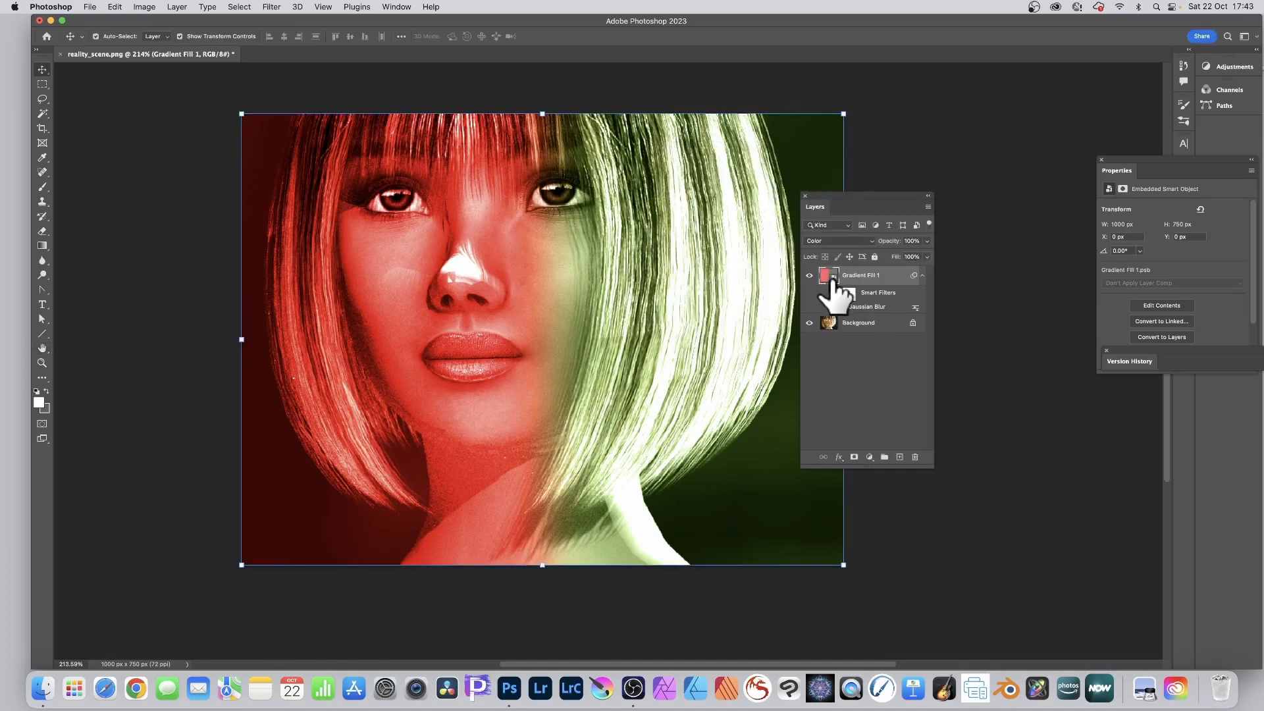
- Open the smart object's .psb contents and its Gradient Fill layer settings
left_click(1160, 305)
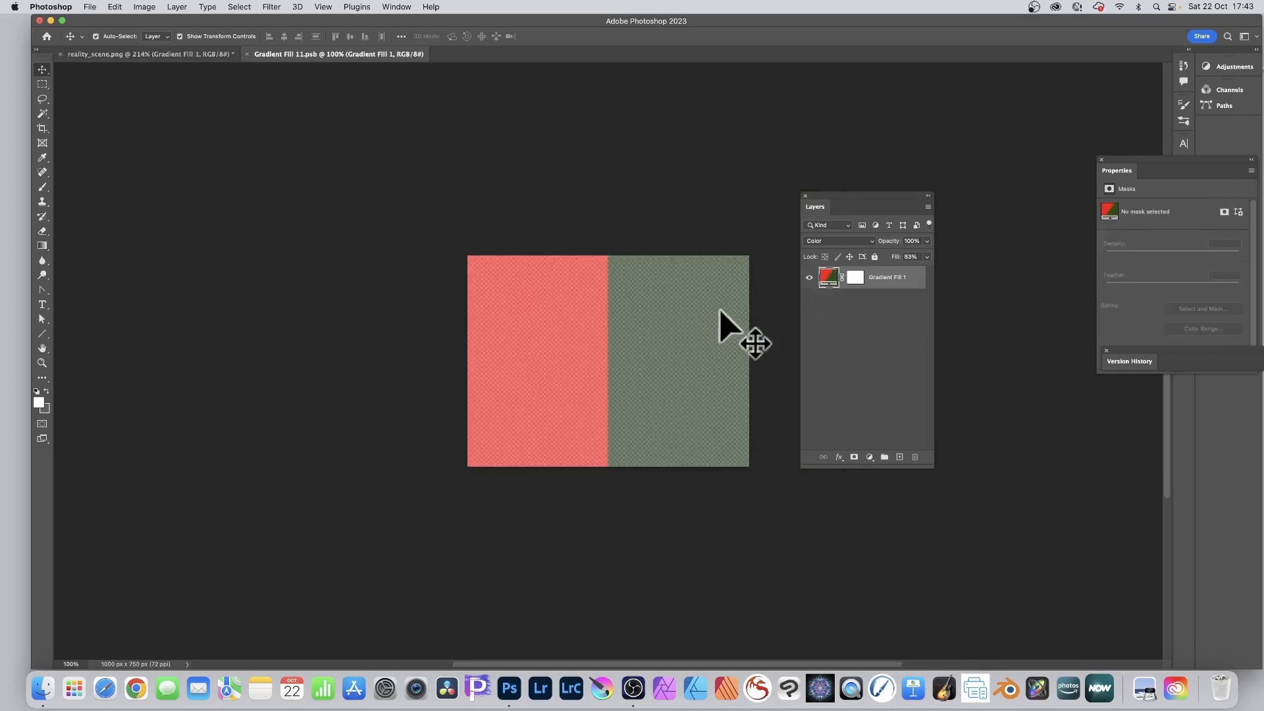
mouse_move(524, 456)
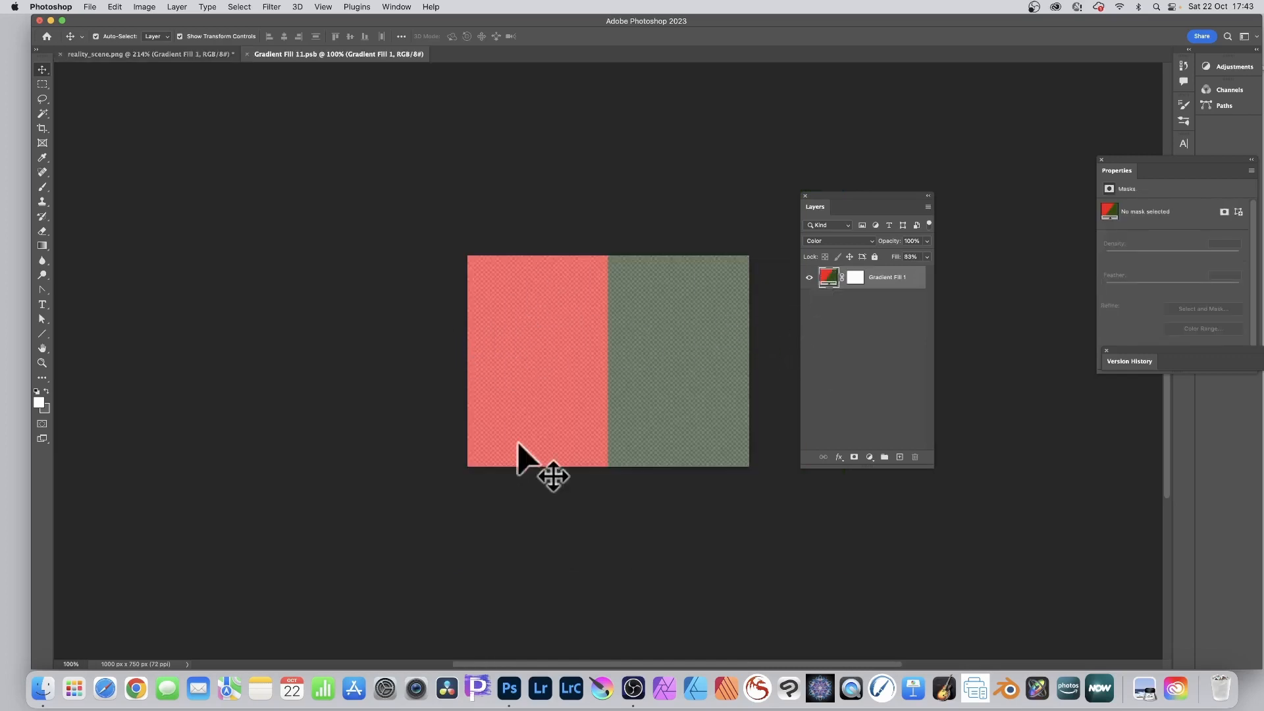
mouse_move(689, 286)
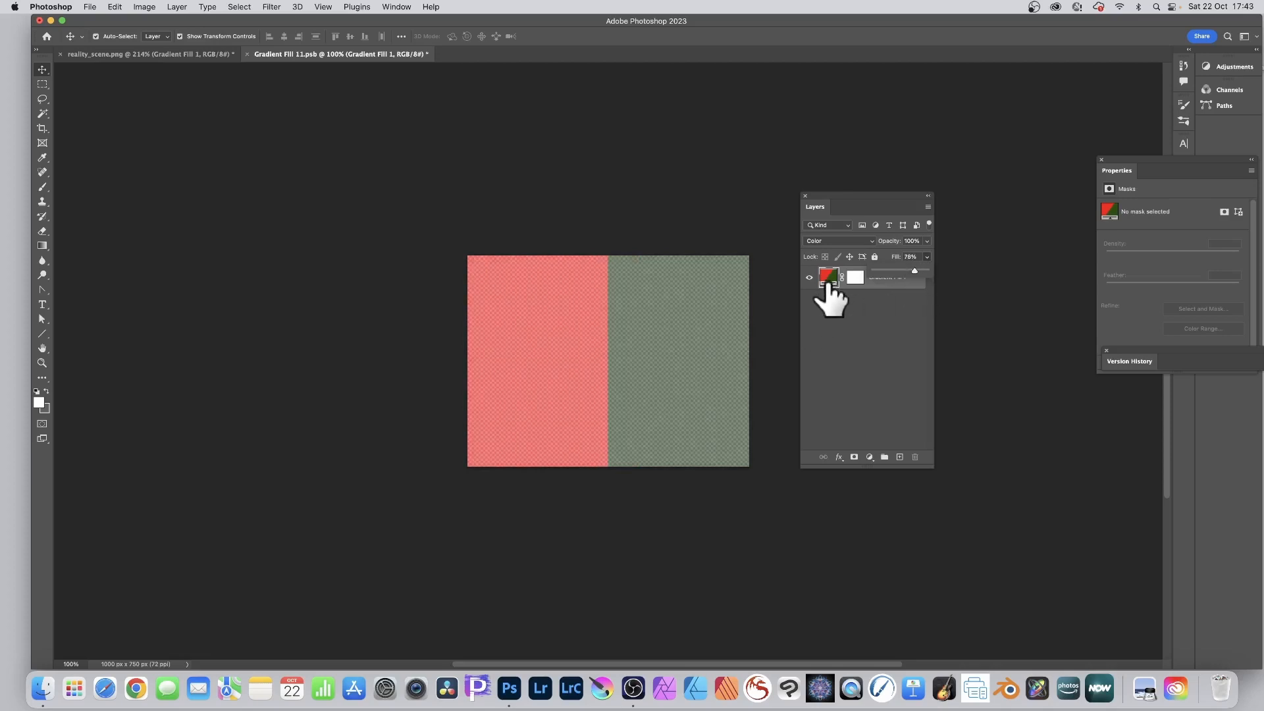
double_click(827, 277)
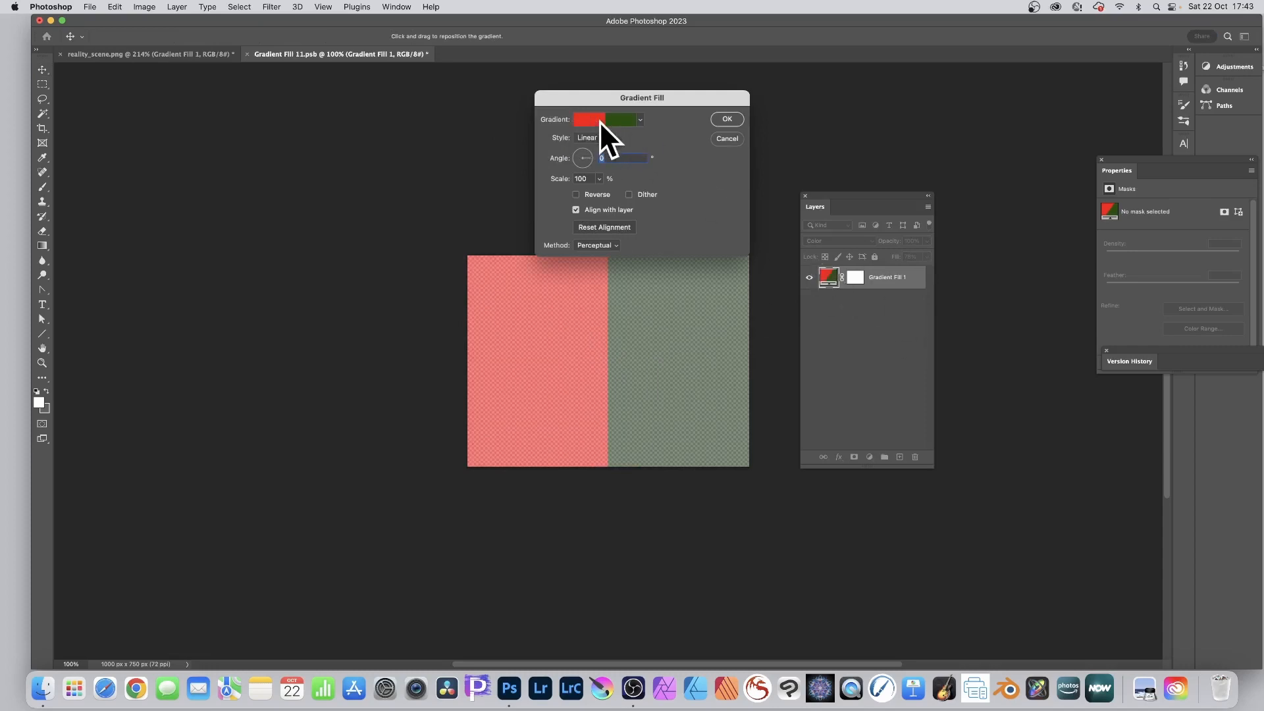
- Recolour the gradient stop blue, delete the red stop, and move the blue stop to 49%
left_click(606, 119)
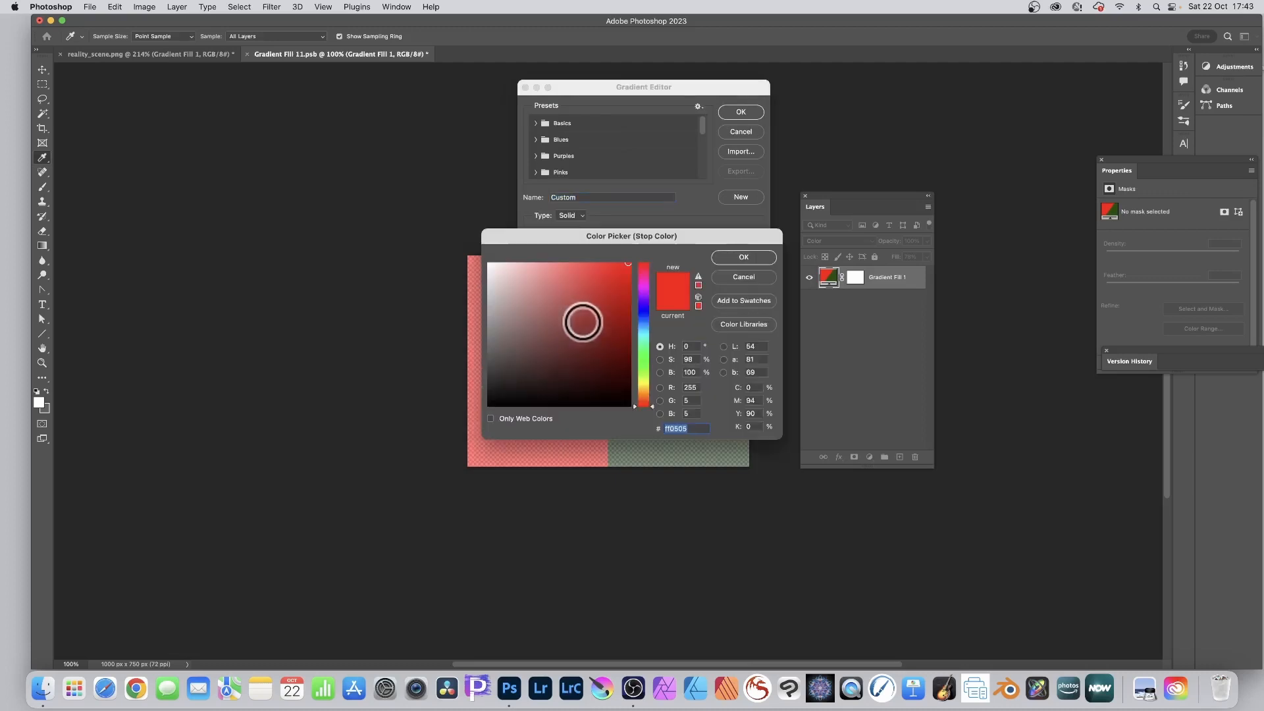
left_click(642, 266)
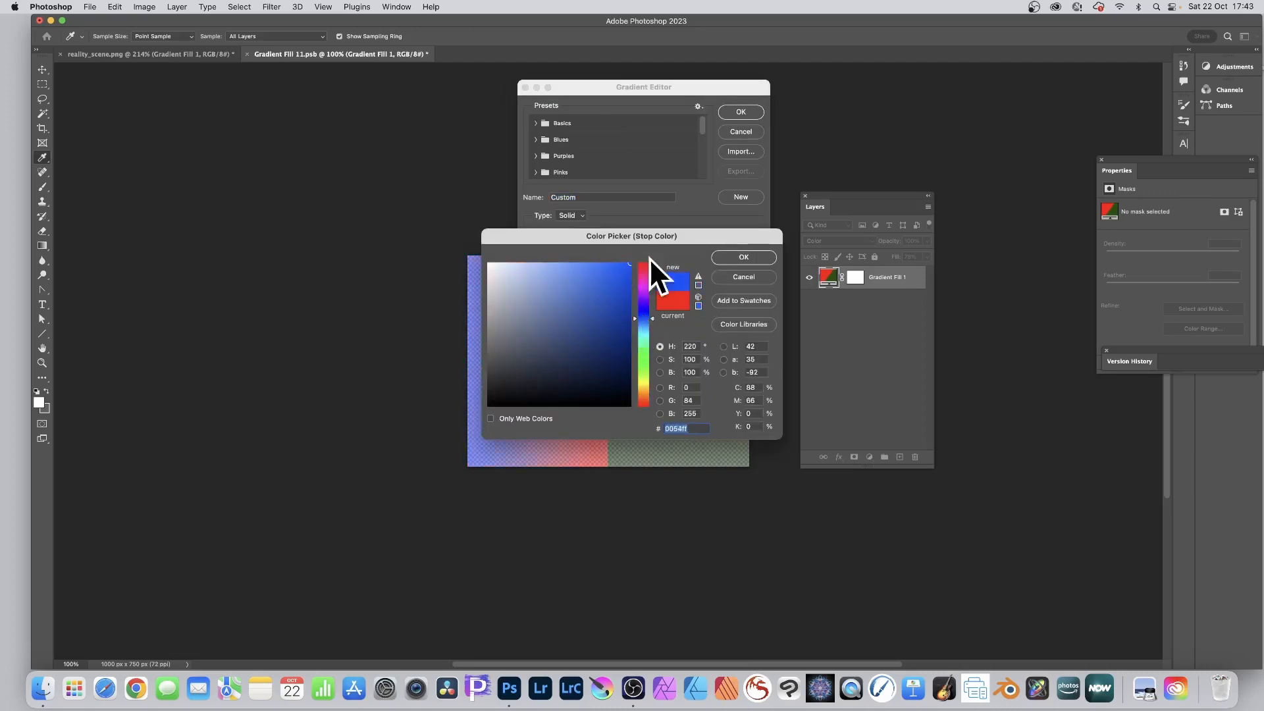
left_click(742, 256)
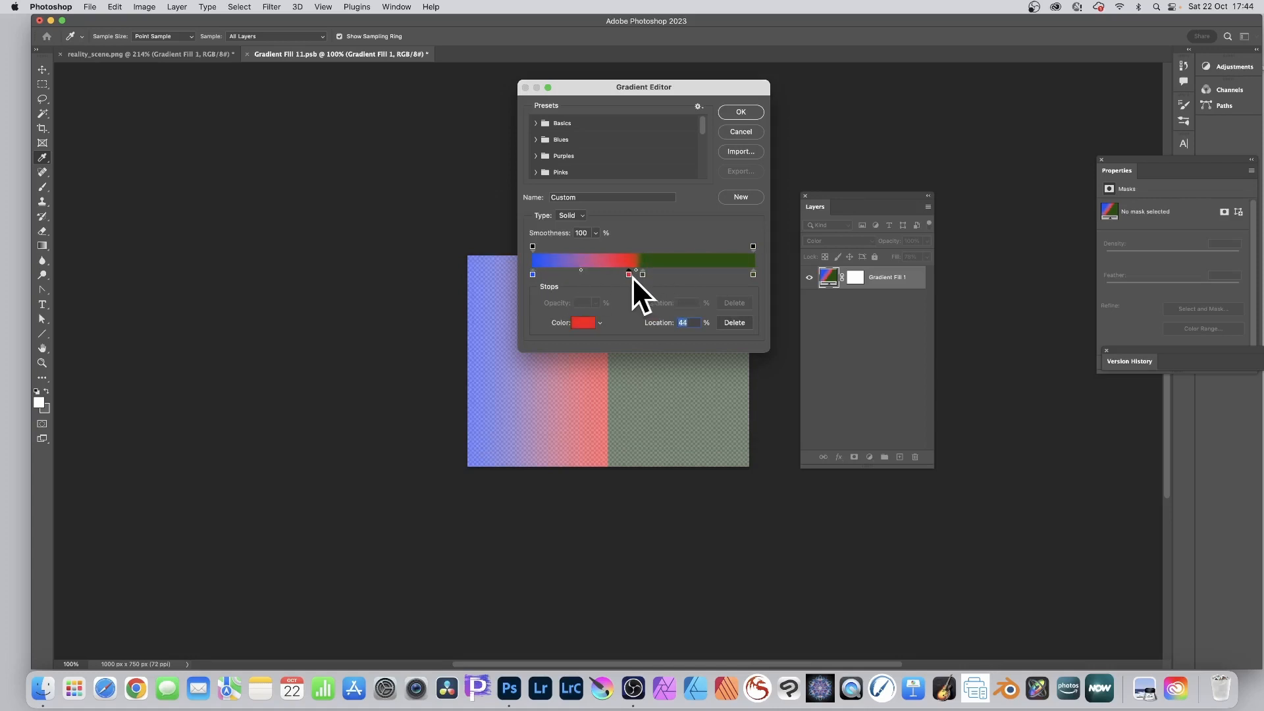
left_click(733, 322)
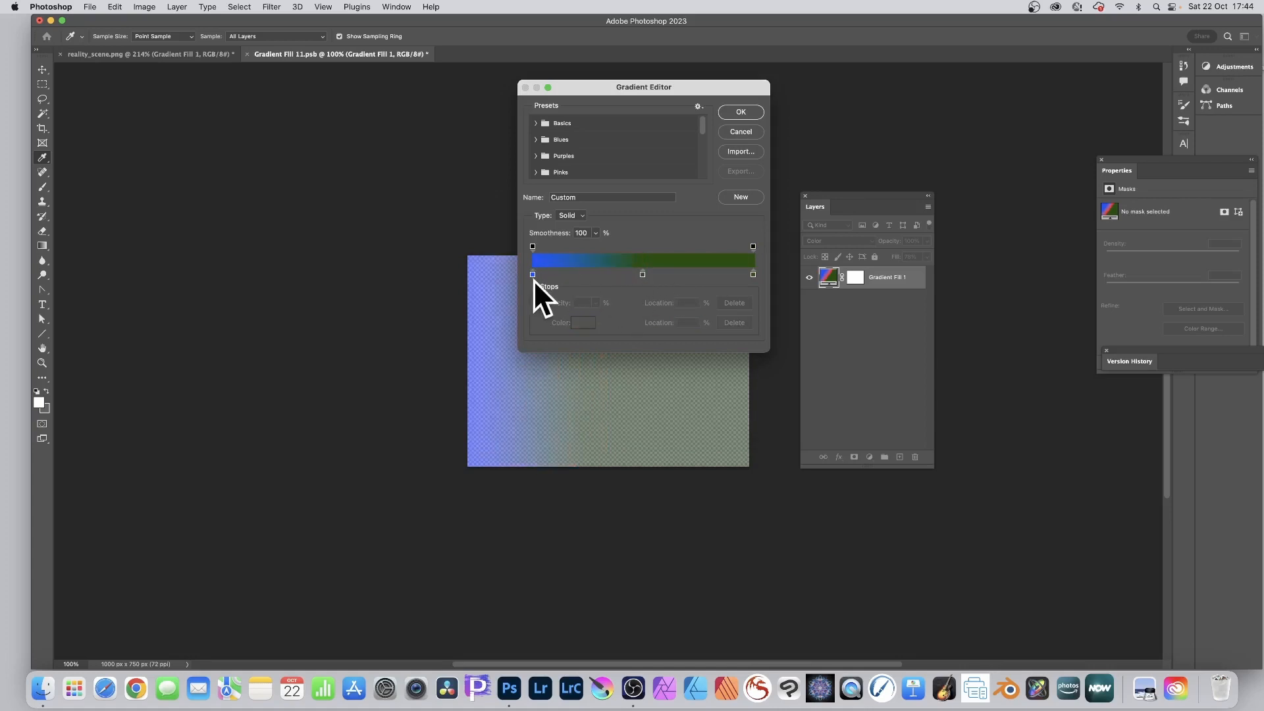
mouse_move(636, 290)
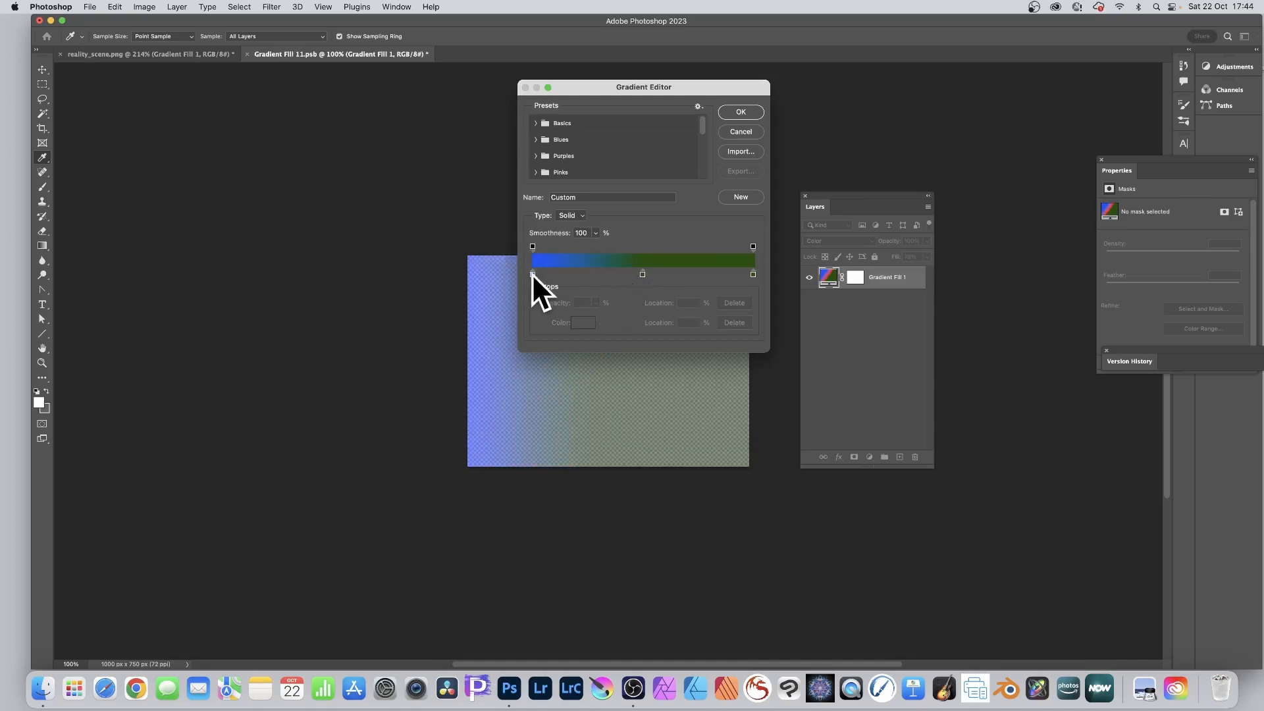
left_click(532, 274)
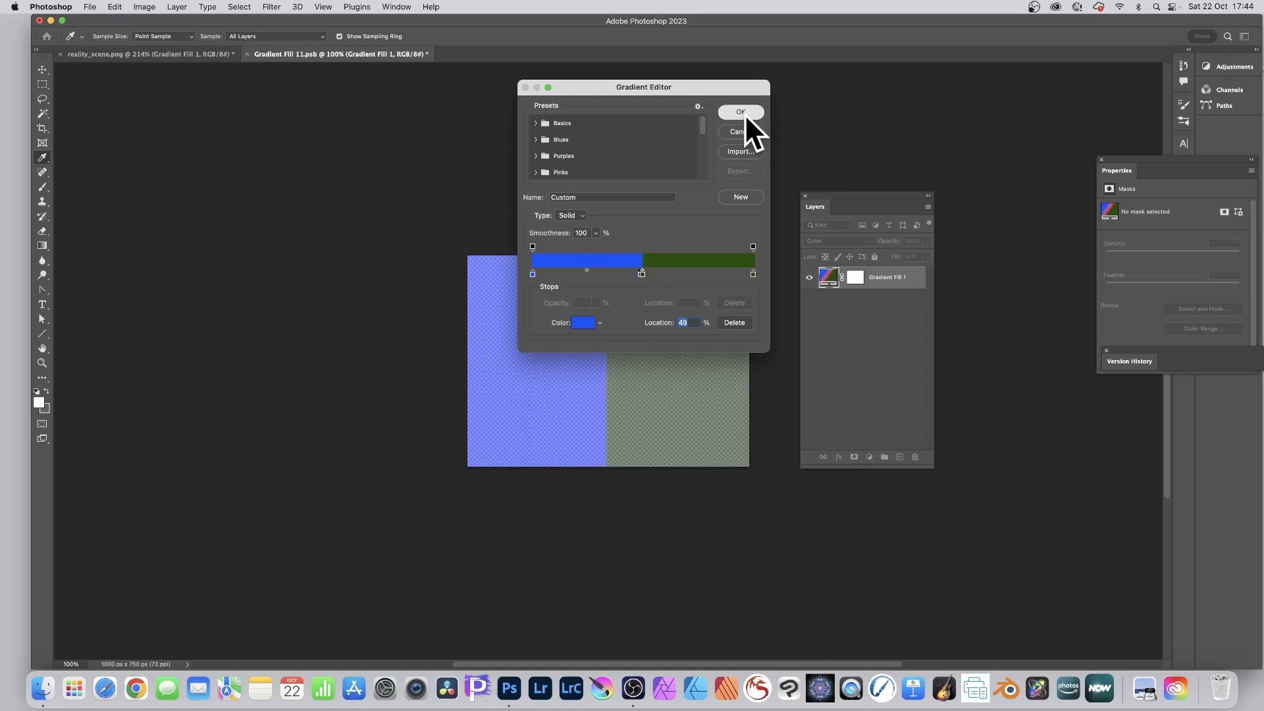
left_click(739, 112)
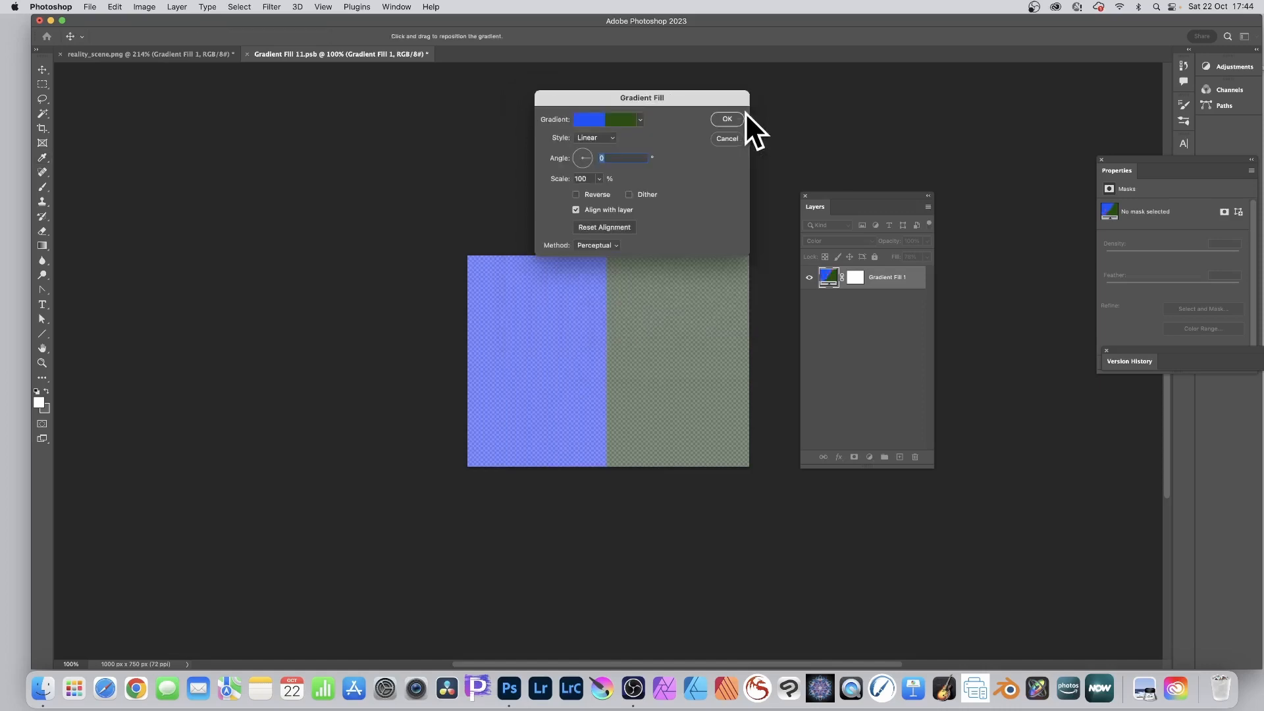
- Confirm the Gradient Fill settings, then close Gradient Fill 11.psb and save the changes
left_click(725, 119)
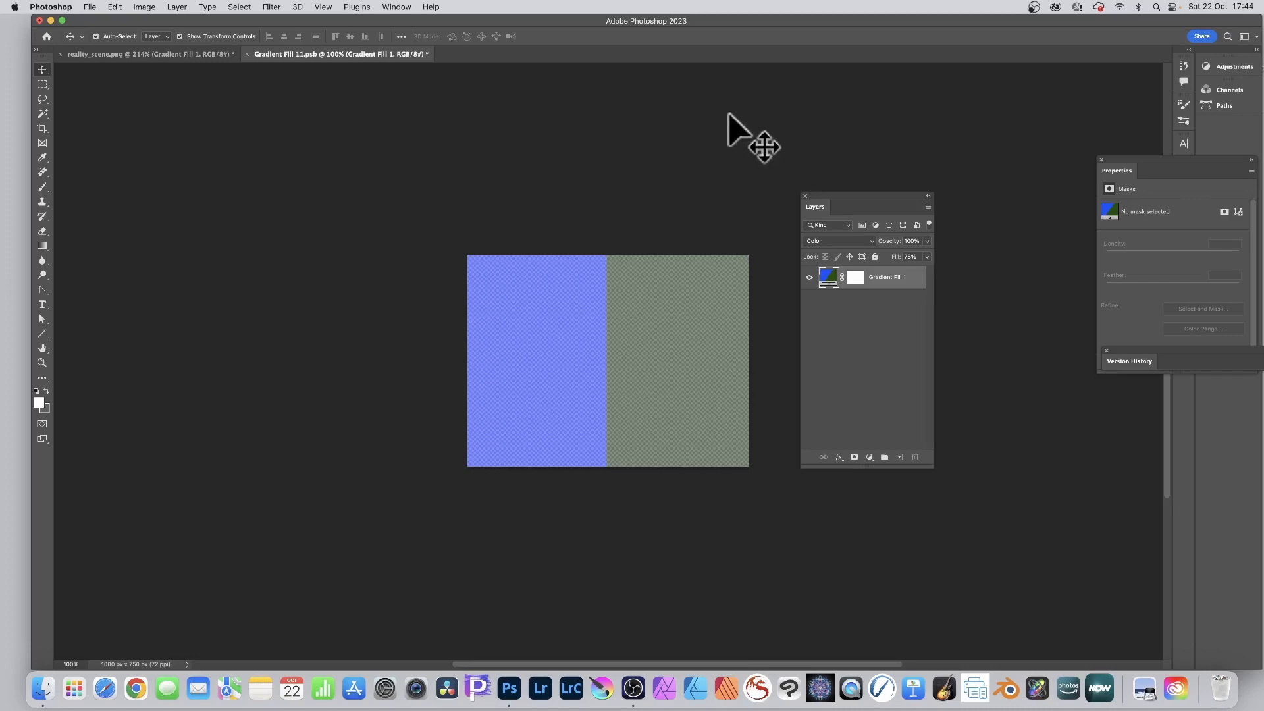
mouse_move(389, 79)
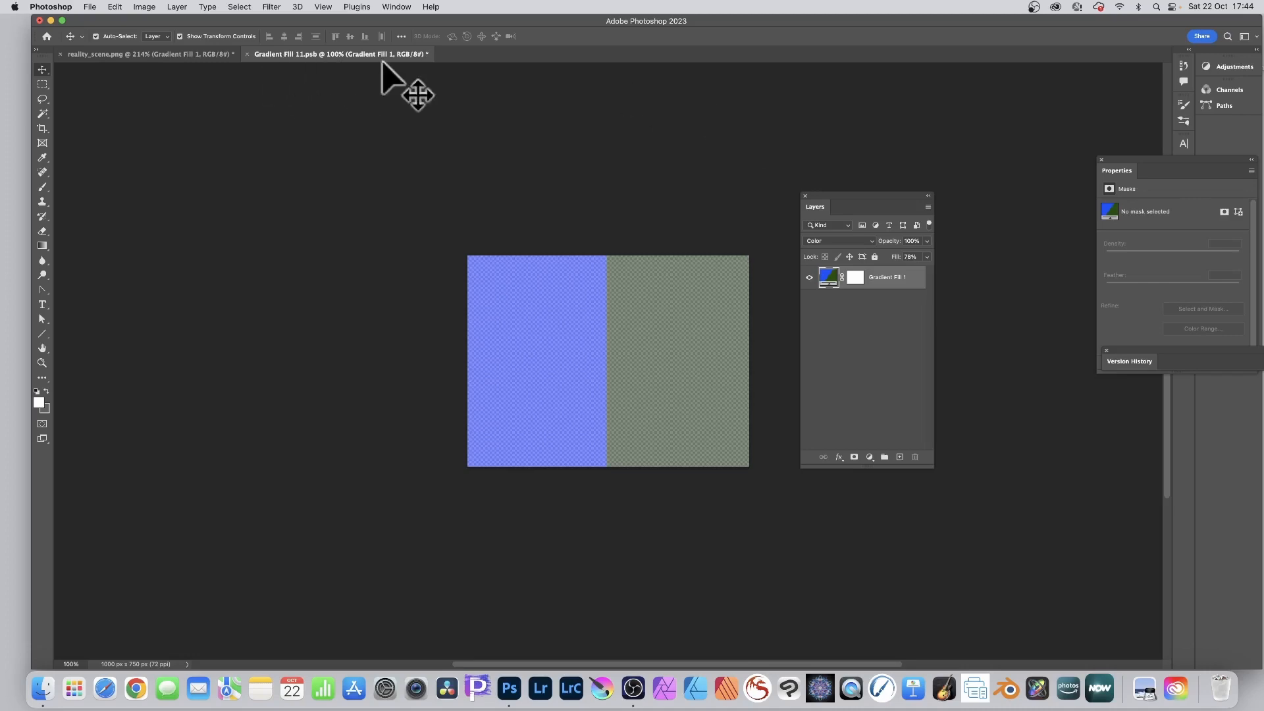
mouse_move(362, 80)
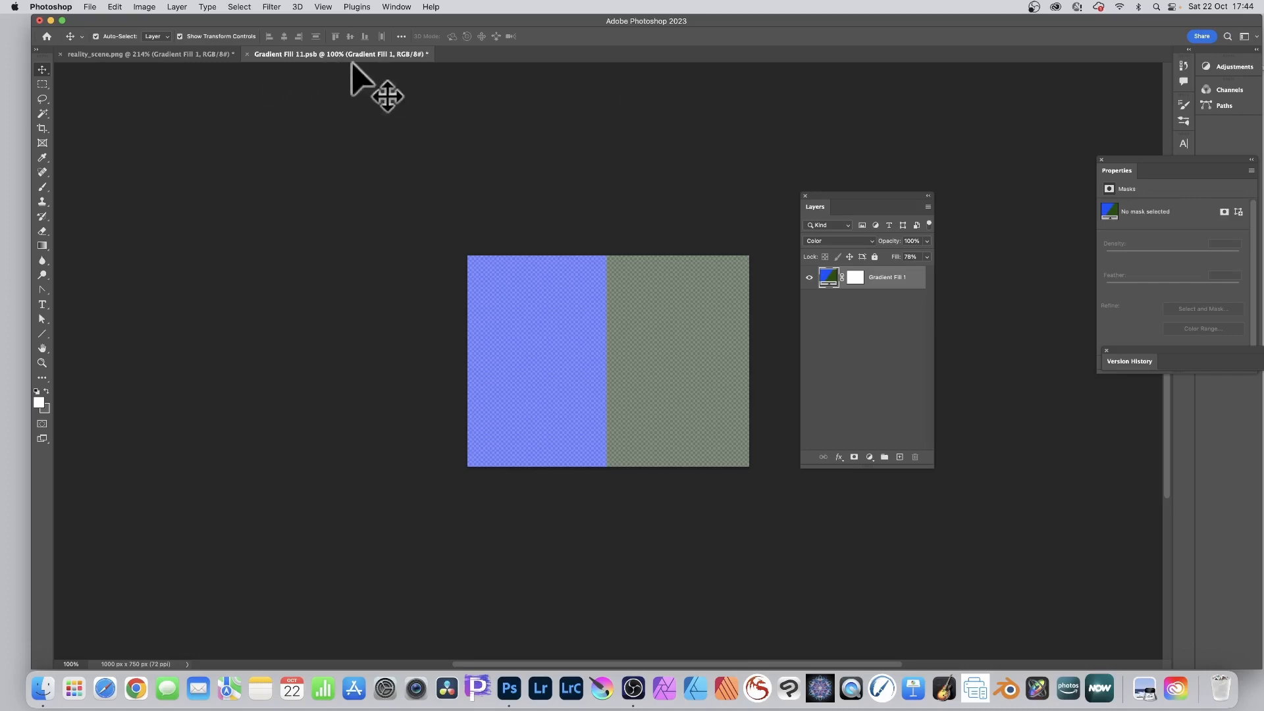
left_click(248, 54)
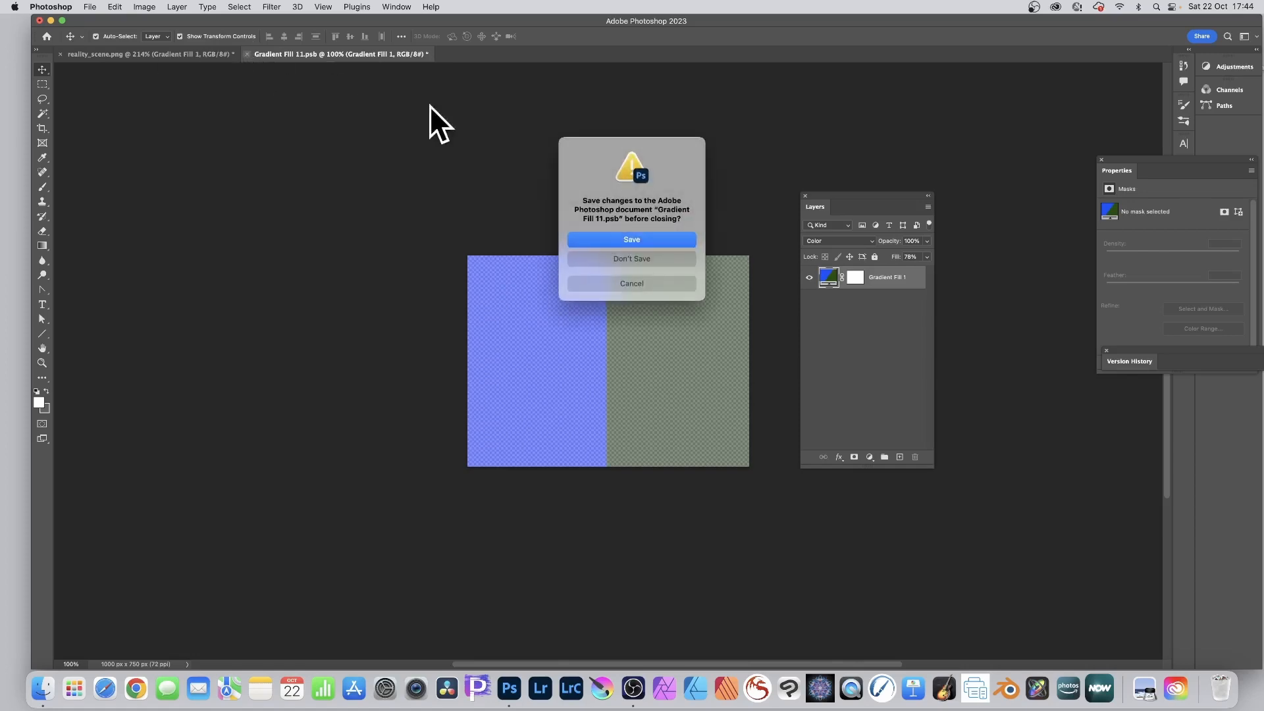
left_click(631, 258)
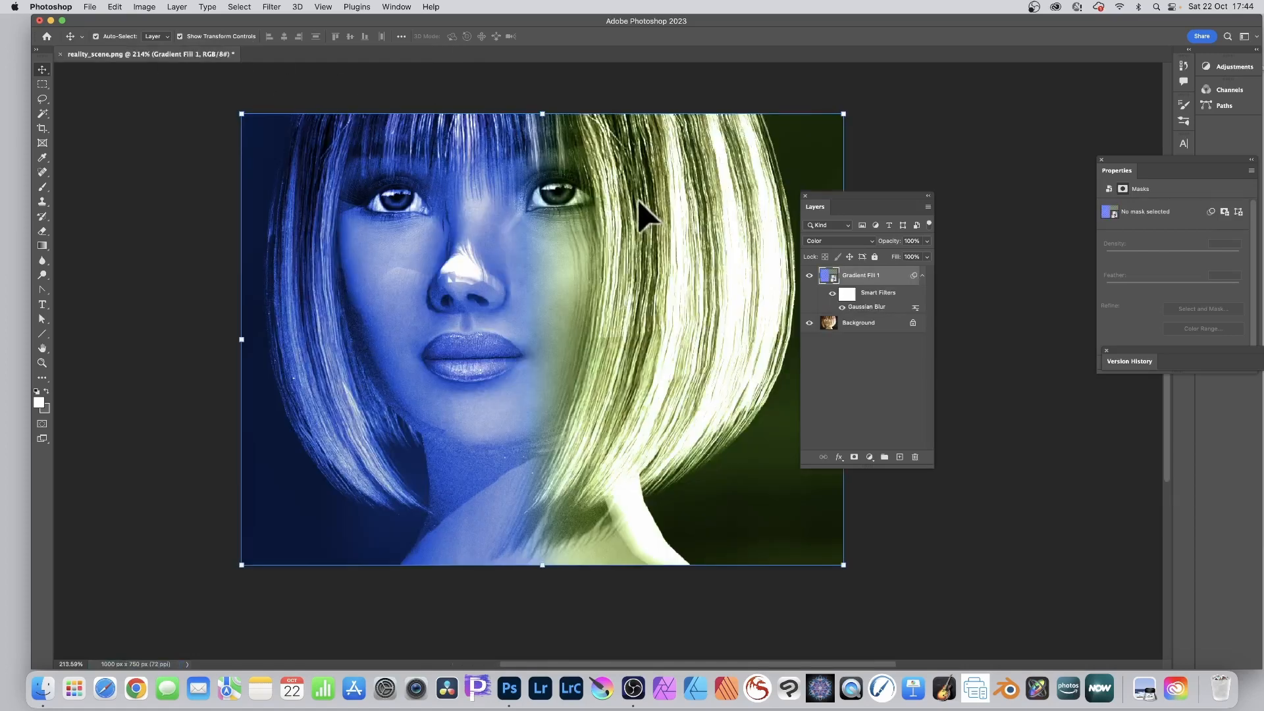
mouse_move(419, 323)
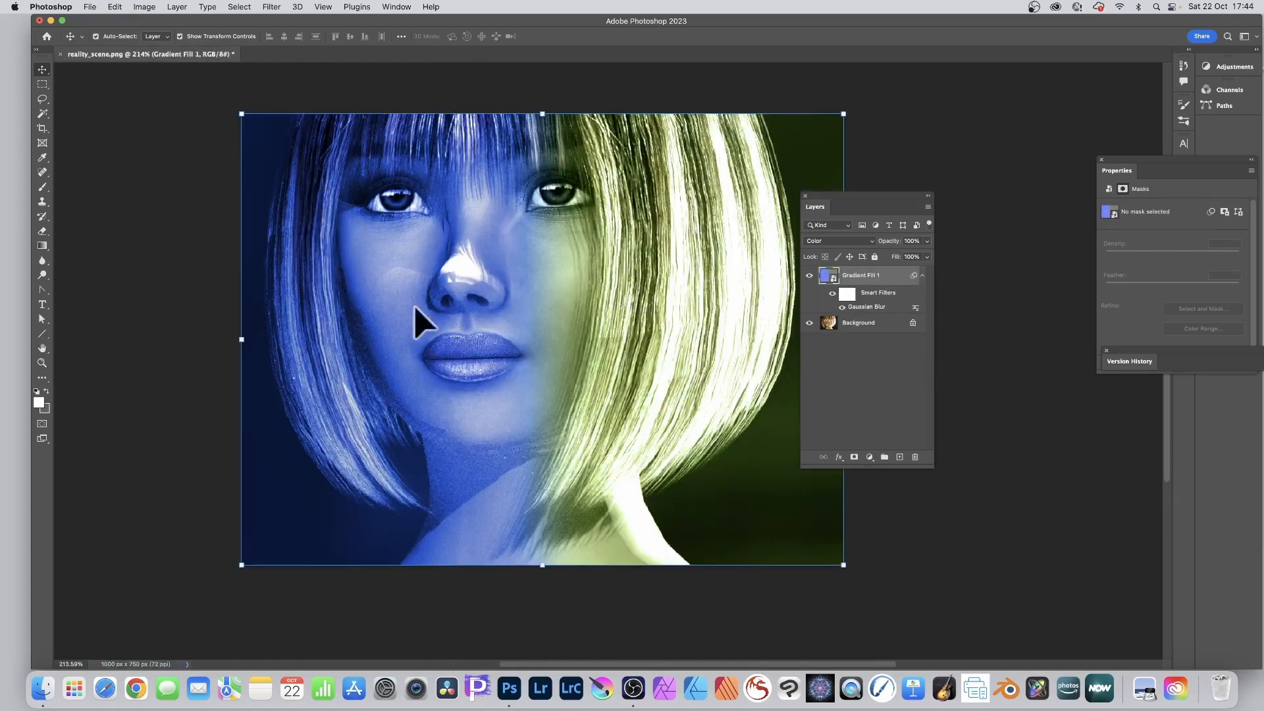
mouse_move(697, 157)
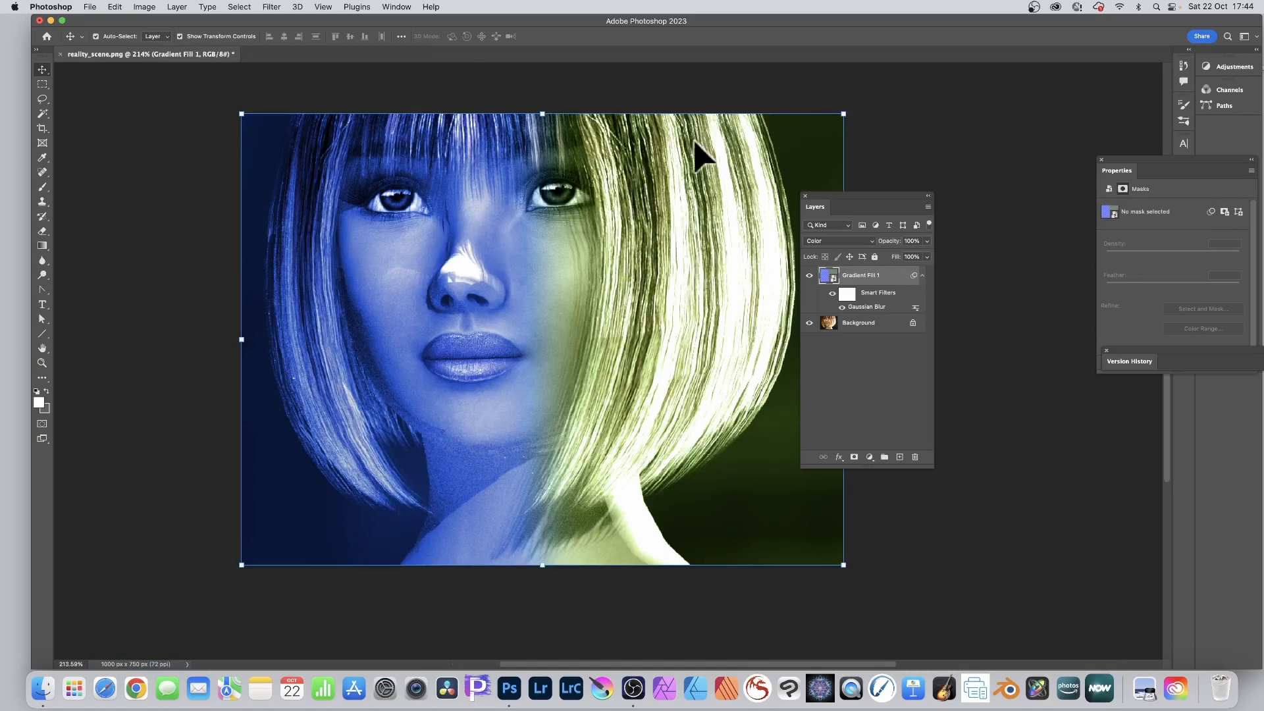
- Apply Levels to Gradient Fill 1 with the highlight input raised to 186
left_click(808, 292)
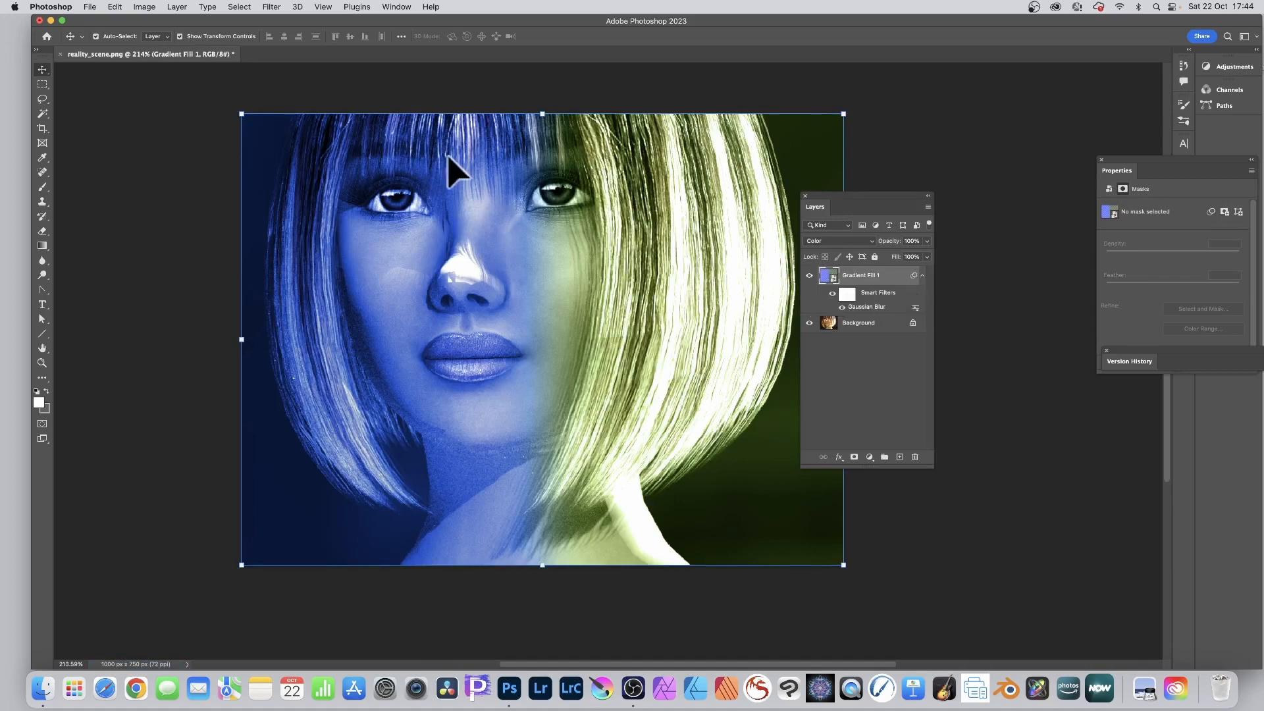
mouse_move(144, 14)
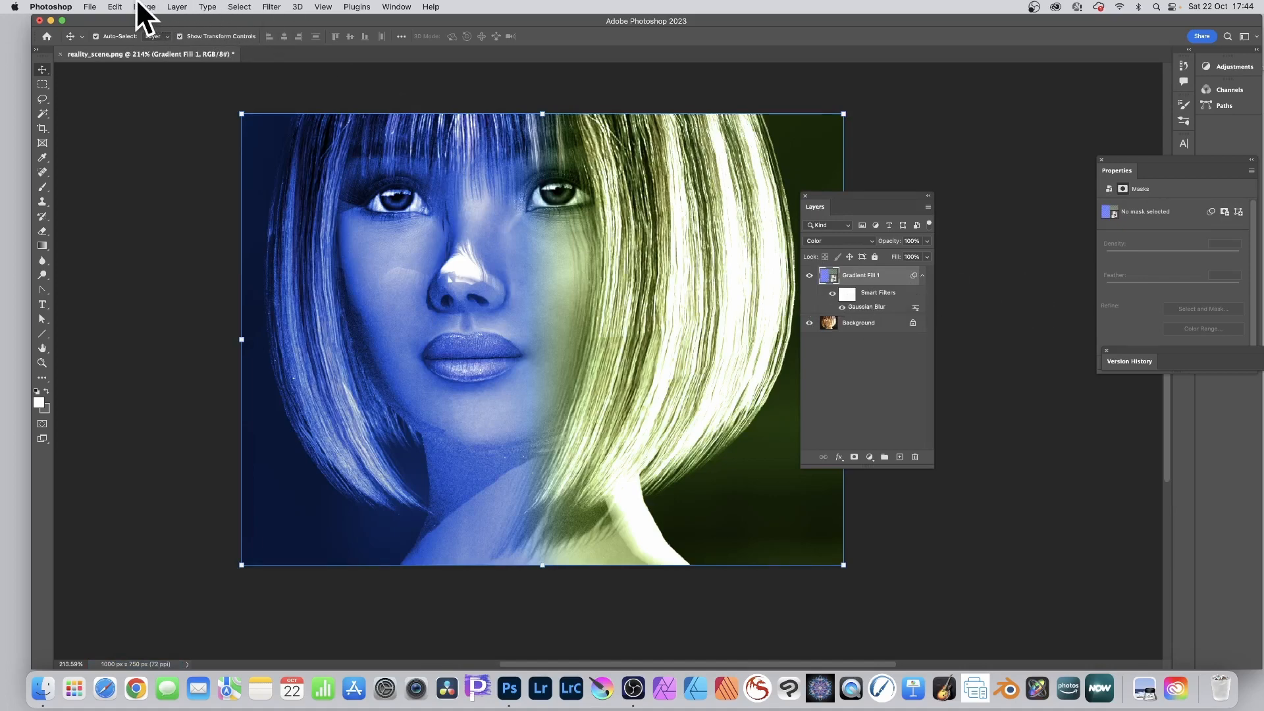
left_click(144, 6)
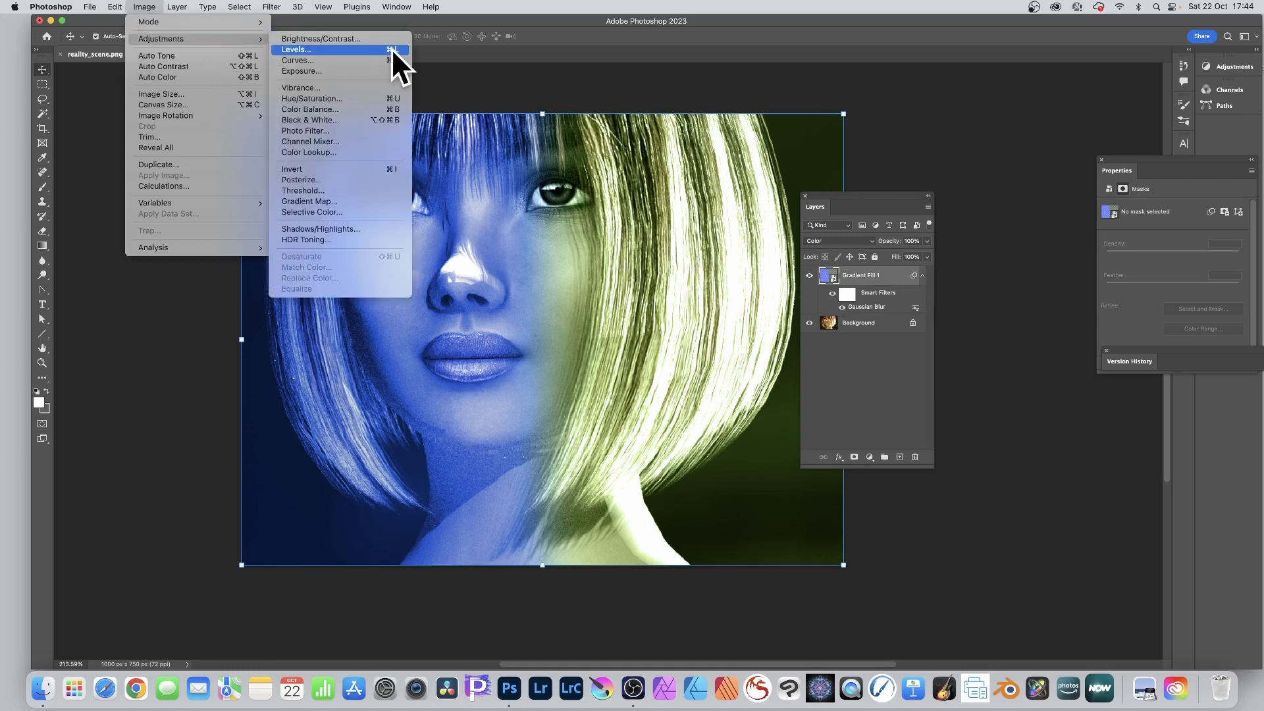
mouse_move(296, 60)
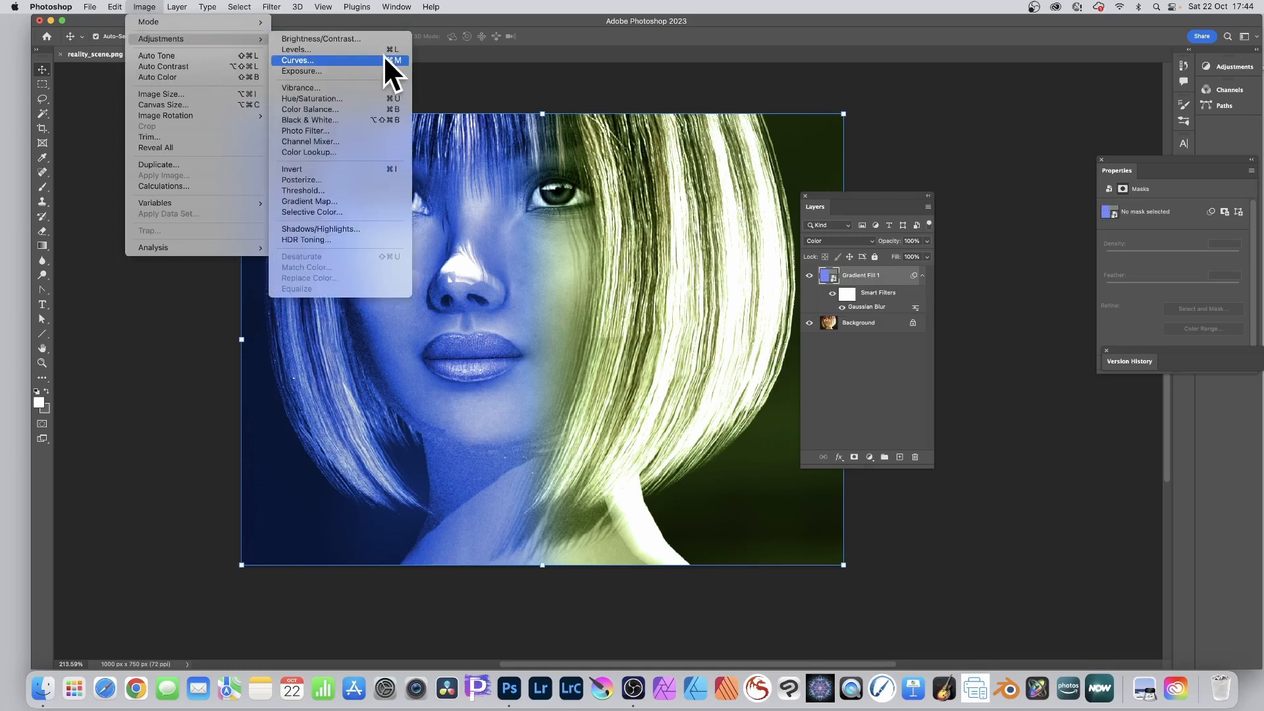
mouse_move(295, 50)
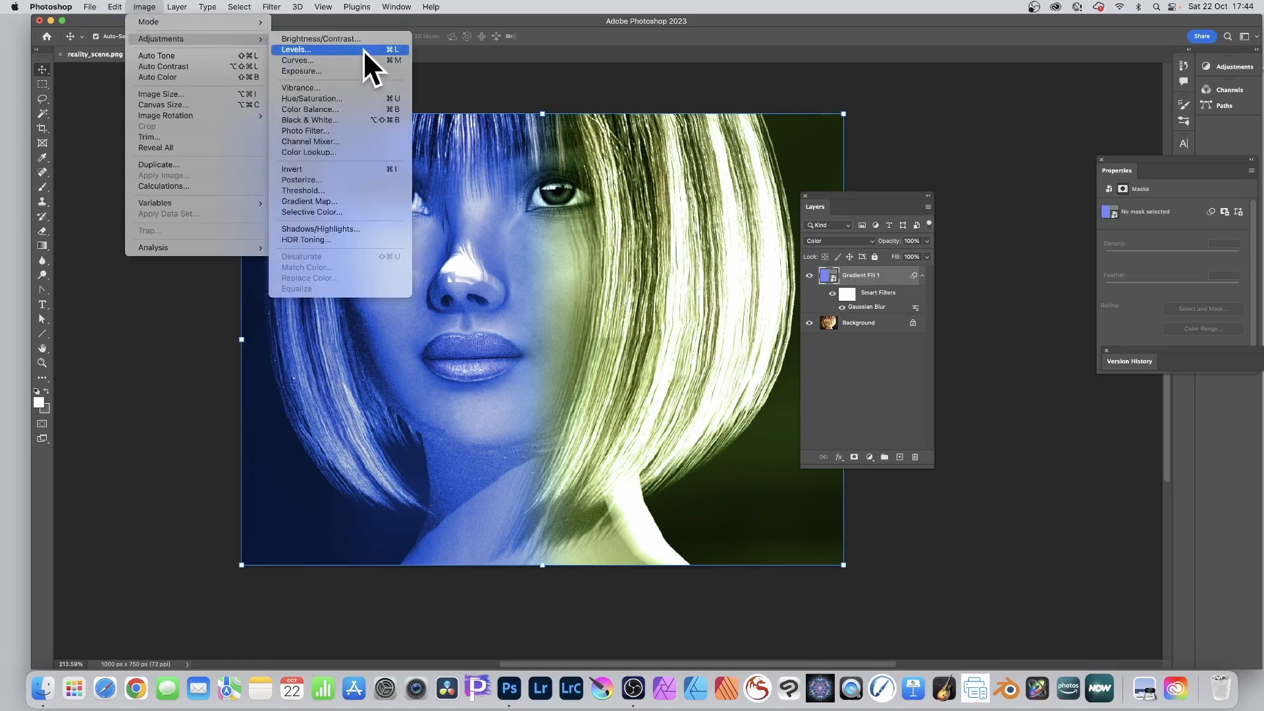
left_click(295, 49)
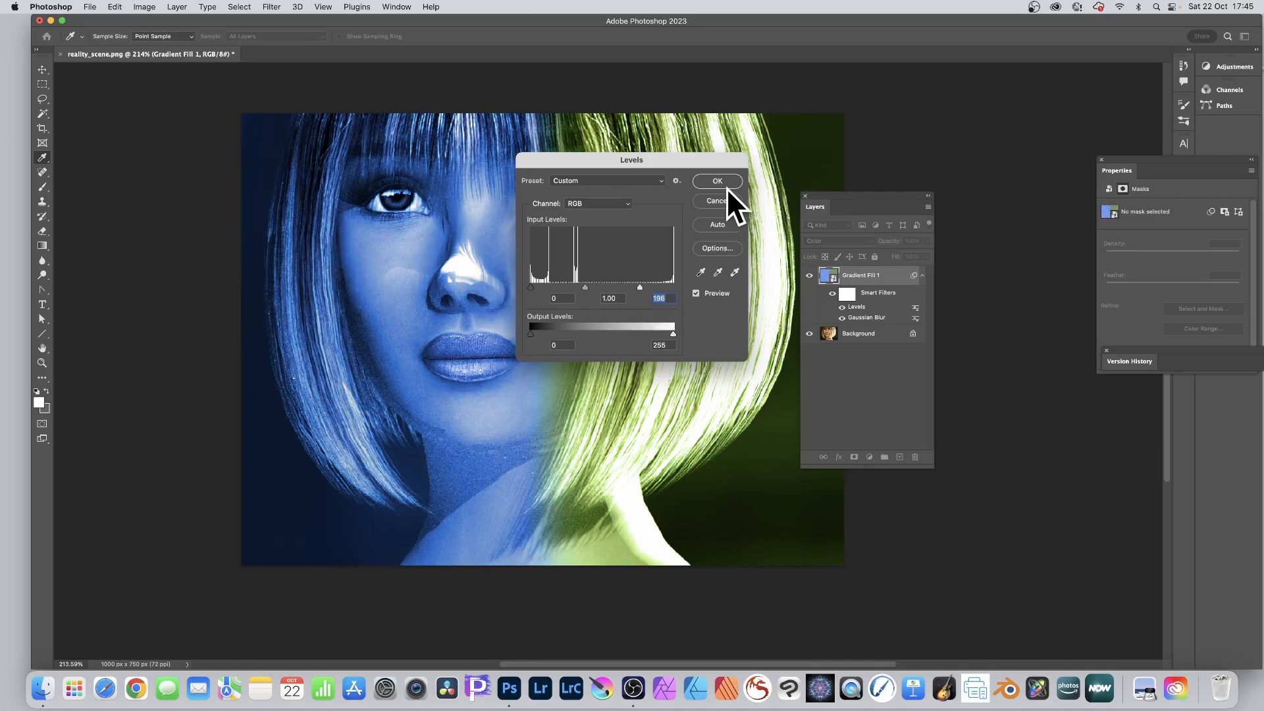
left_click(716, 180)
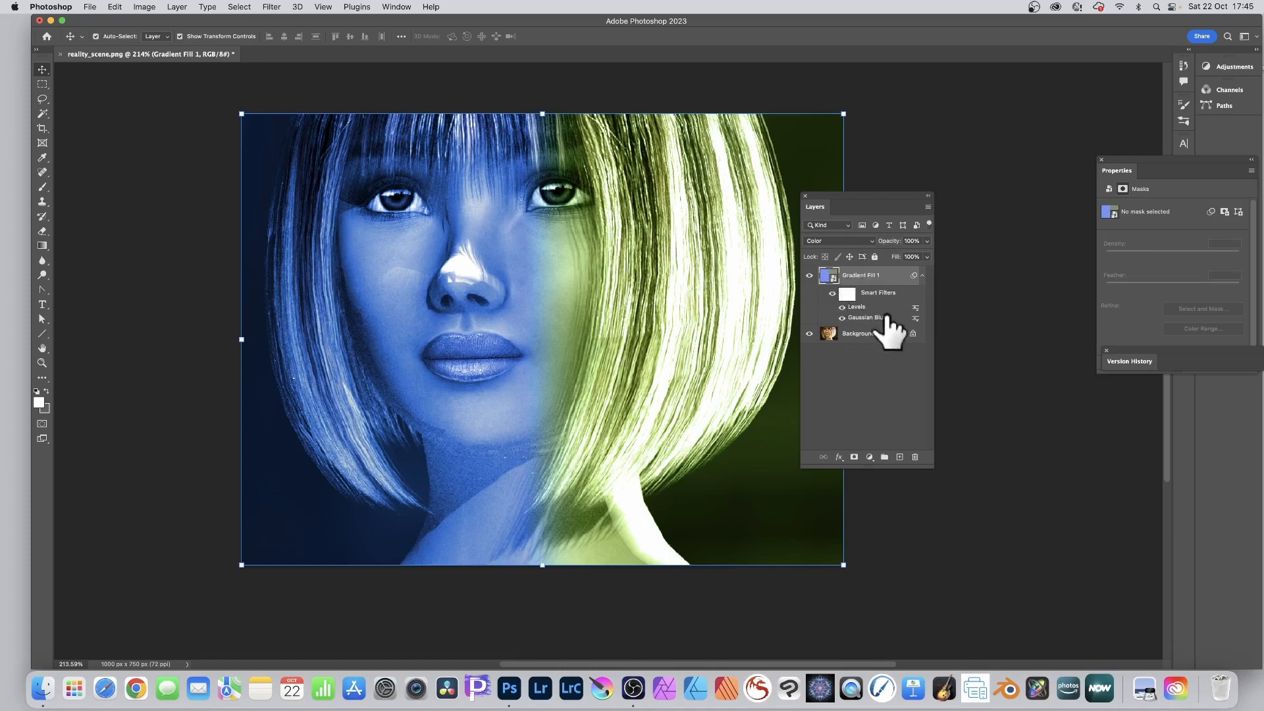
mouse_move(879, 323)
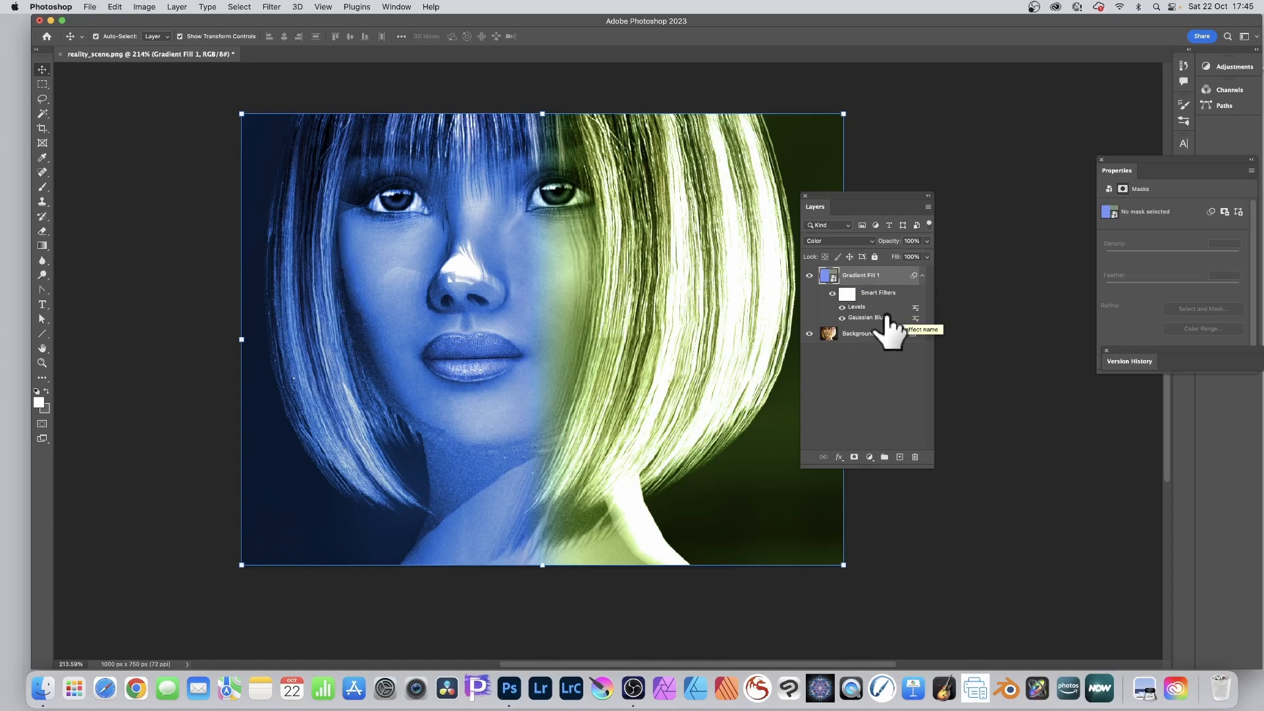
mouse_move(886, 330)
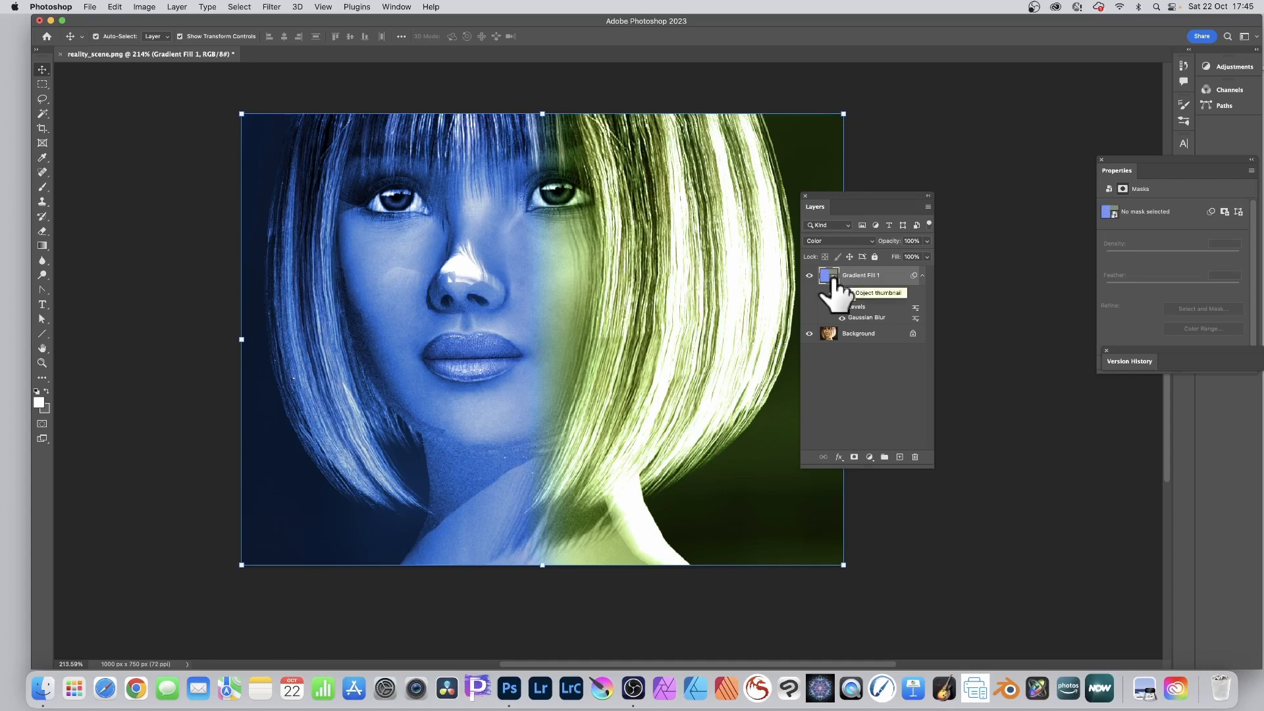
mouse_move(850, 291)
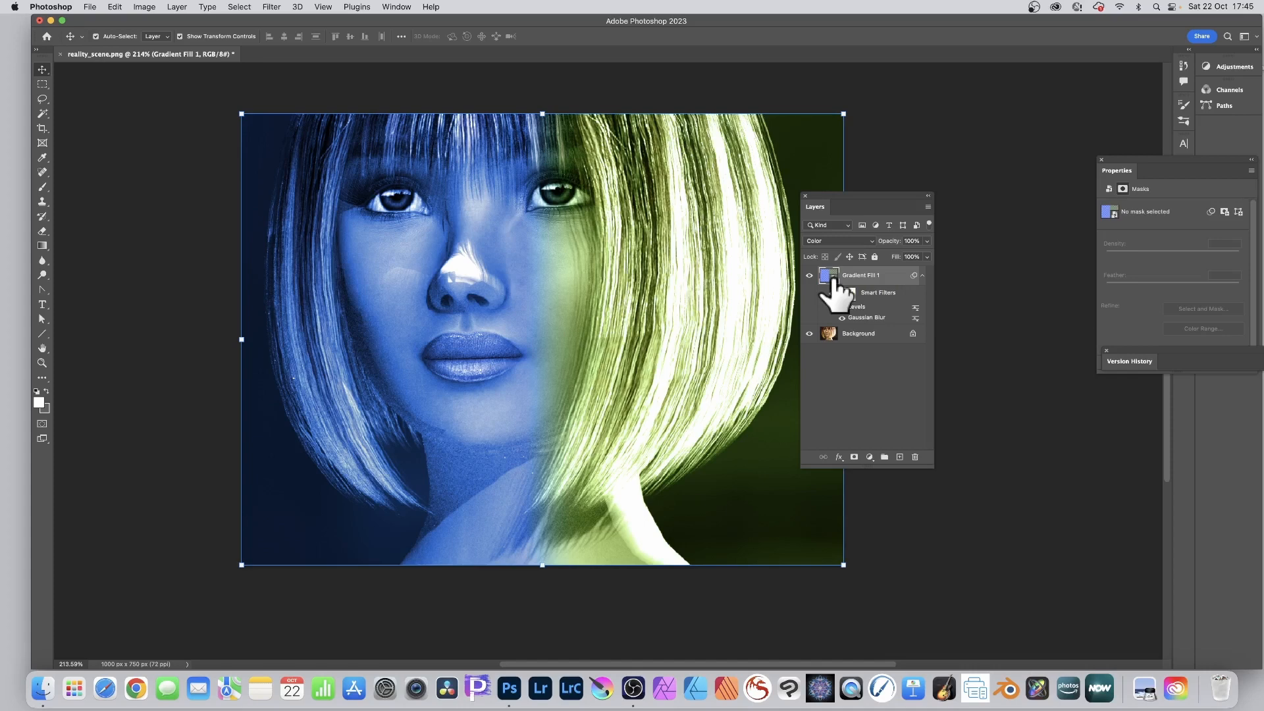